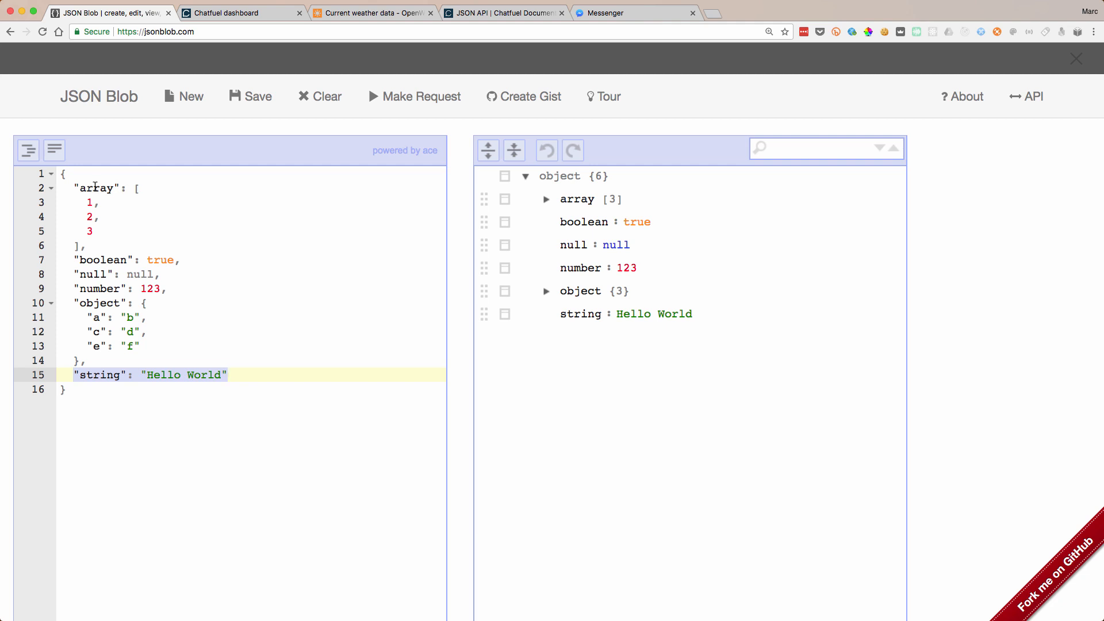
- Review the sample JSON's array key, null, string and nested object entries
left_click(92, 187)
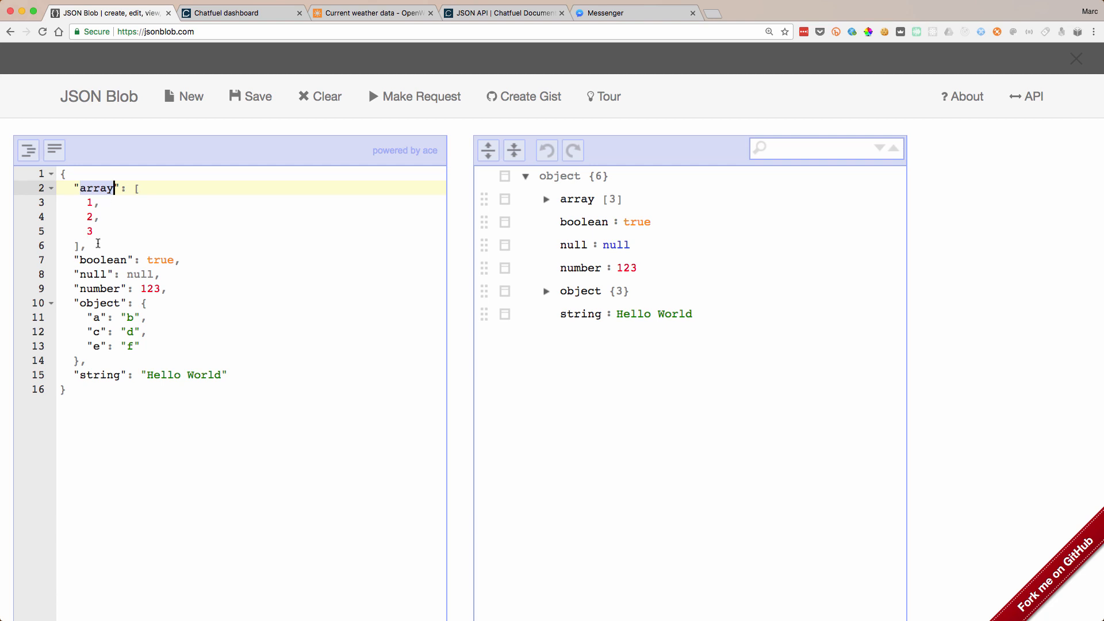
left_click(127, 273)
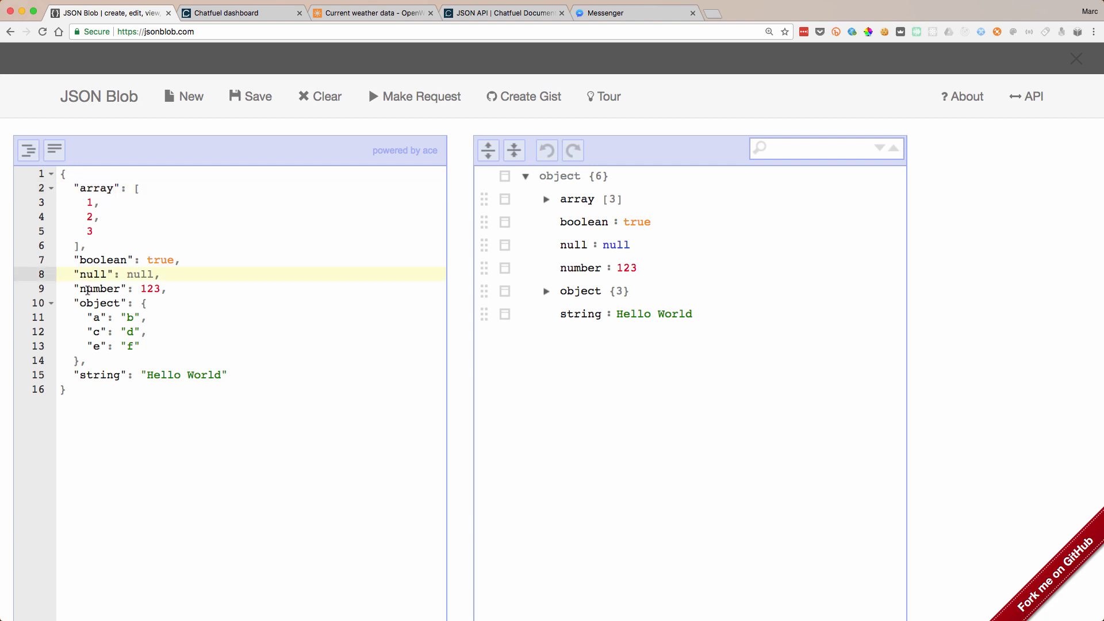
left_click(92, 375)
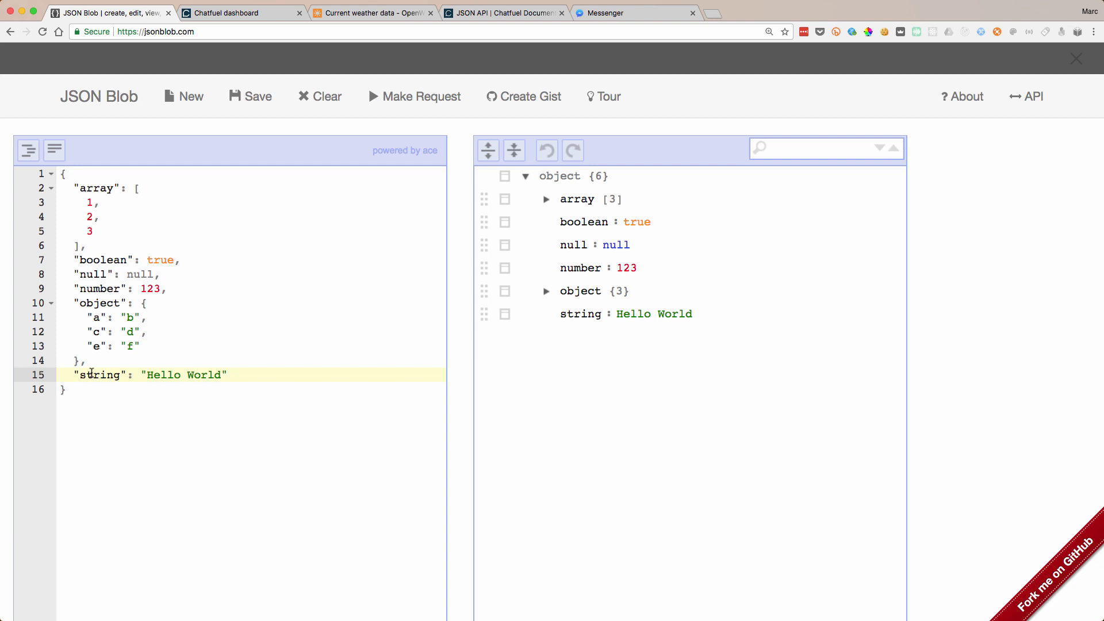
mouse_move(153, 364)
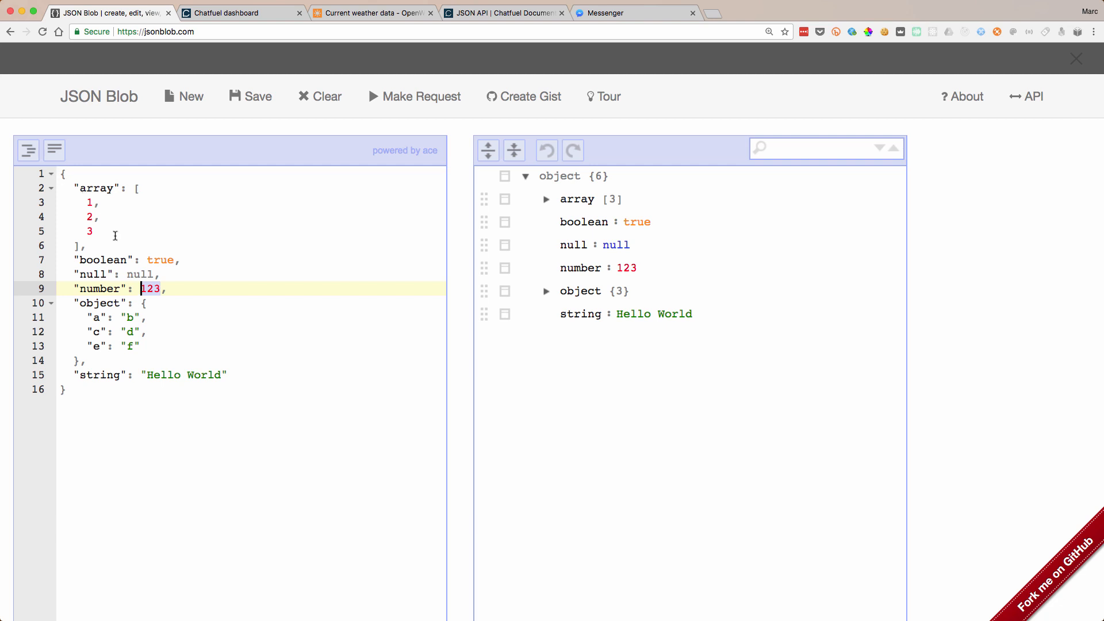
left_click(93, 346)
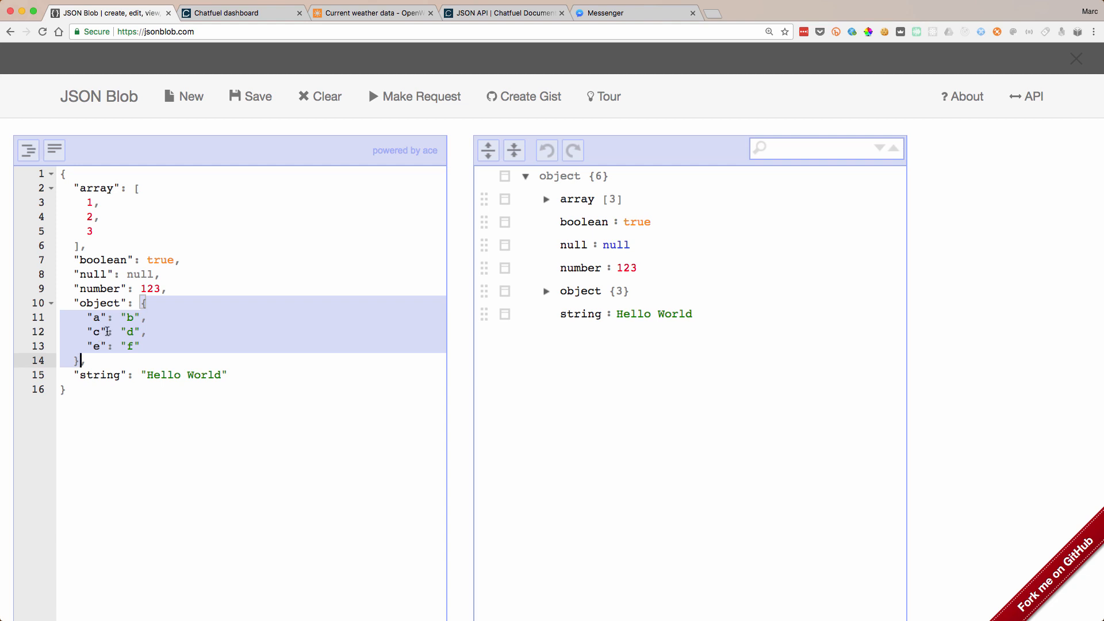
- Select the whole number array and inspect the boolean true and null values
left_click(136, 187)
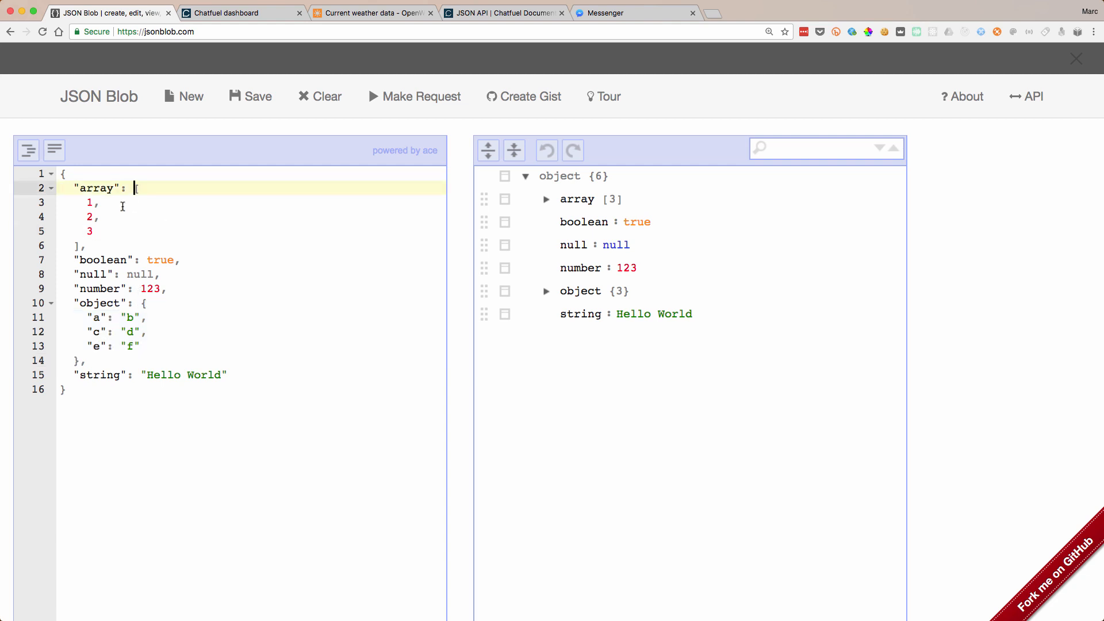
left_click_drag(135, 188, 81, 245)
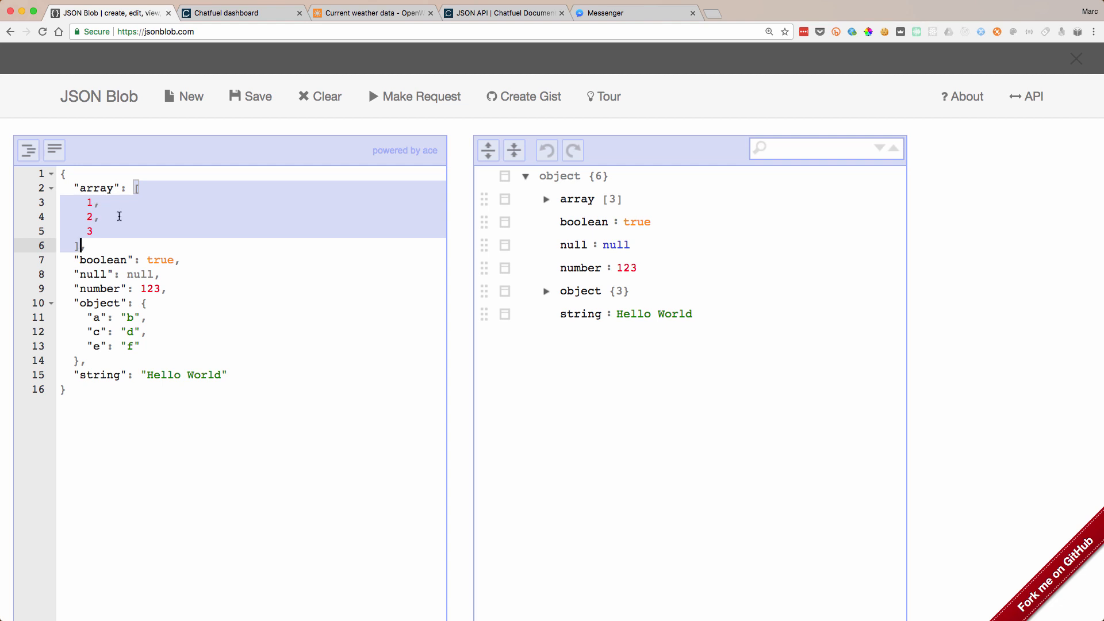
left_click(113, 260)
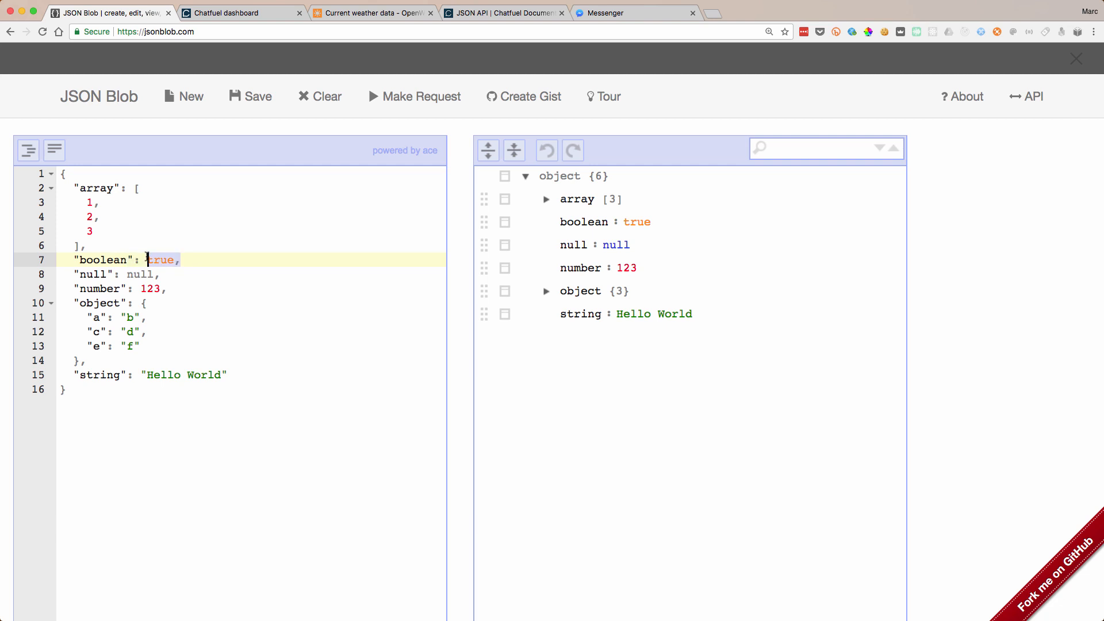
left_click(140, 273)
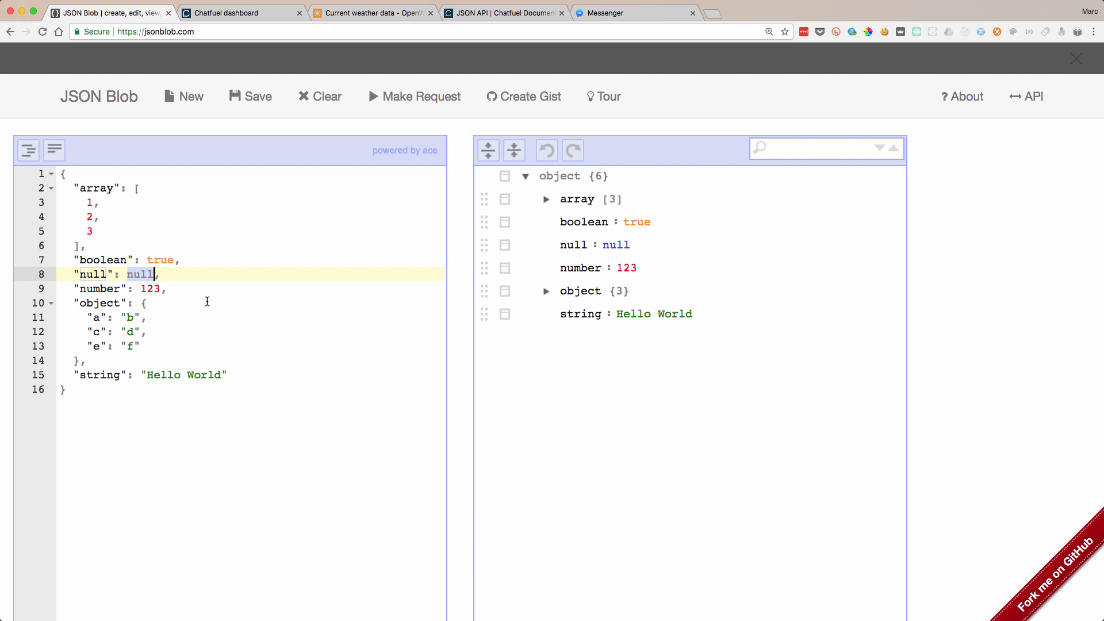
mouse_move(243, 370)
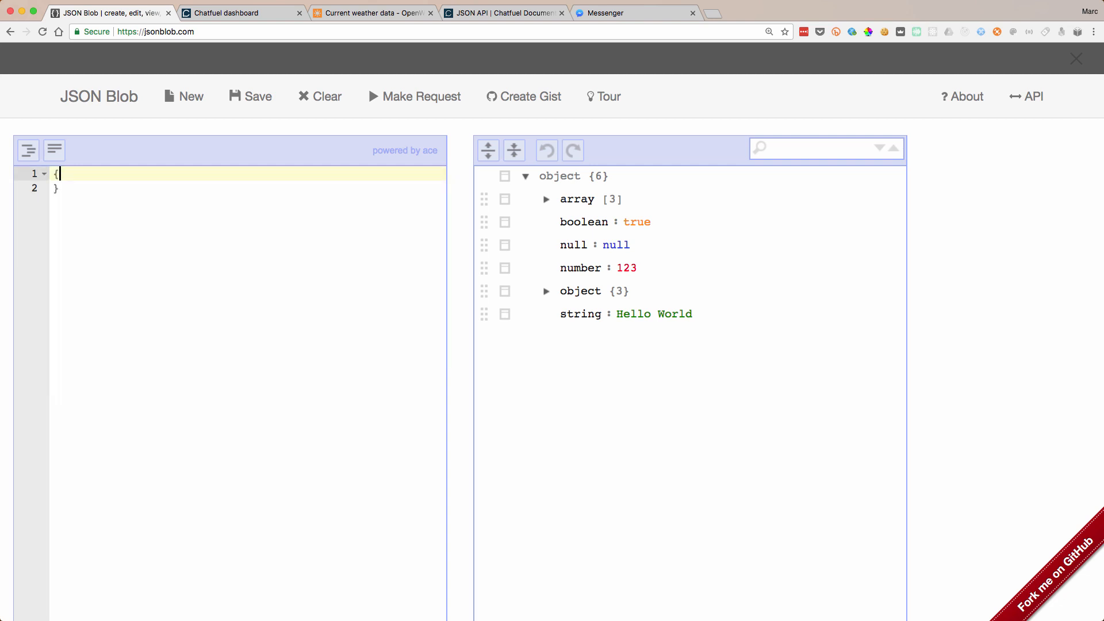
- Add a "name" key with the string value "Marc Littlemore" inside the braces
key("enter")
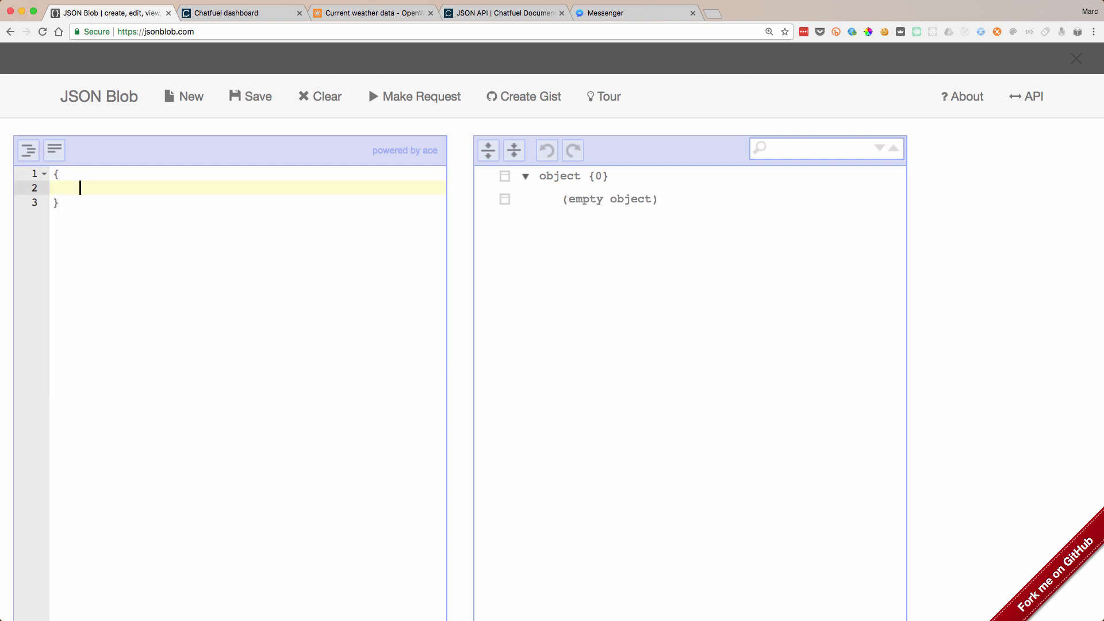
type("\"name\":")
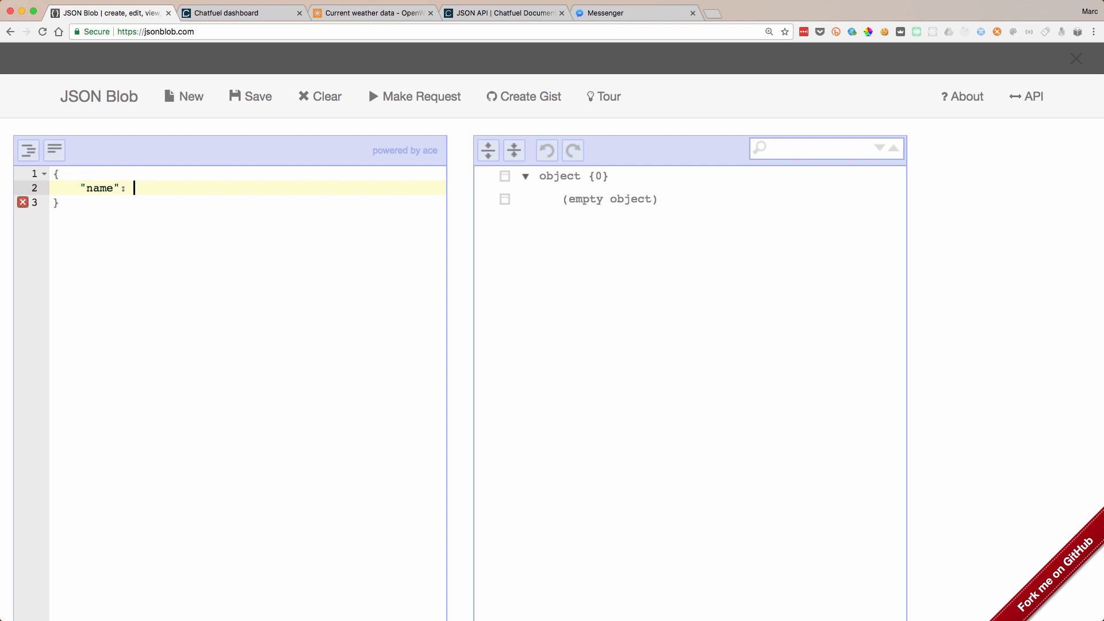
type("\"Marc Li")
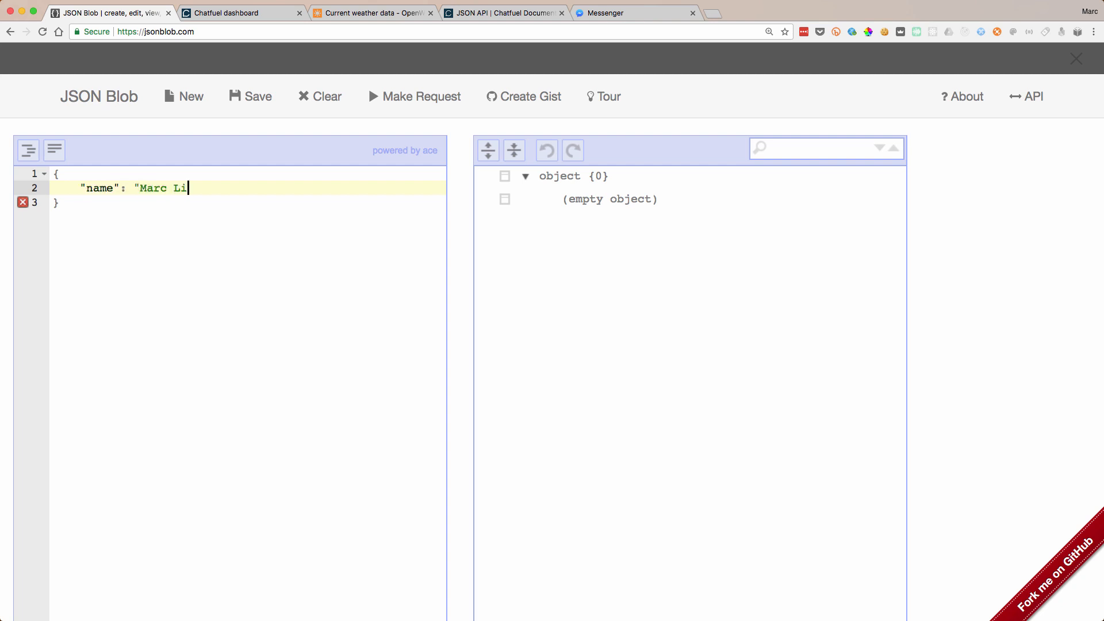
type("ttlemore")
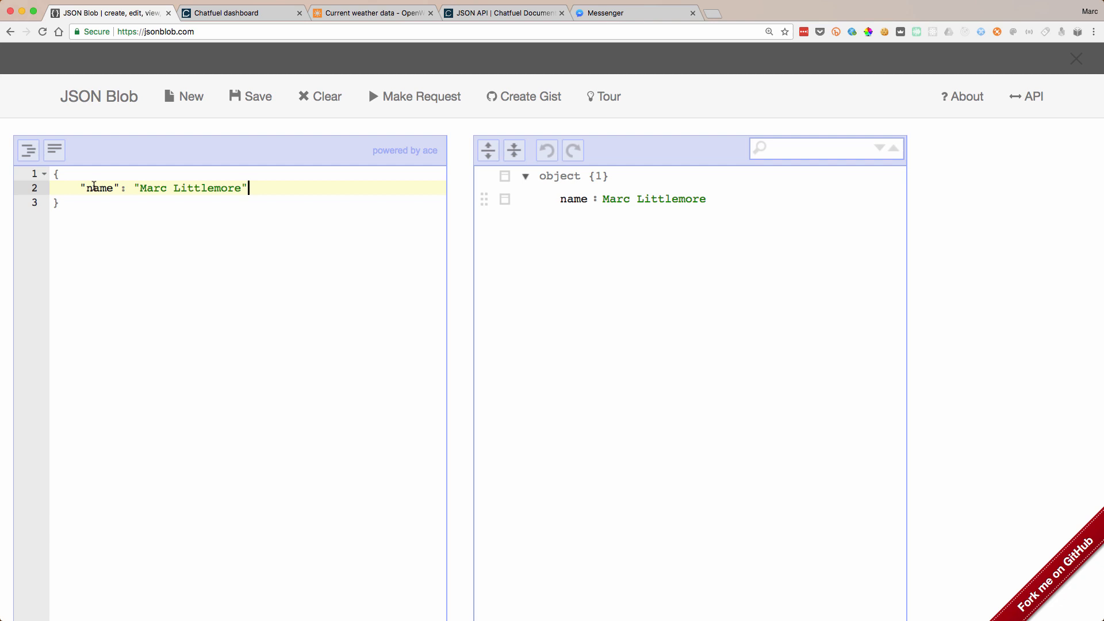
left_click(119, 188)
type(",")
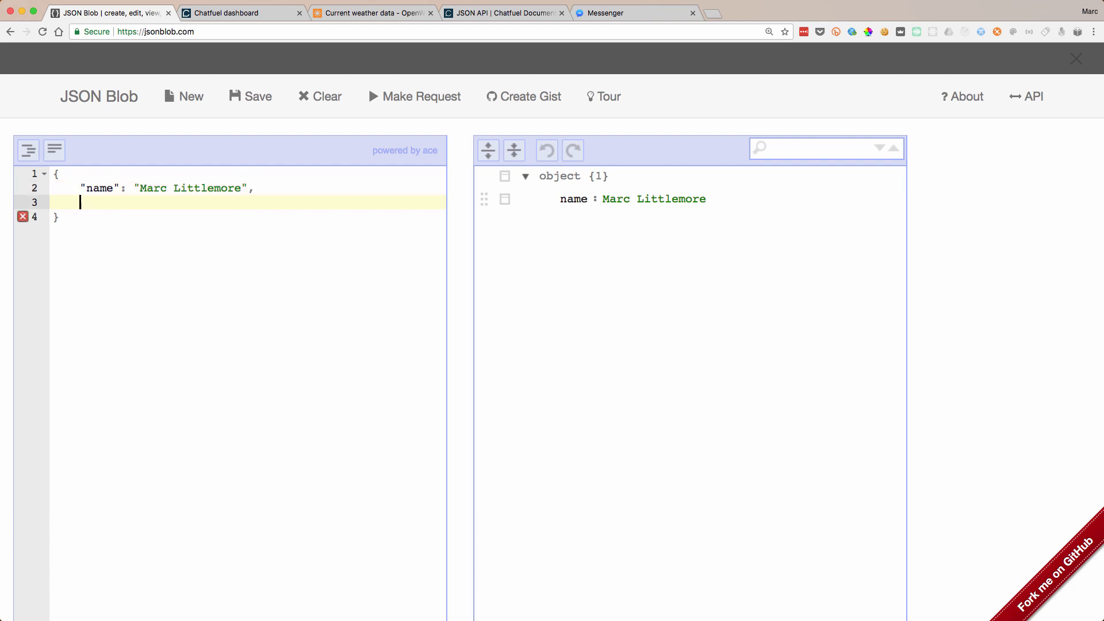
- Add an "age" key with value 45, followed by a comma for the next field
type("\"age\":")
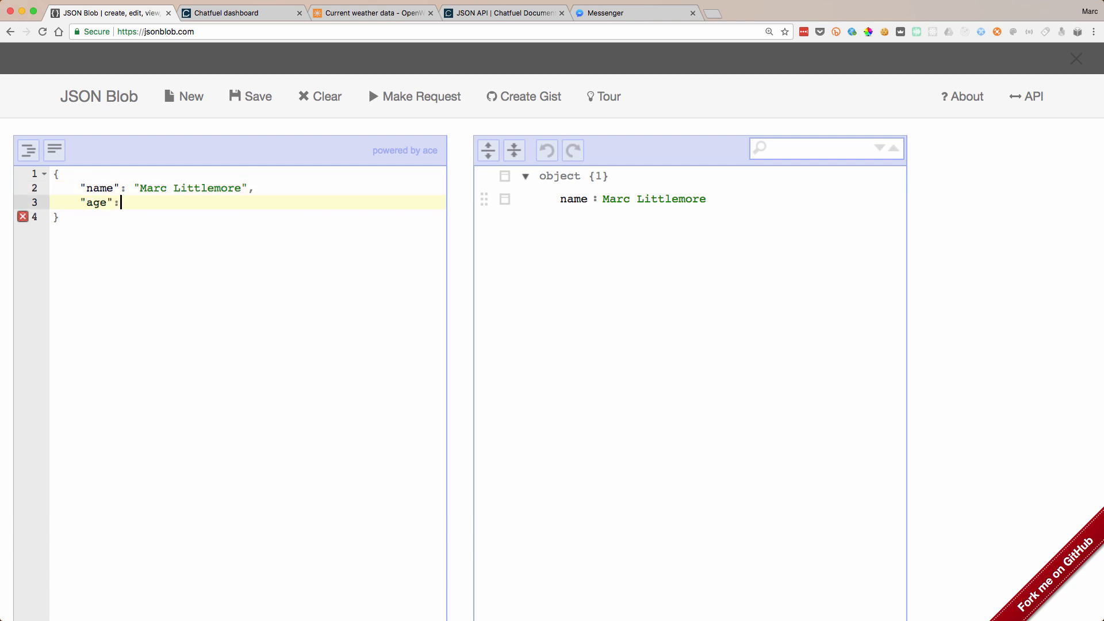
type("45")
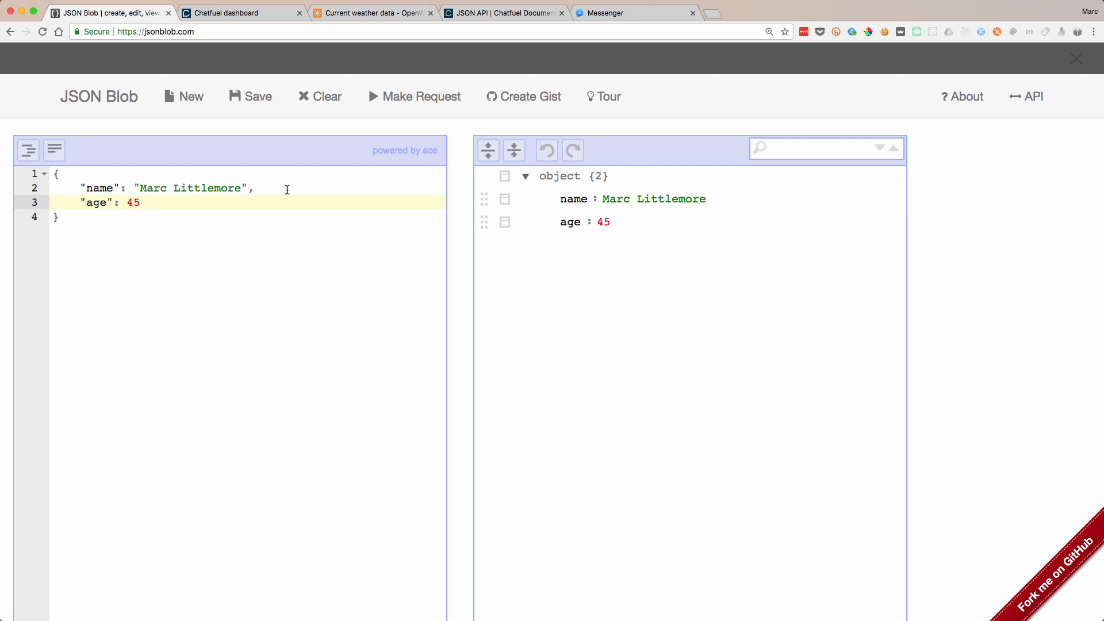
mouse_move(157, 199)
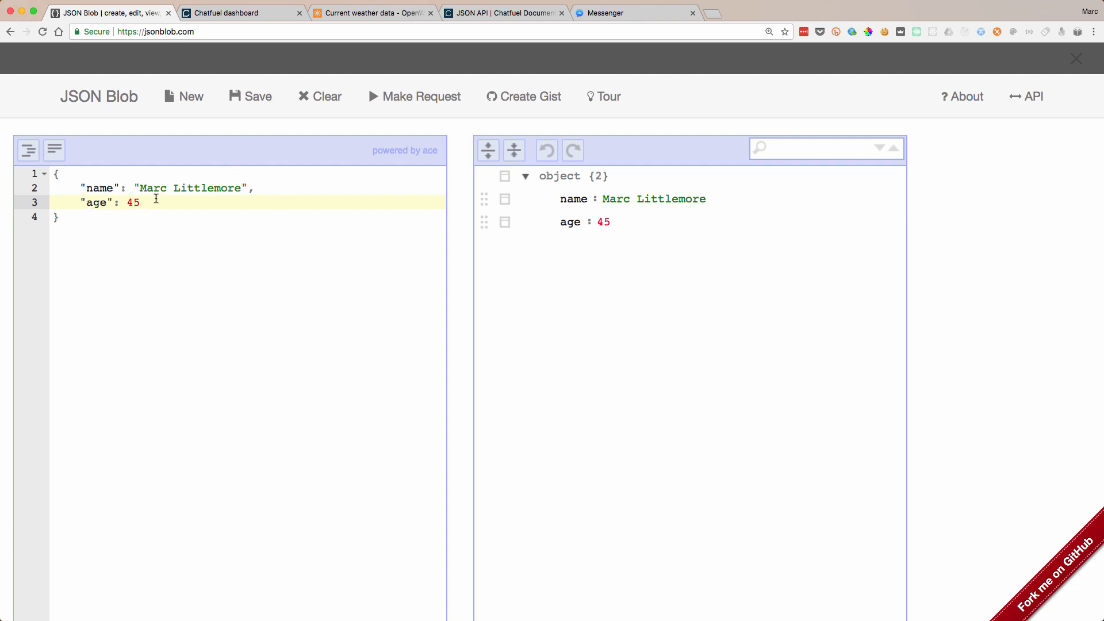
type(",")
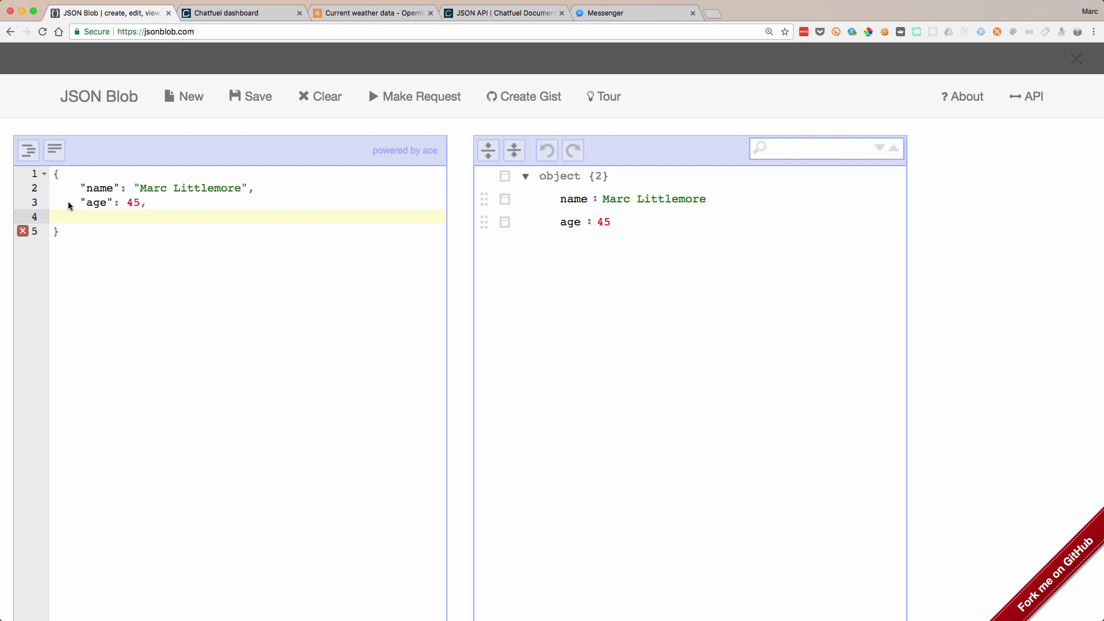
mouse_move(59, 222)
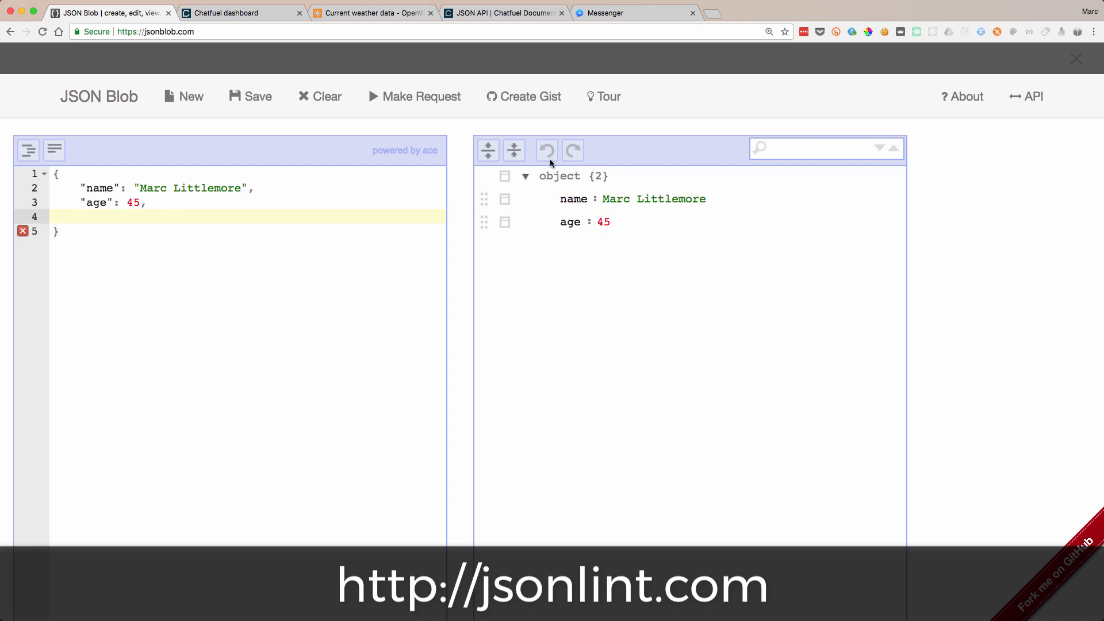
mouse_move(60, 235)
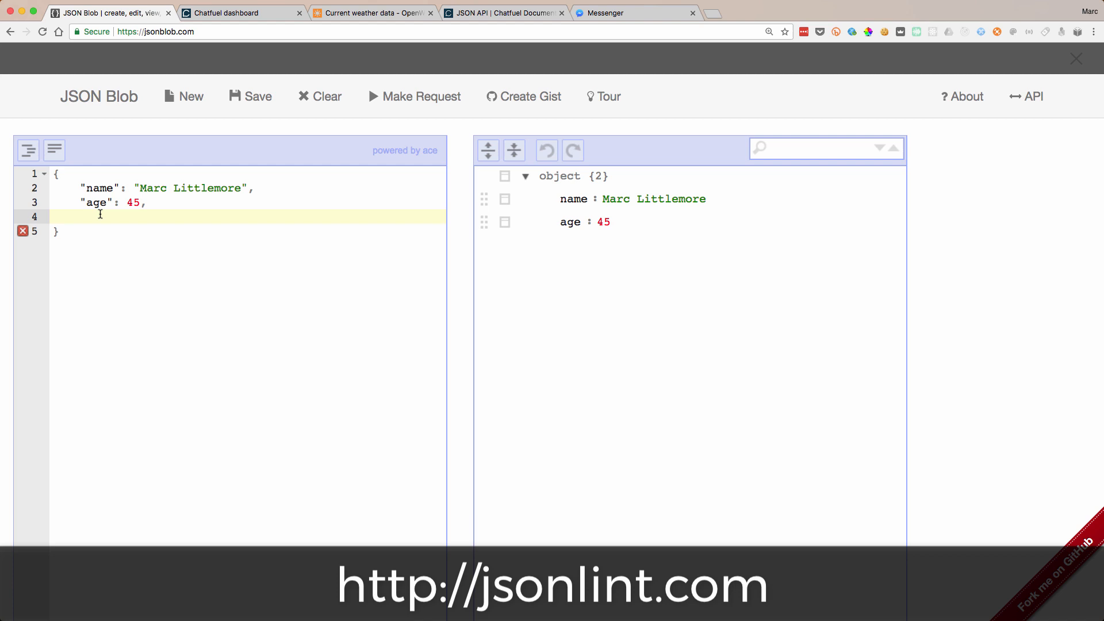
- Add a "likes" array holding computers, bots, music and family, with a trailing comma
type("\"")
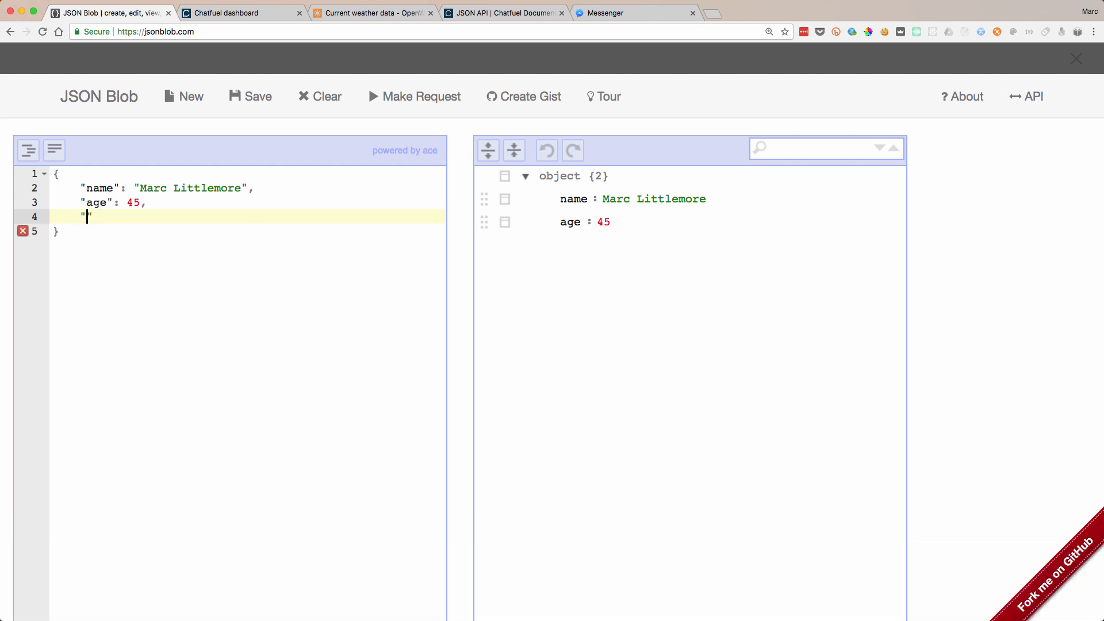
type("likes")
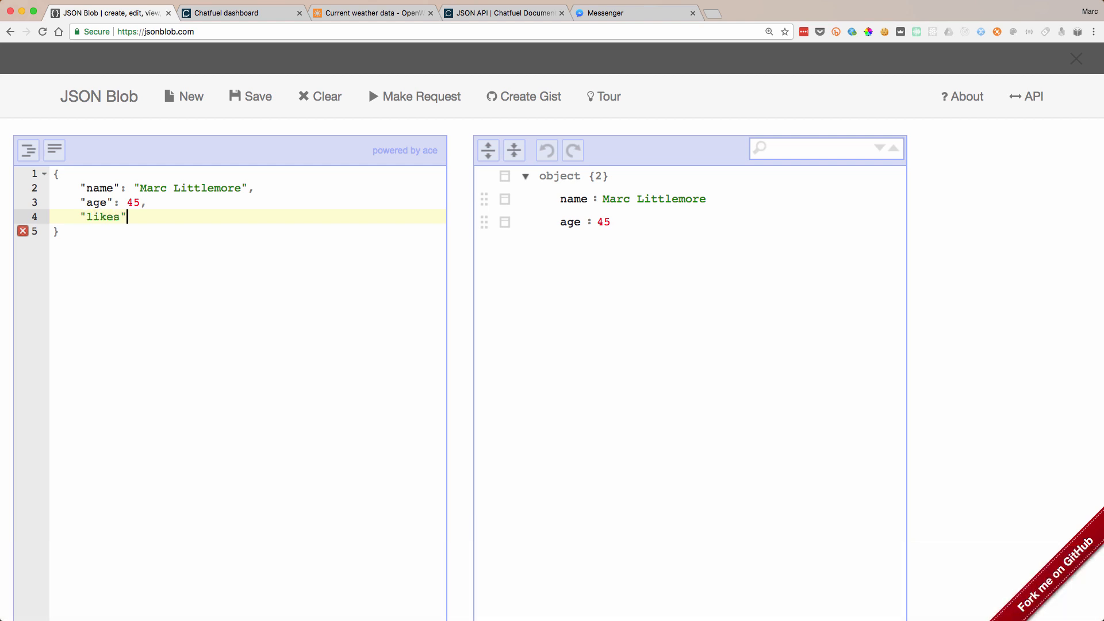
type(": []")
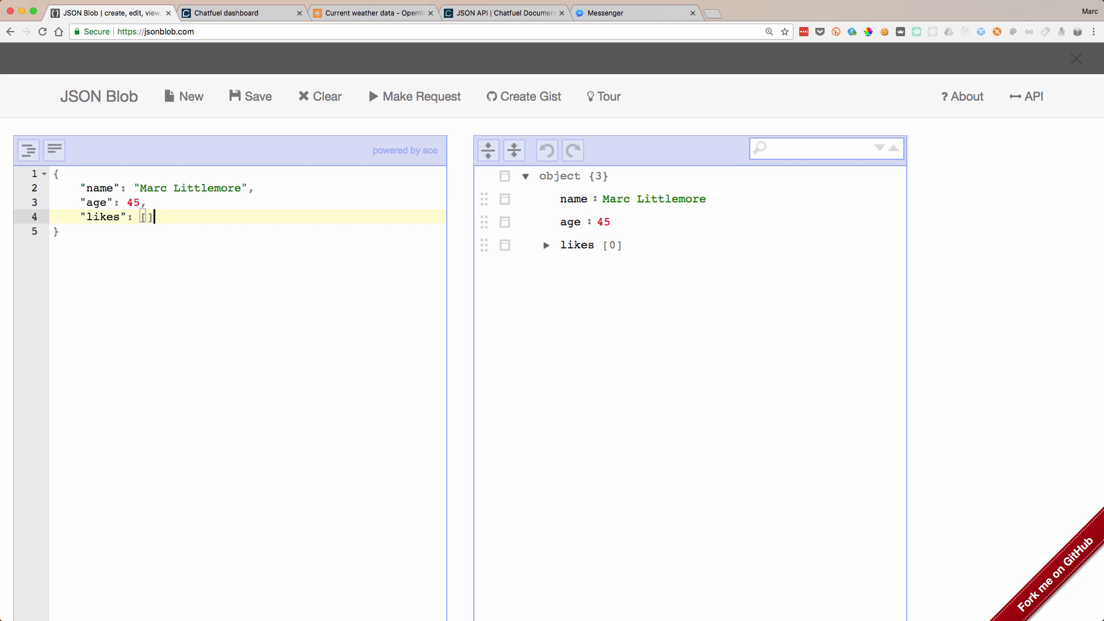
type("\"")
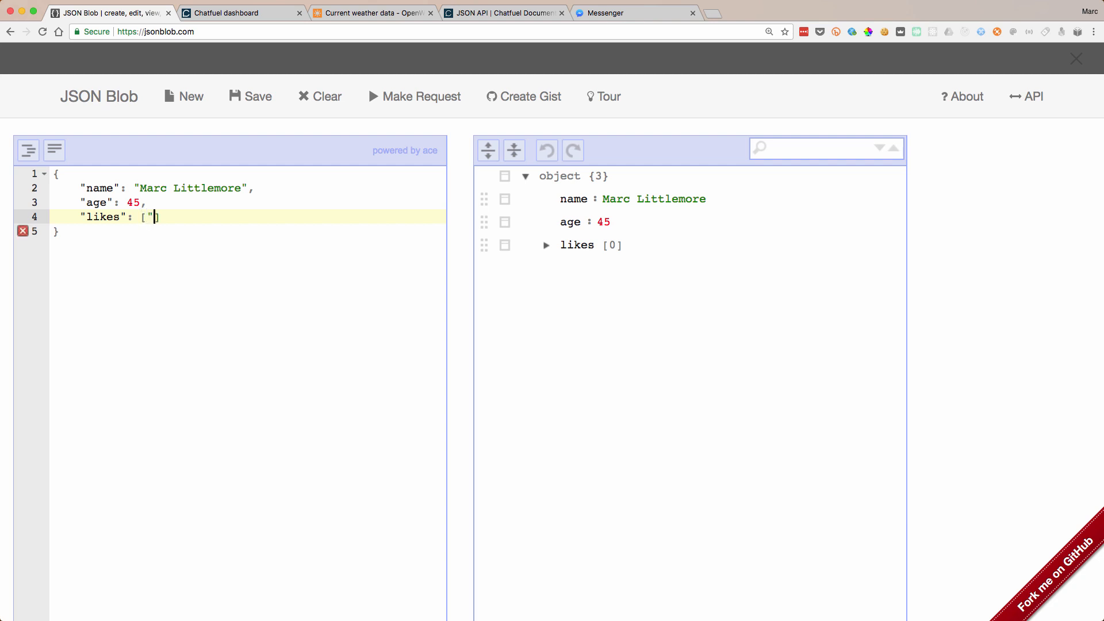
type("com\"")
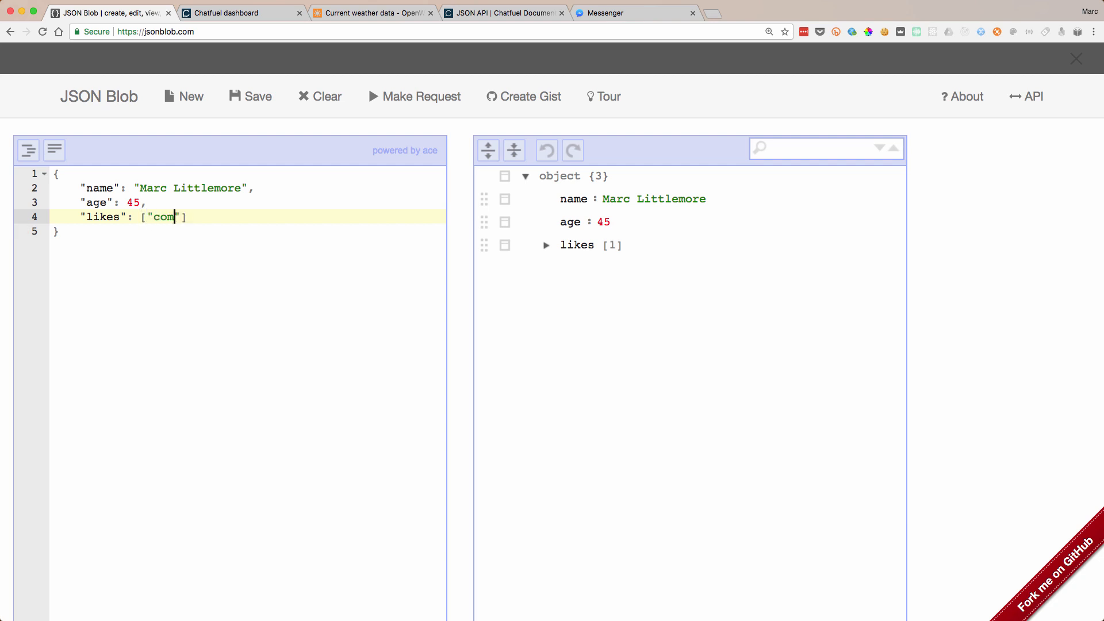
type("puters\",")
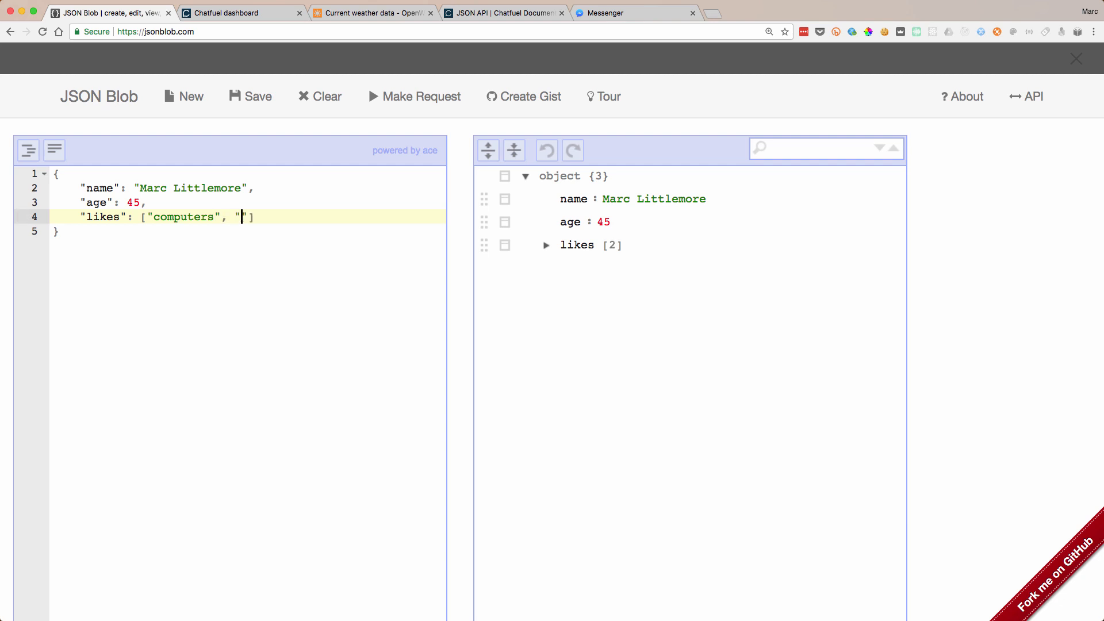
type("bots\", \"music")
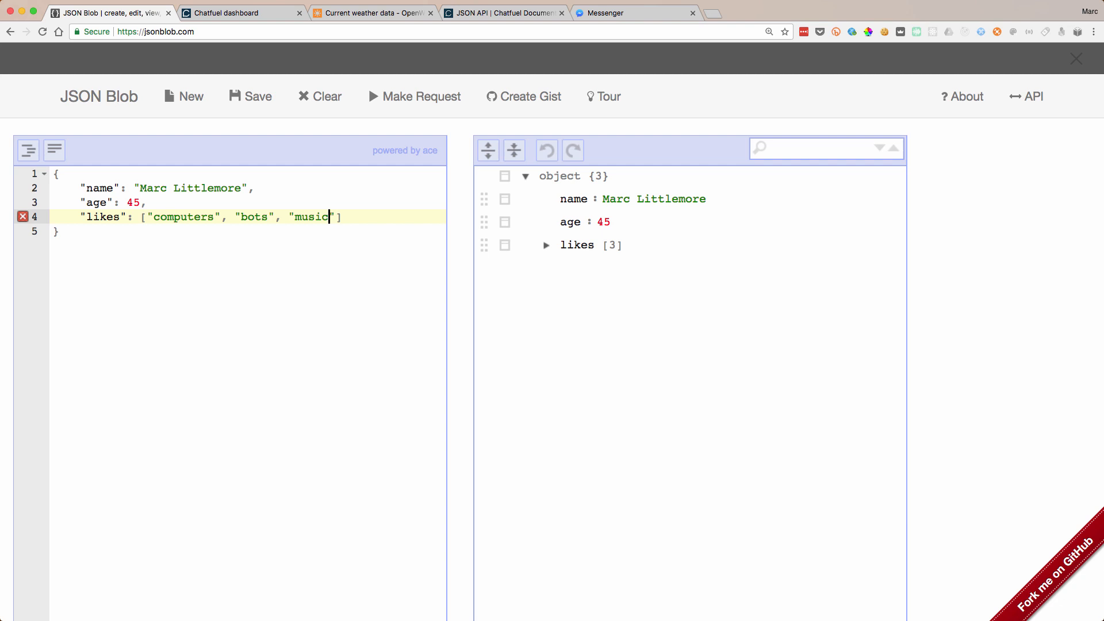
type(", \"fa\"")
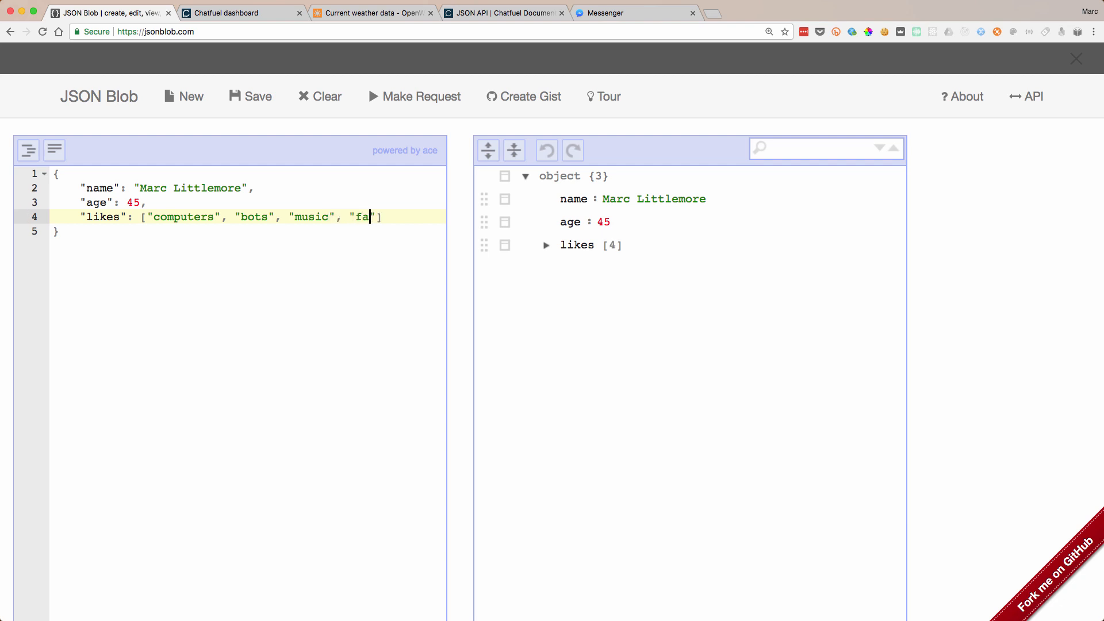
type("mily\"],")
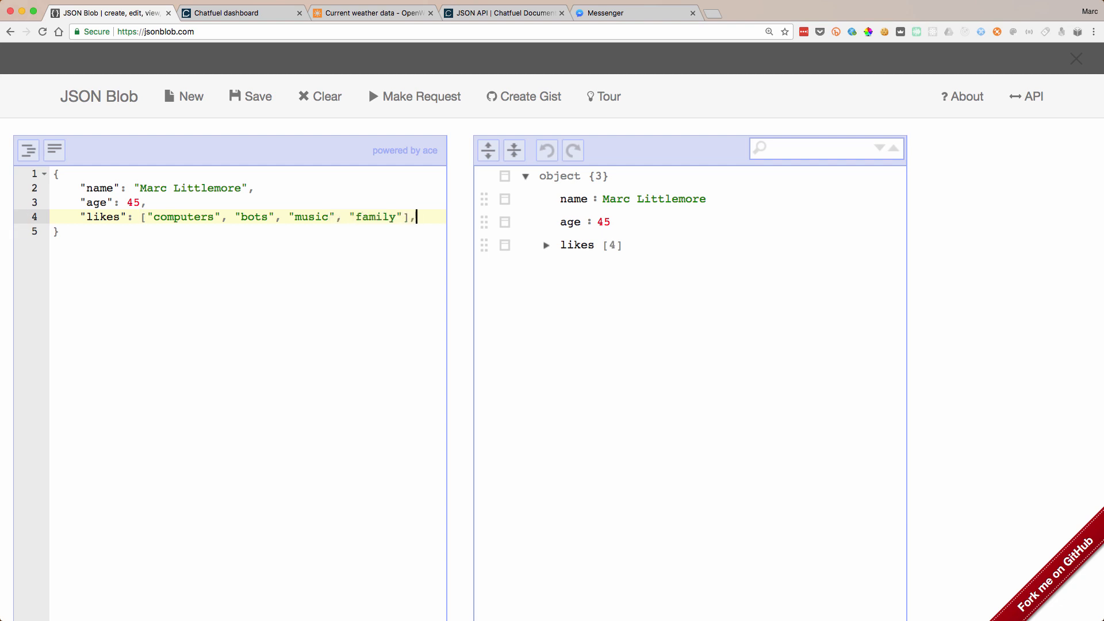
- Start a nested "friend" object with name "Santa GiftBot"
key("Return")
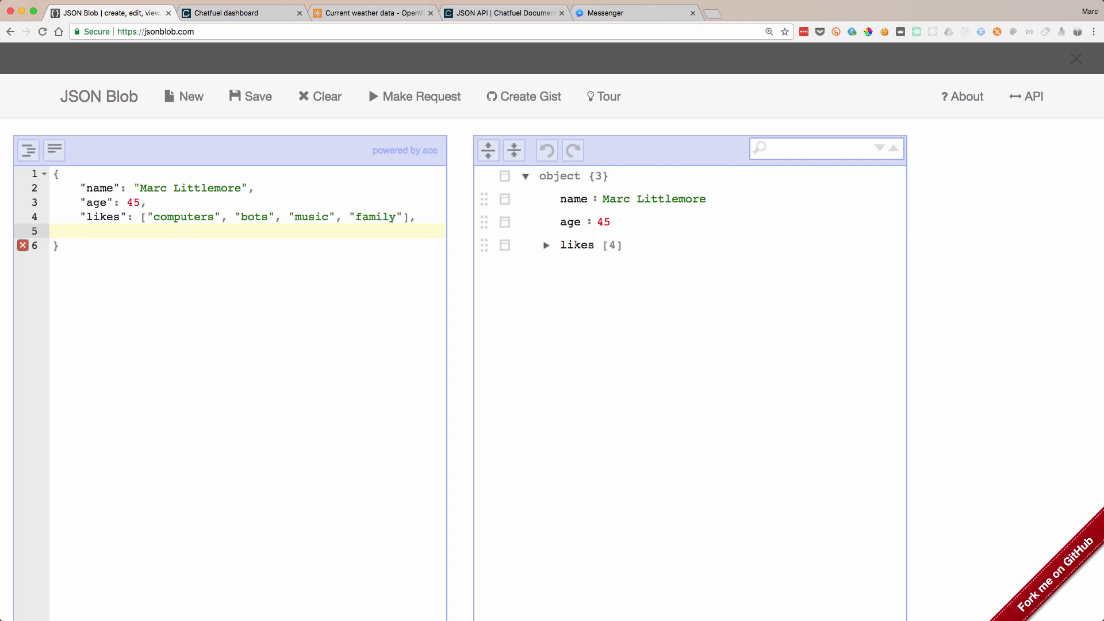
type("\"")
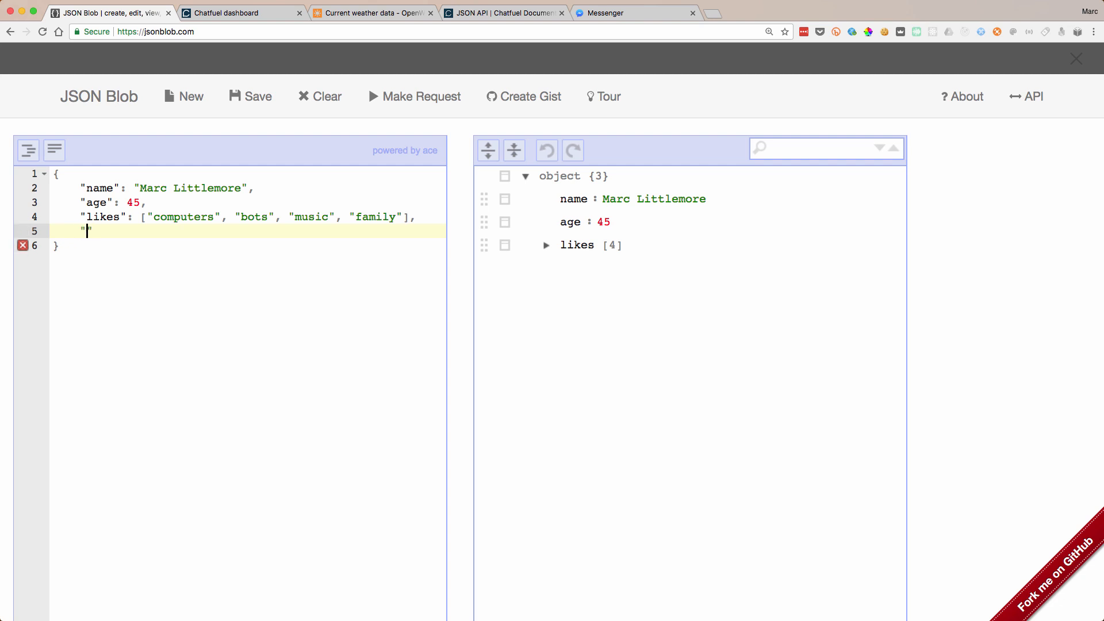
type("frien")
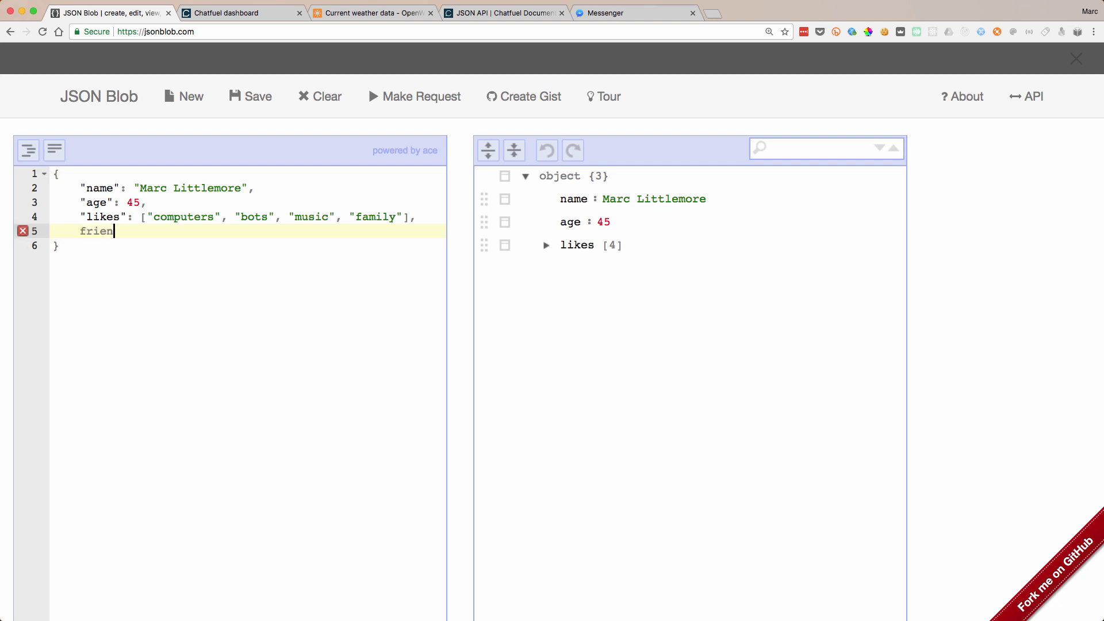
type("d:")
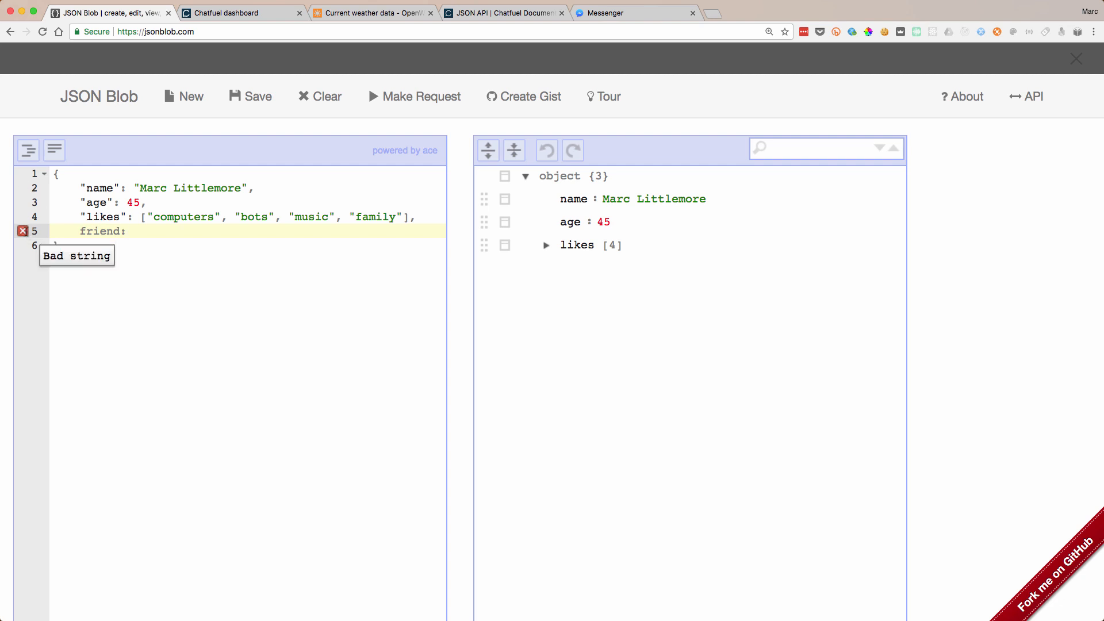
type("\"friend\"")
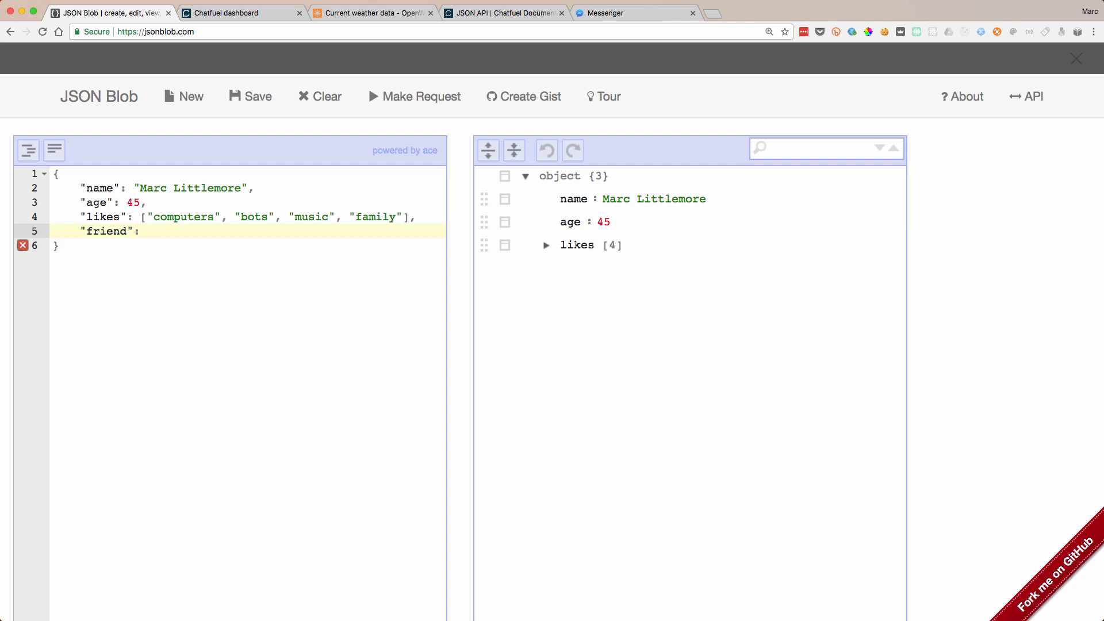
type("{")
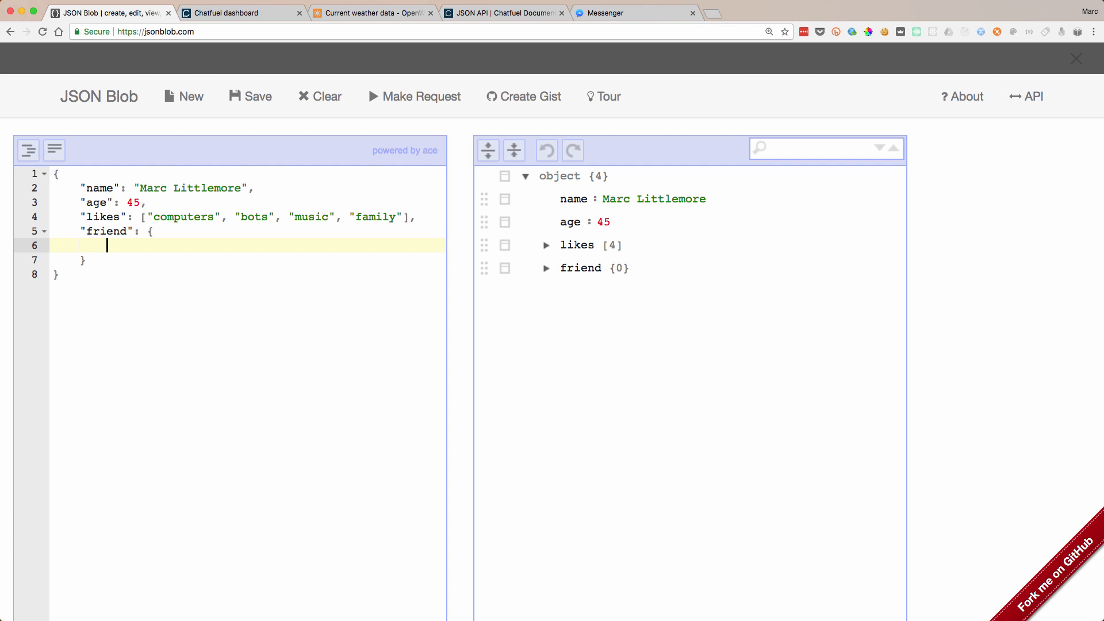
type("\"name\"")
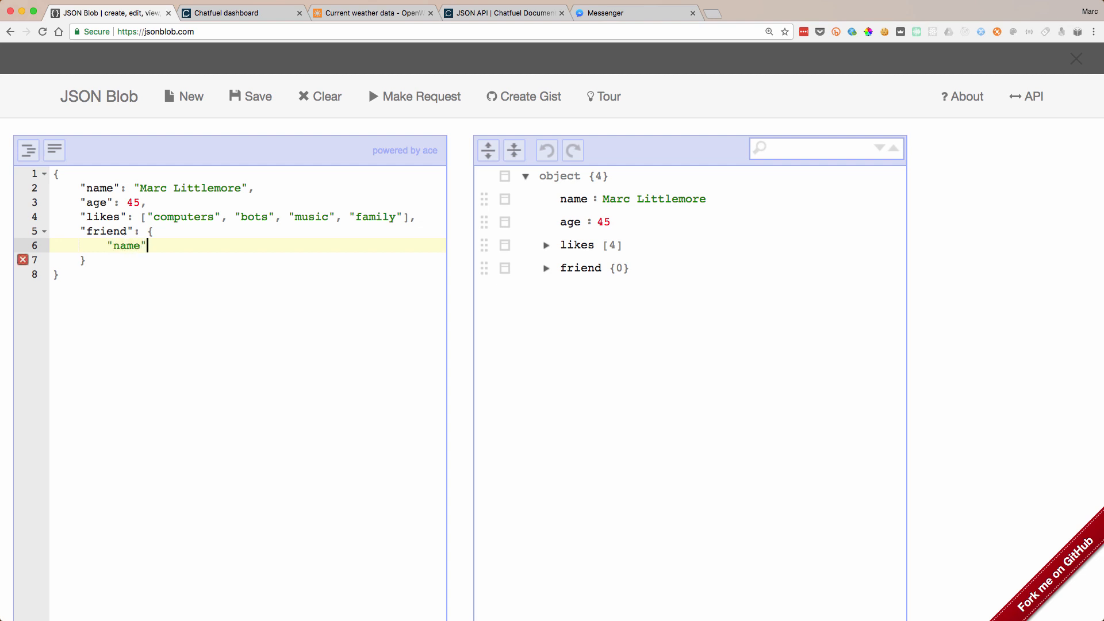
type(": \"Santa")
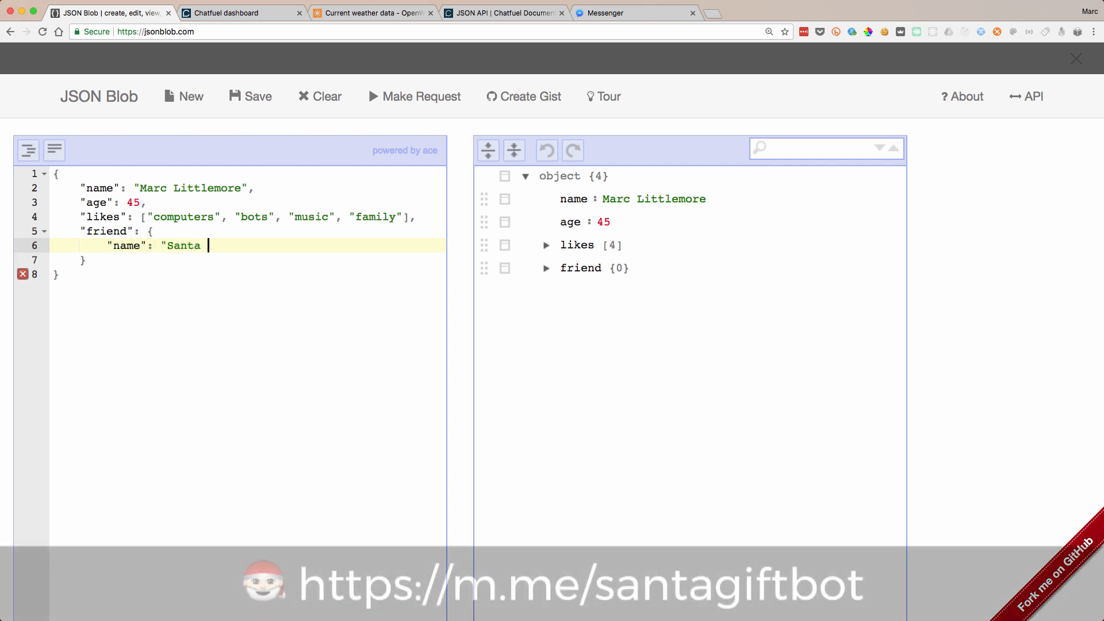
type("GiftBot\",")
type("\"age")
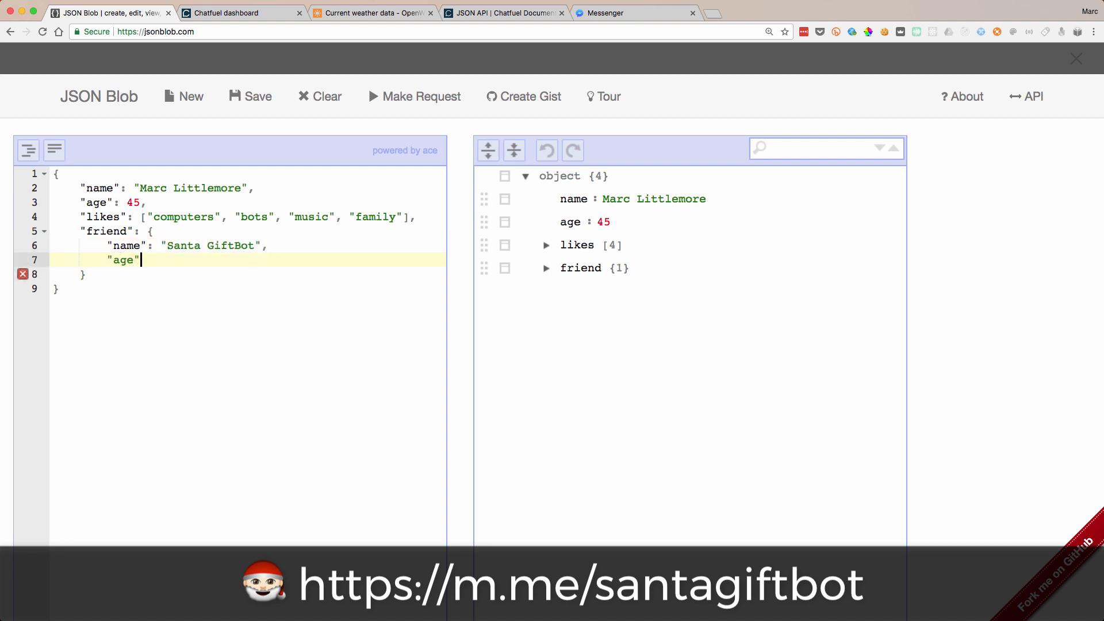
- Give the friend age 1000 and likes christmas, gifts and giving
type(": 1000,")
type("\"likes\": [\"")
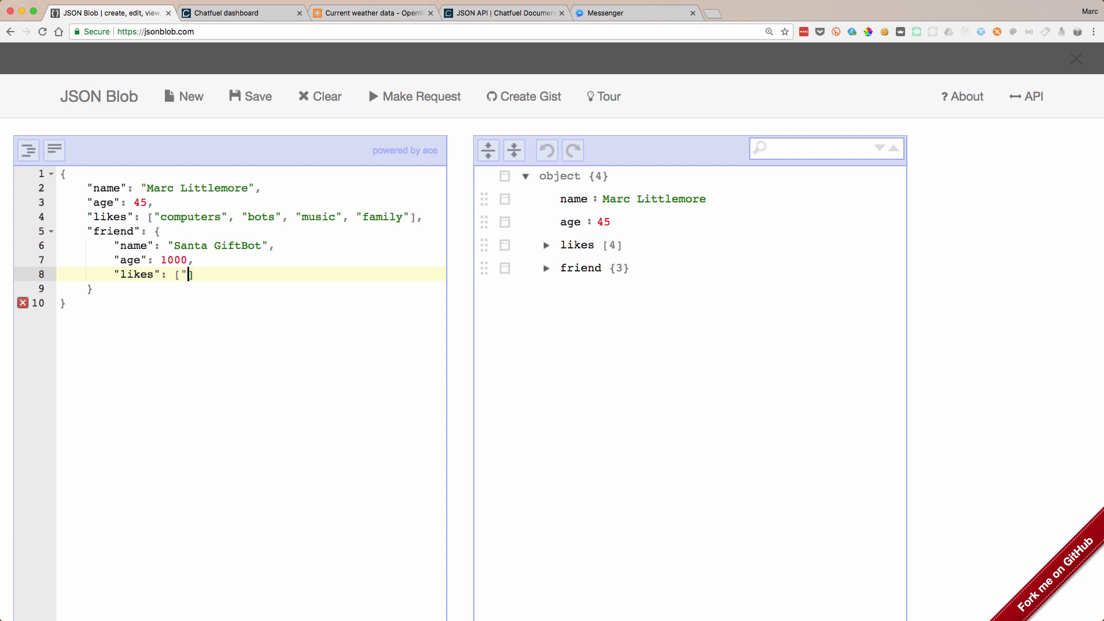
type("christ")
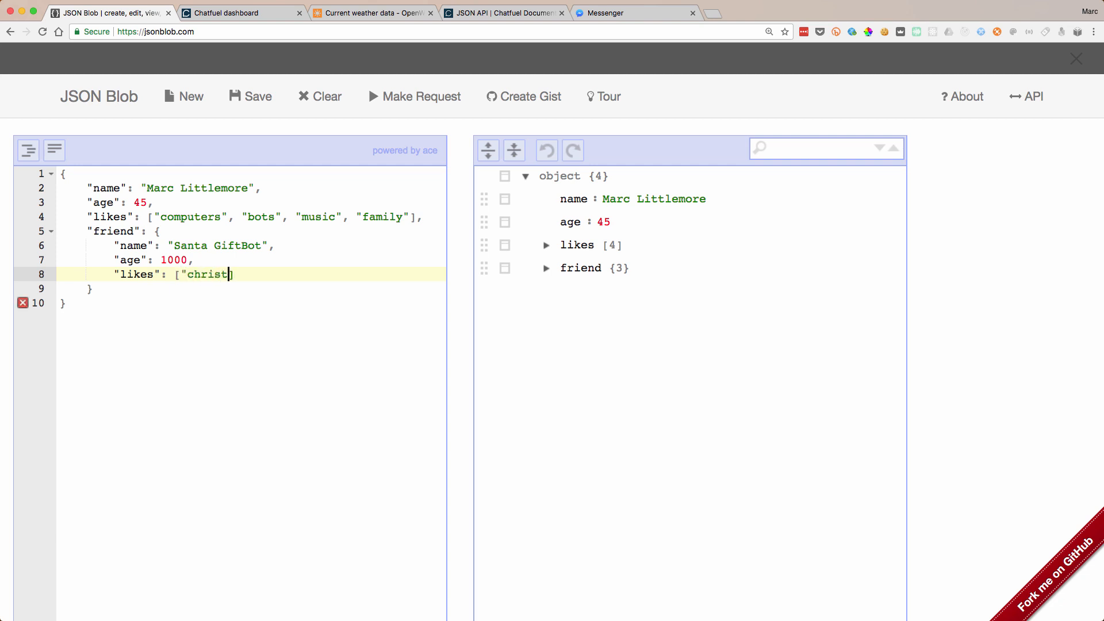
type("mas\", \"g")
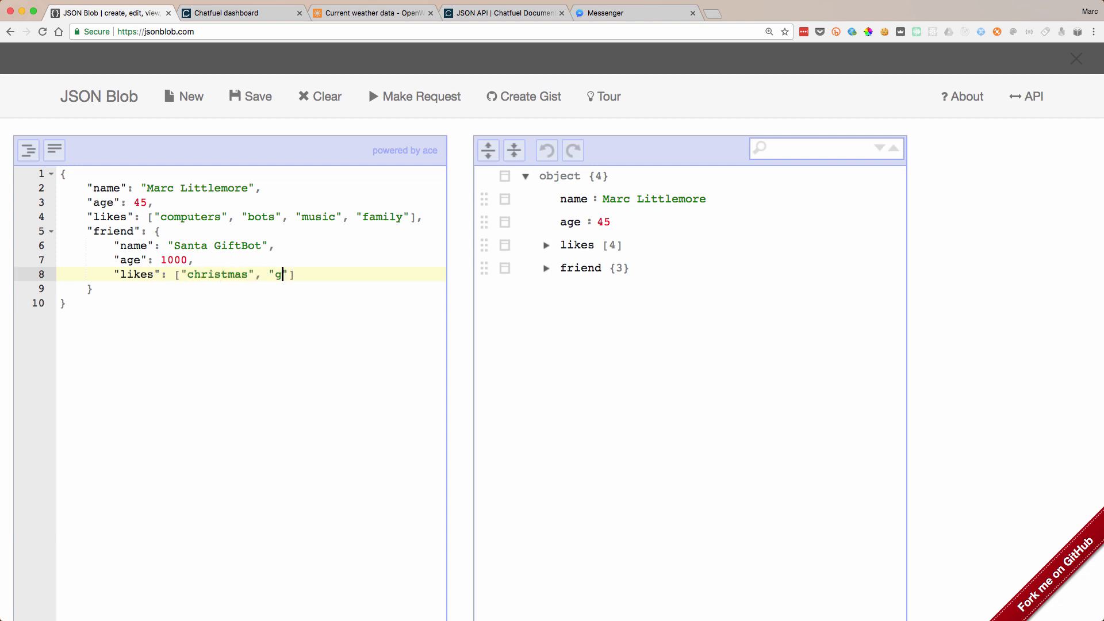
type("ifts\", \"")
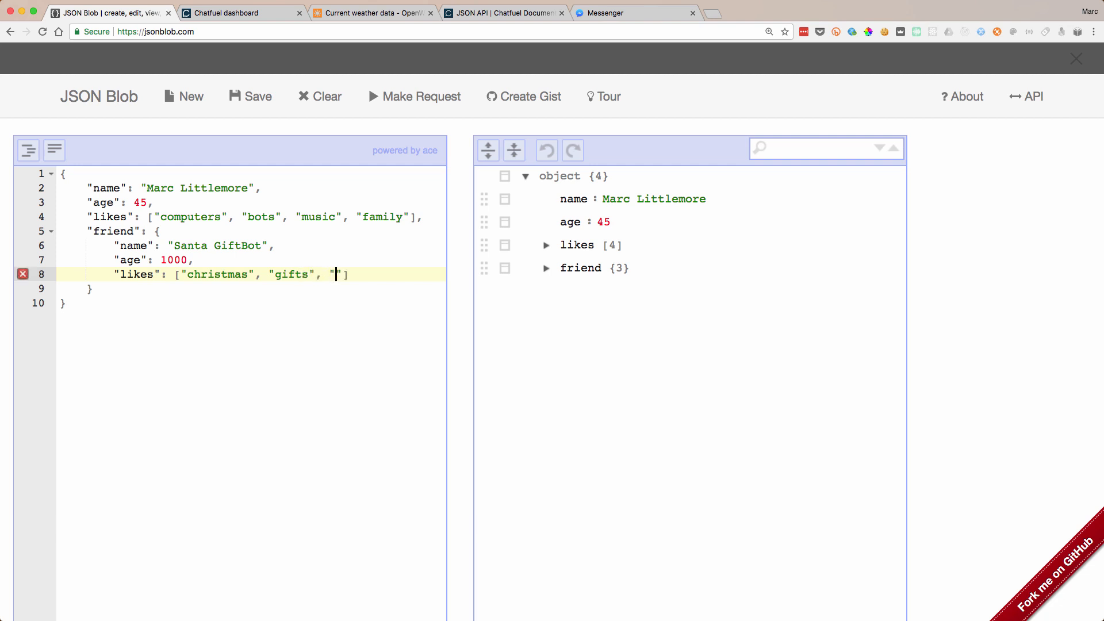
type("giving")
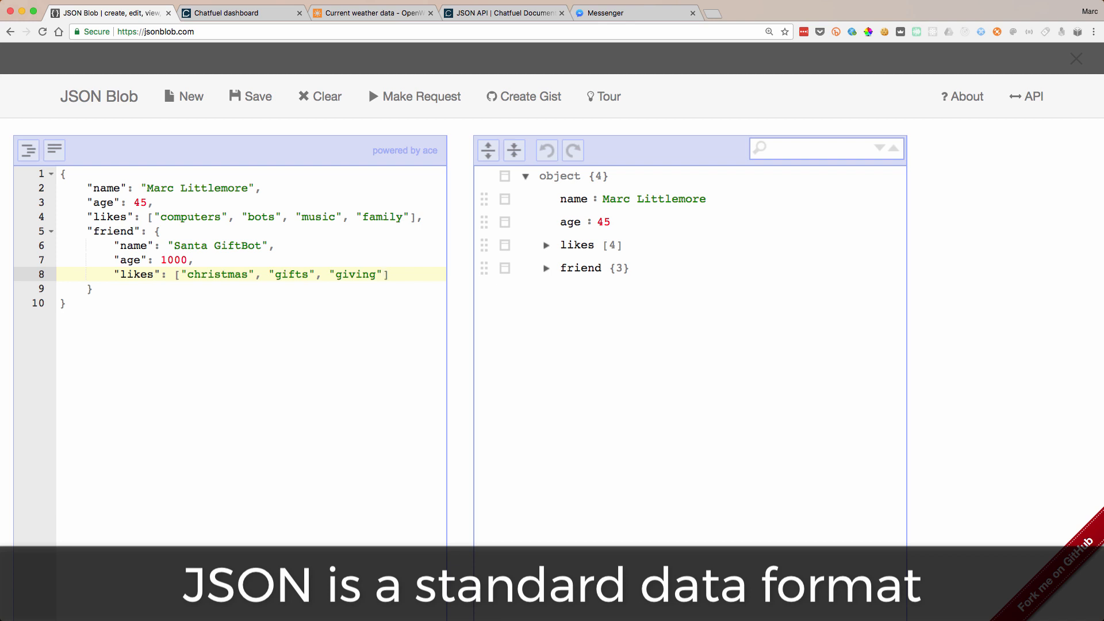
mouse_move(78, 317)
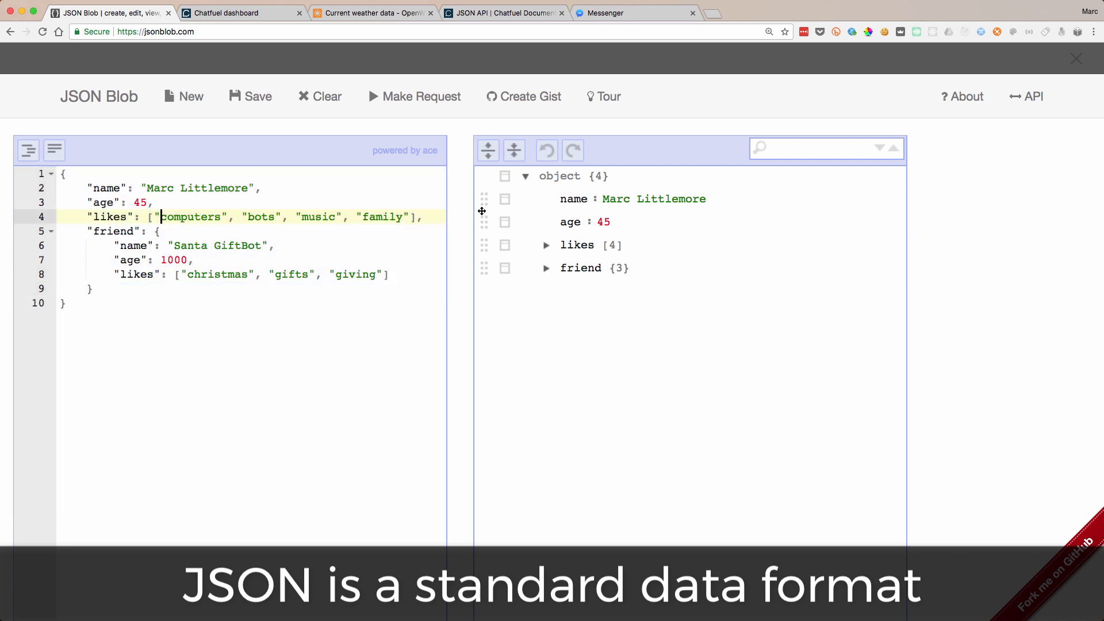
- Expand the likes, friend and friend's likes nodes in the tree view, then move to the OpenWeatherMap docs
left_click(546, 245)
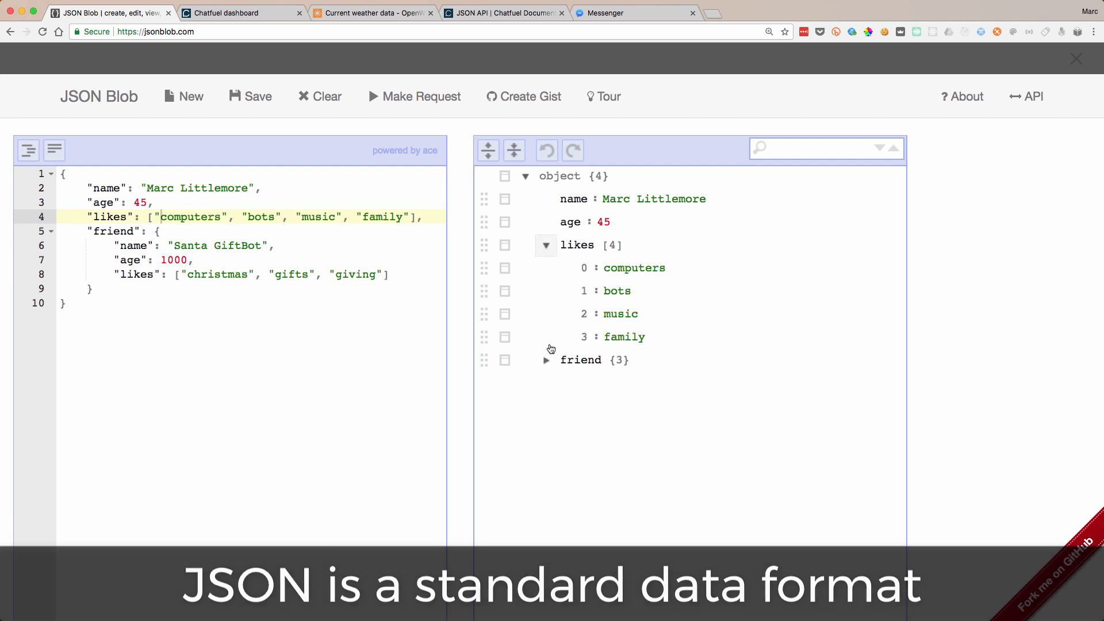
left_click(546, 360)
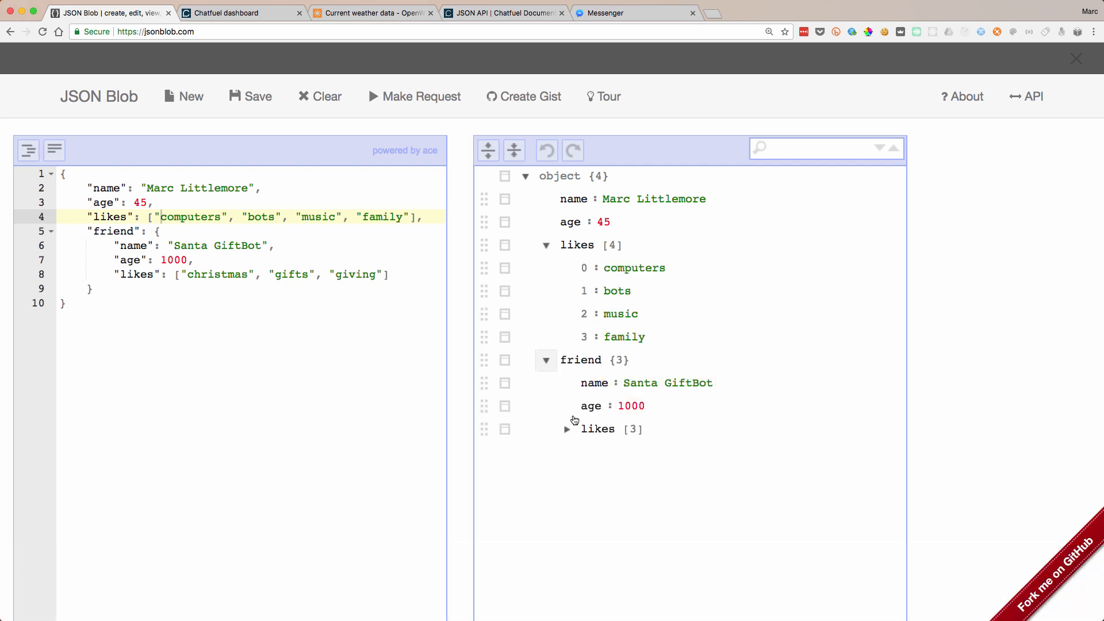
left_click(567, 429)
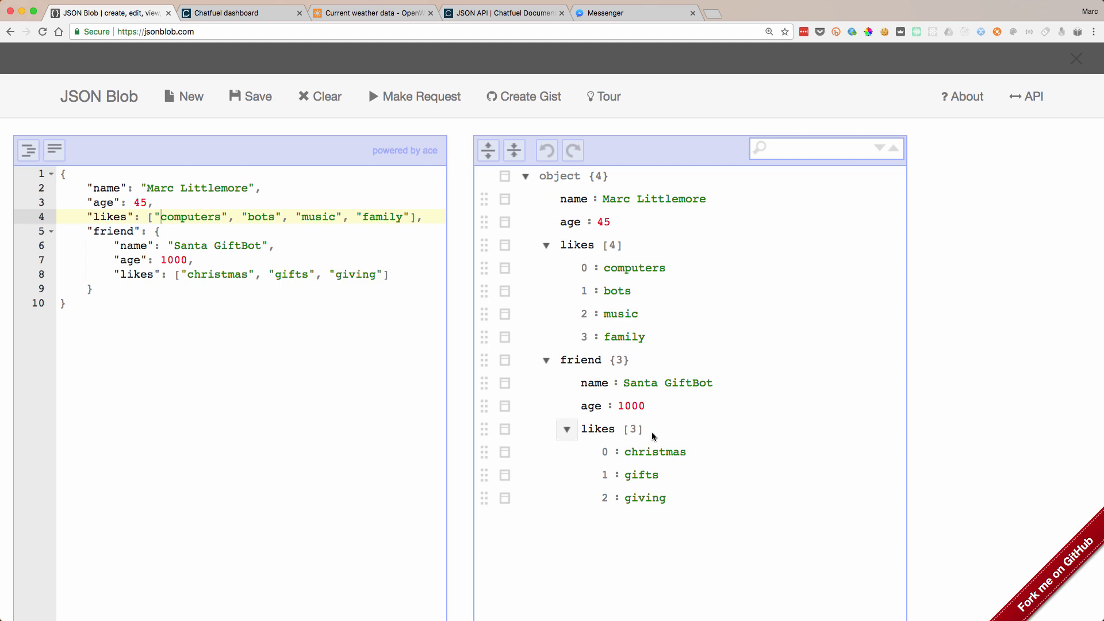
mouse_move(553, 220)
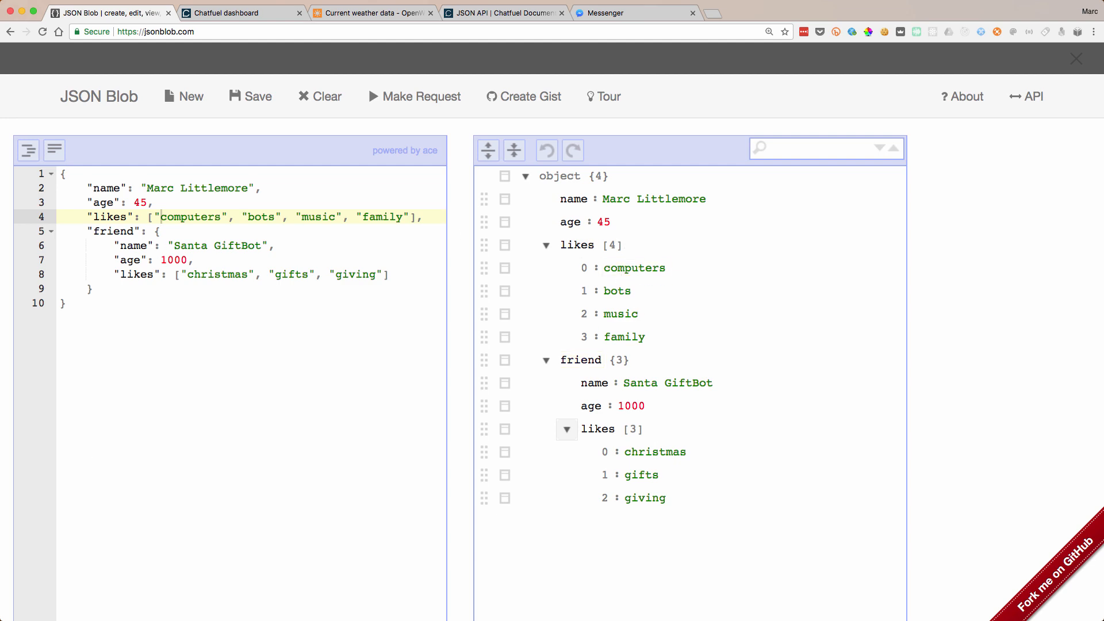
left_click(372, 13)
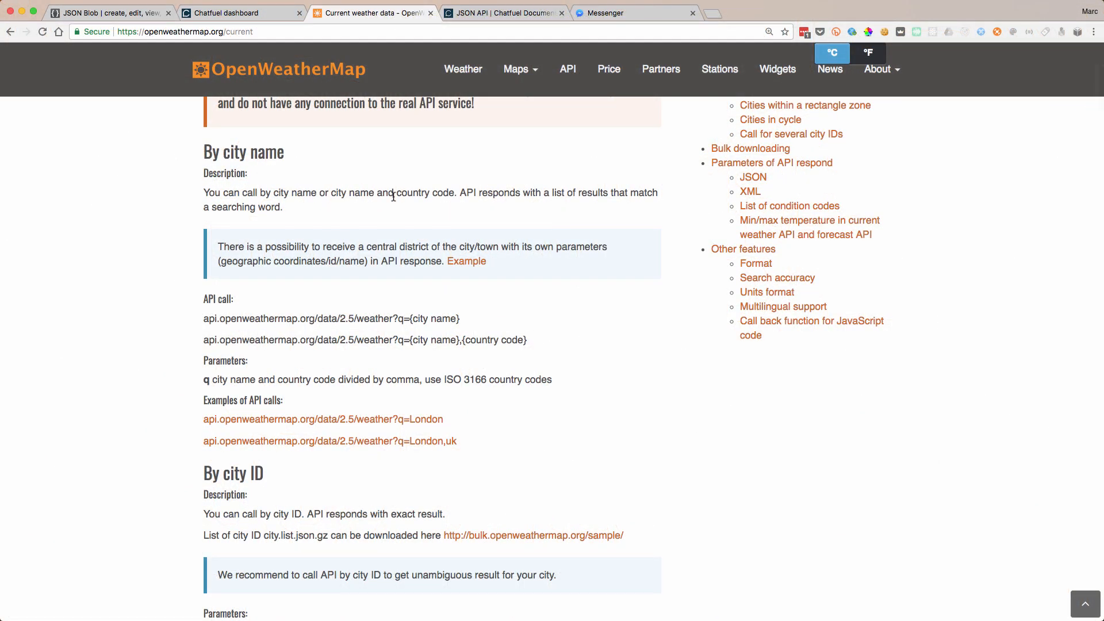
- Scroll the OpenWeatherMap docs down to the by-city-name London API call examples
scroll("down", 3)
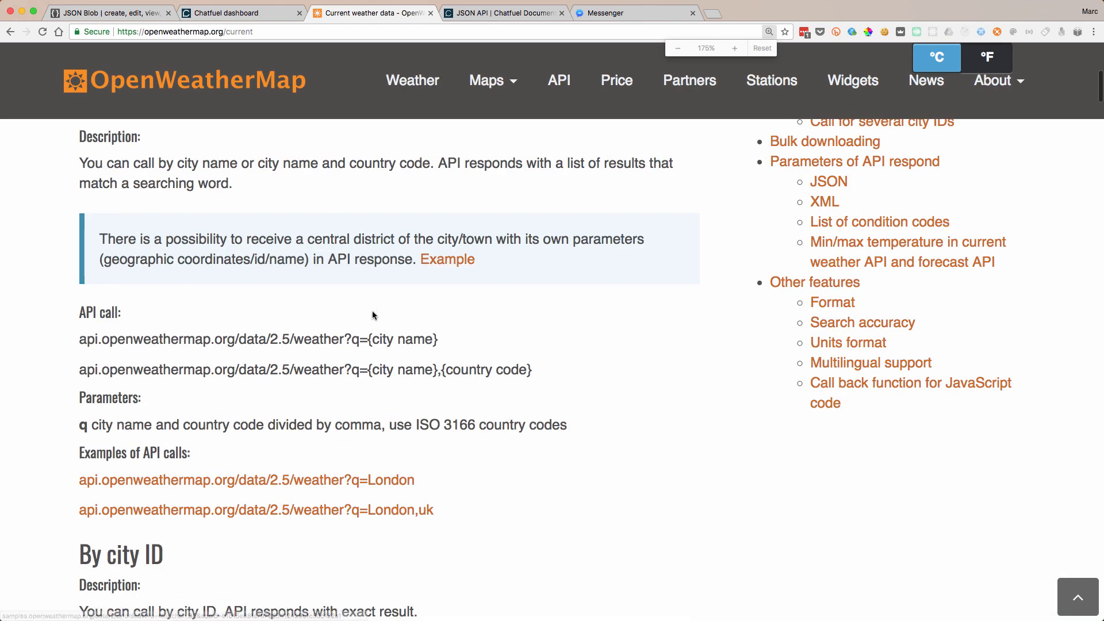
scroll("down", 3)
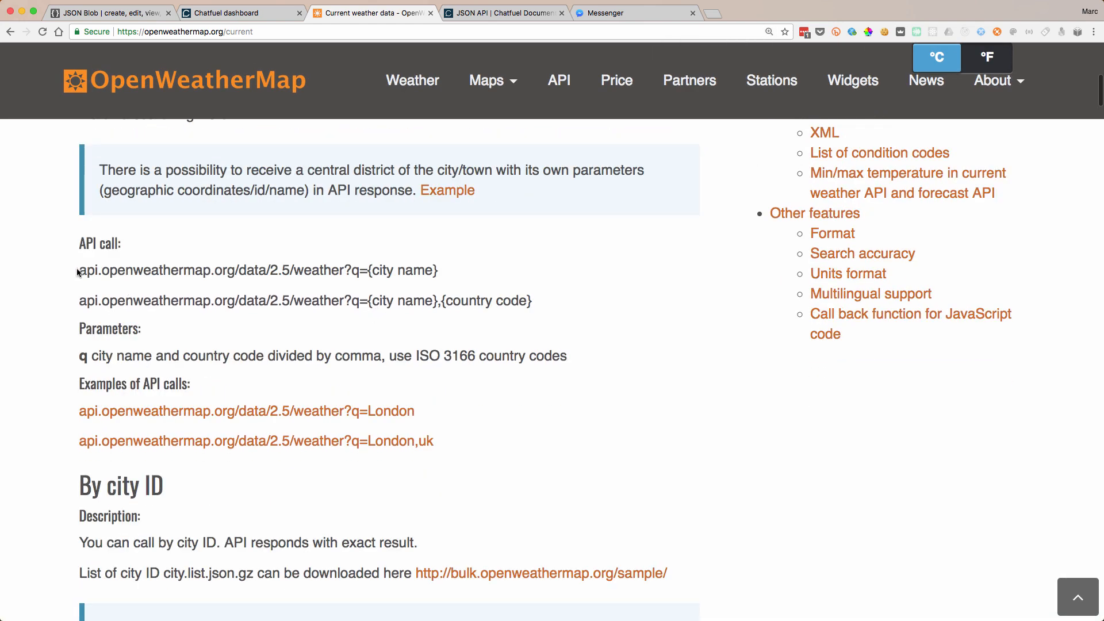
mouse_move(226, 271)
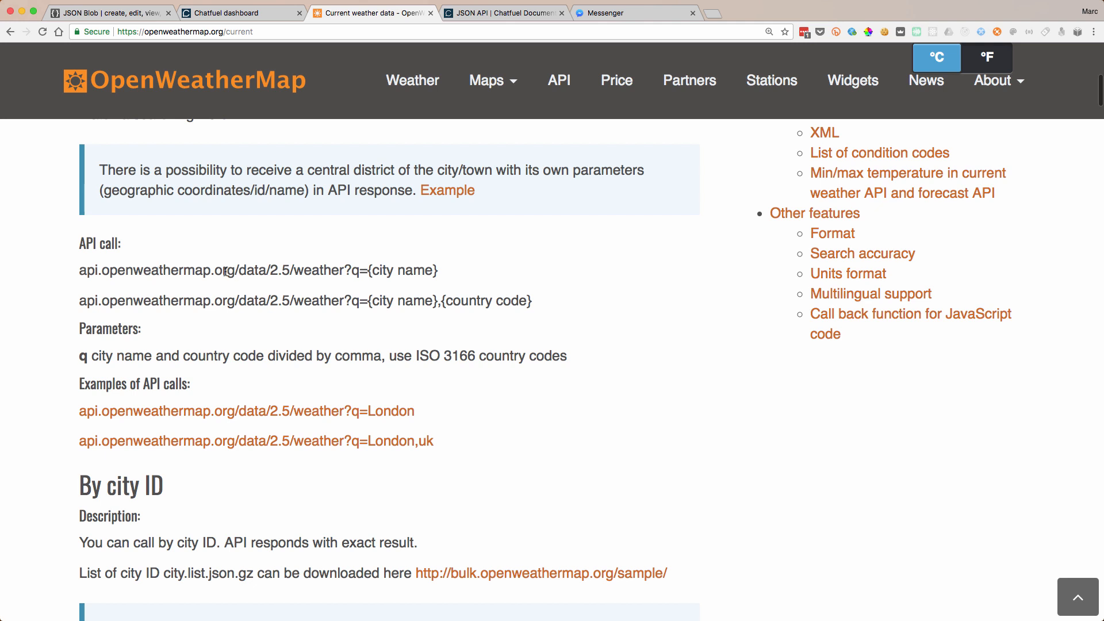
mouse_move(280, 280)
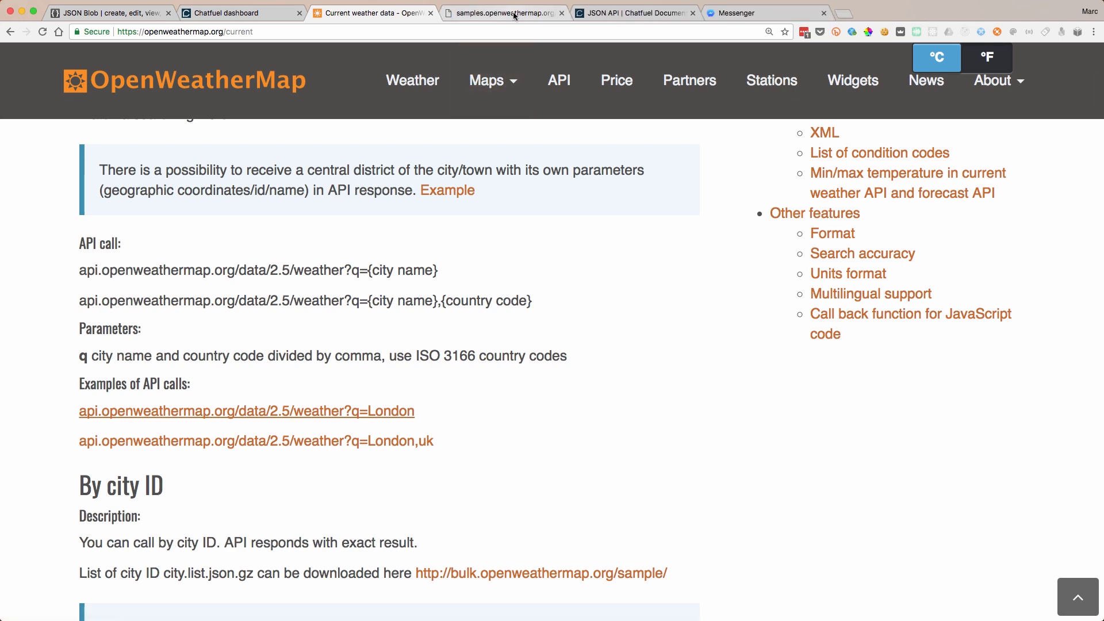
- View the London sample current-weather JSON response in its Chrome tab
left_click(503, 12)
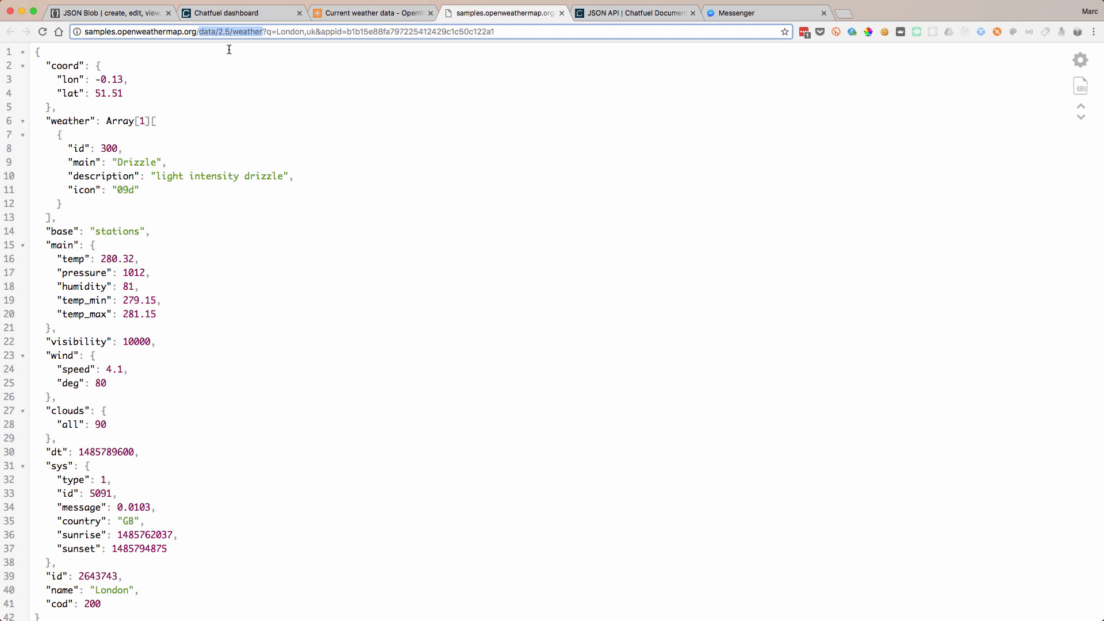
mouse_move(148, 259)
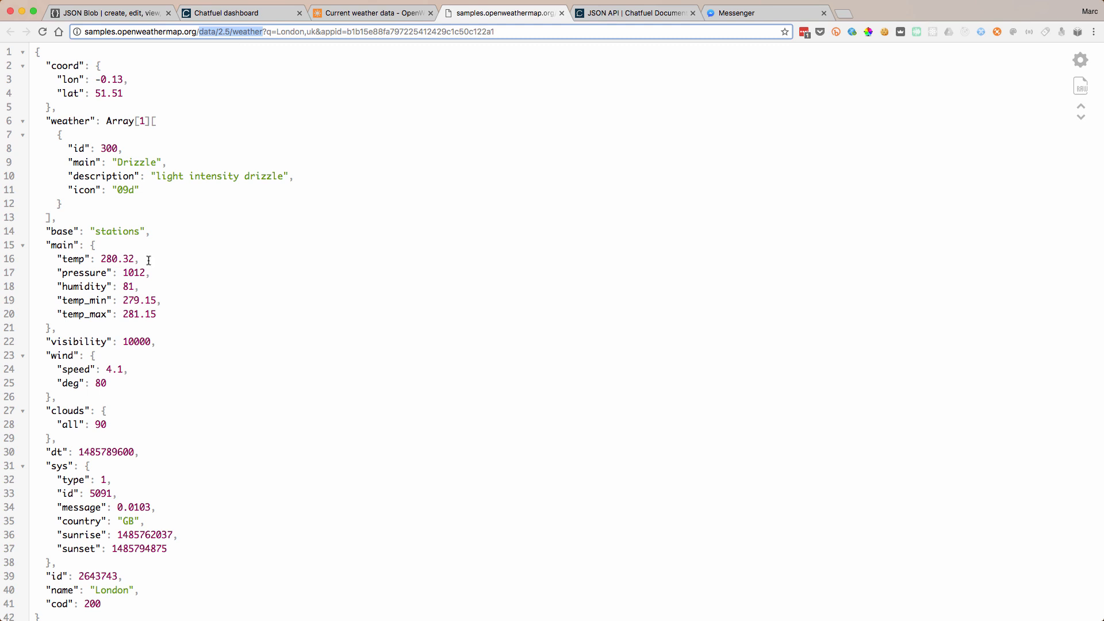
mouse_move(140, 162)
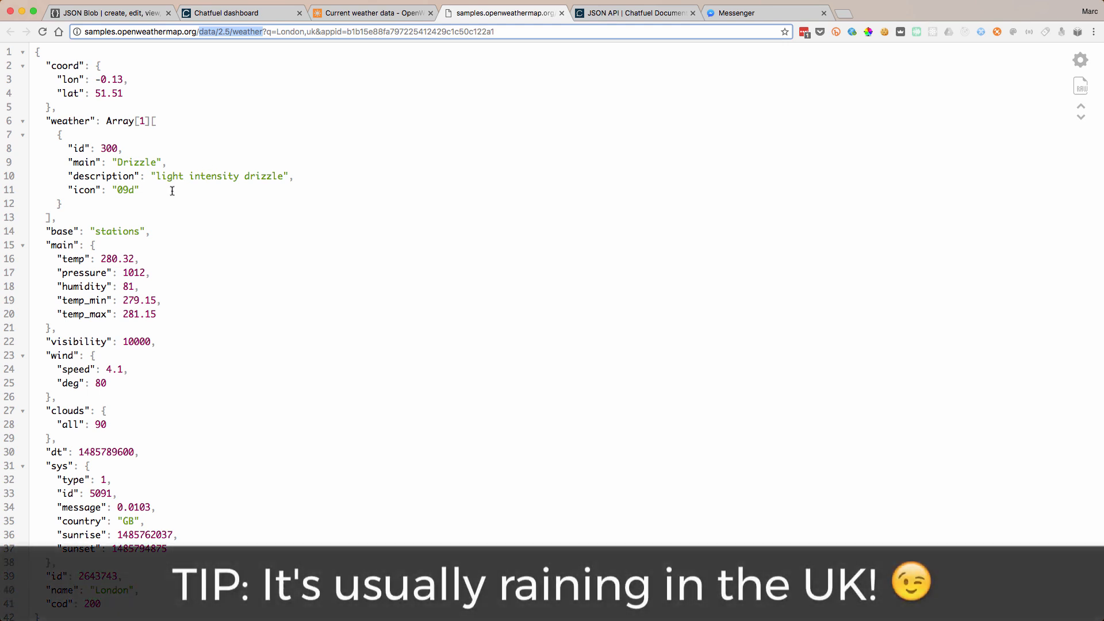
mouse_move(206, 281)
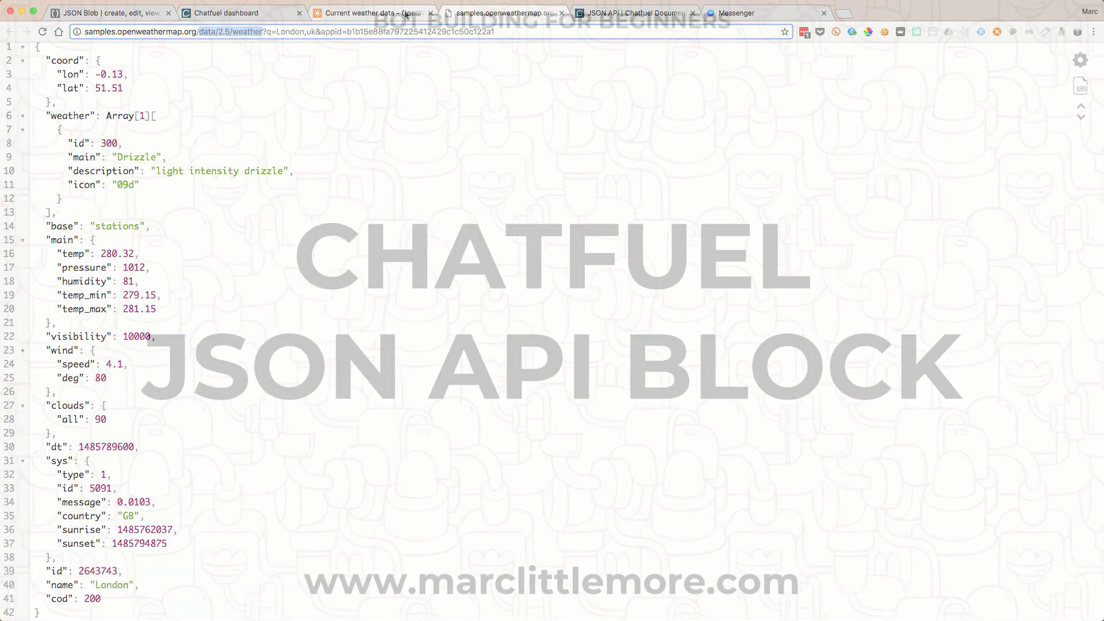
- Read the Chatfuel JSON API plugin overview enlarged, then return to the MarcBots dashboard
left_click(241, 13)
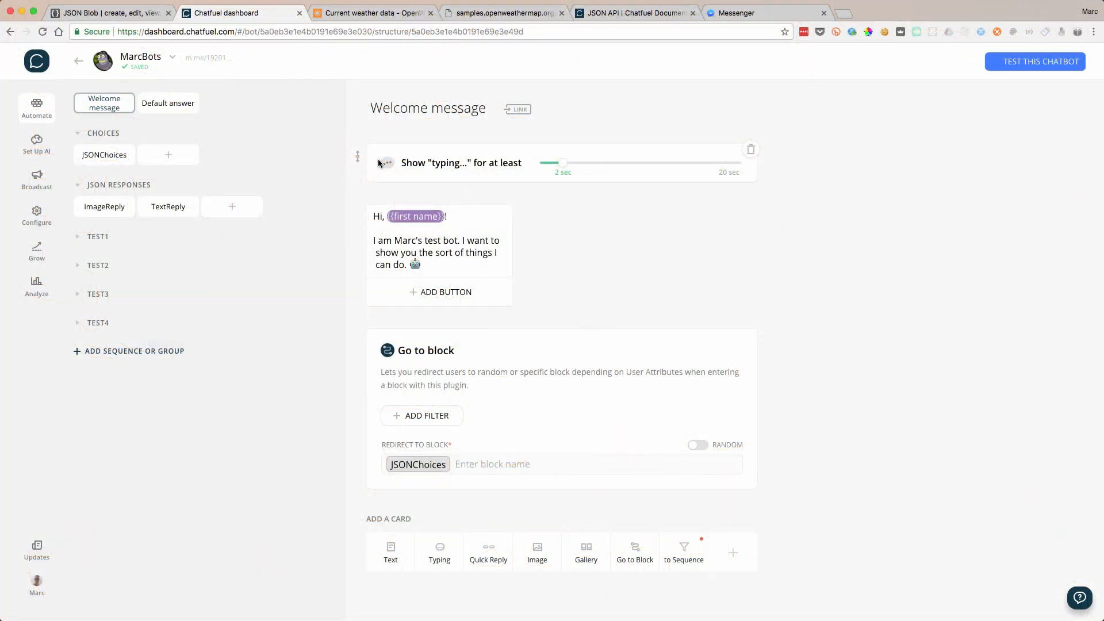
left_click(632, 12)
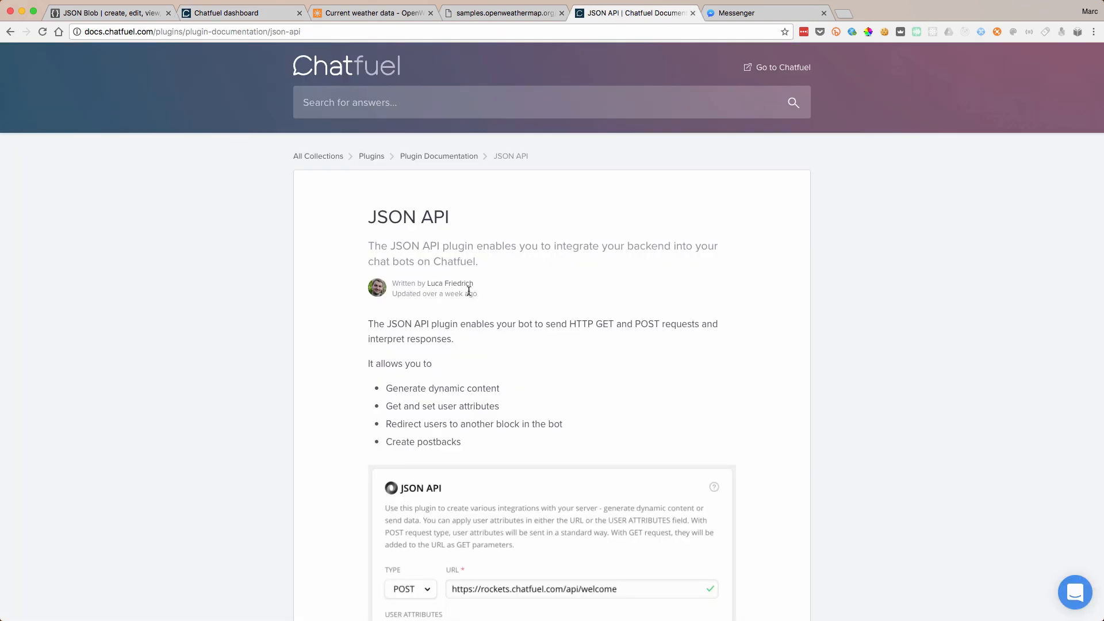
scroll("down", 3)
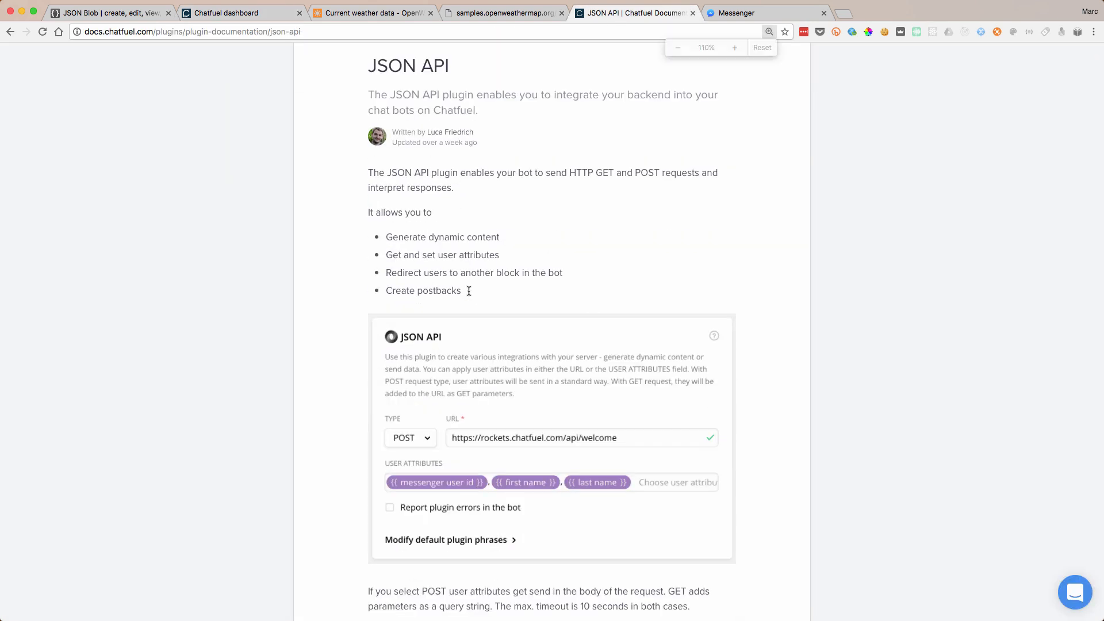
left_click(735, 49)
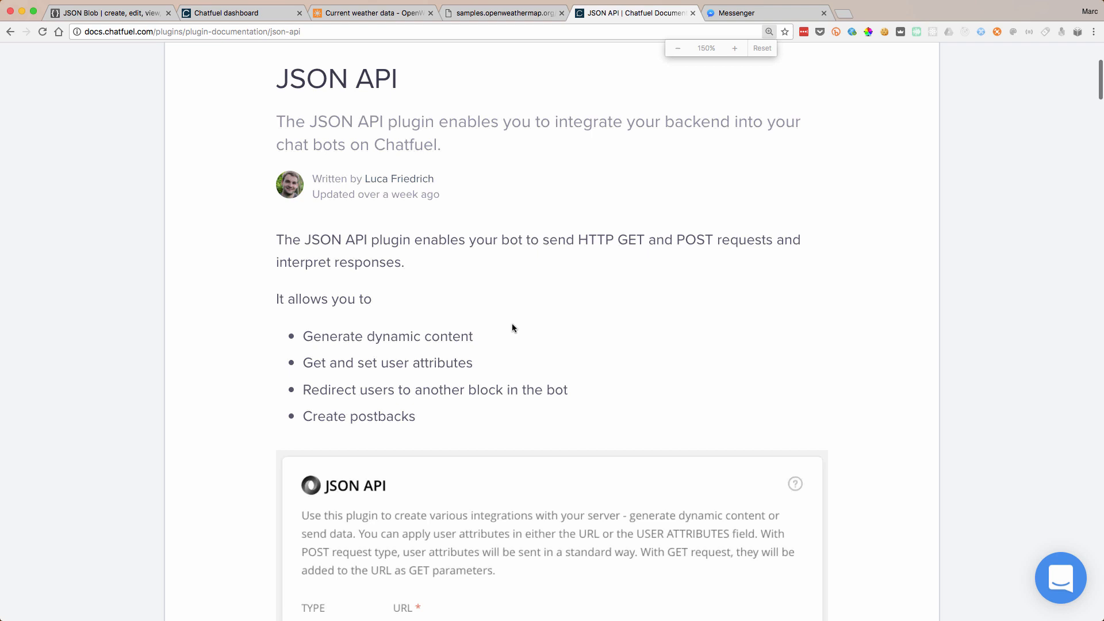
scroll("down", 3)
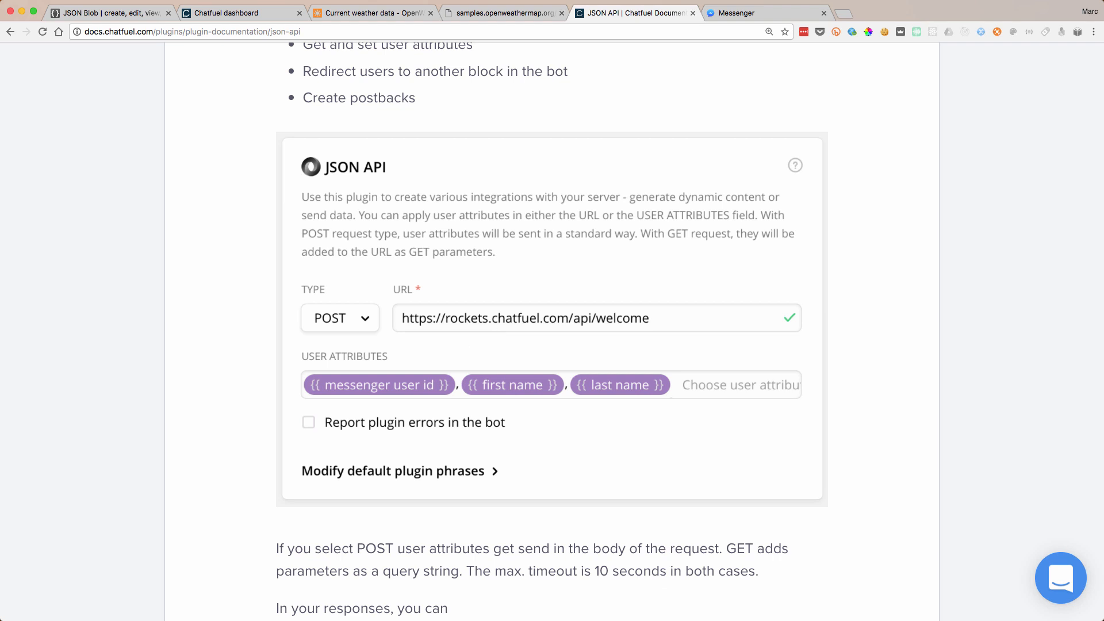
left_click(241, 12)
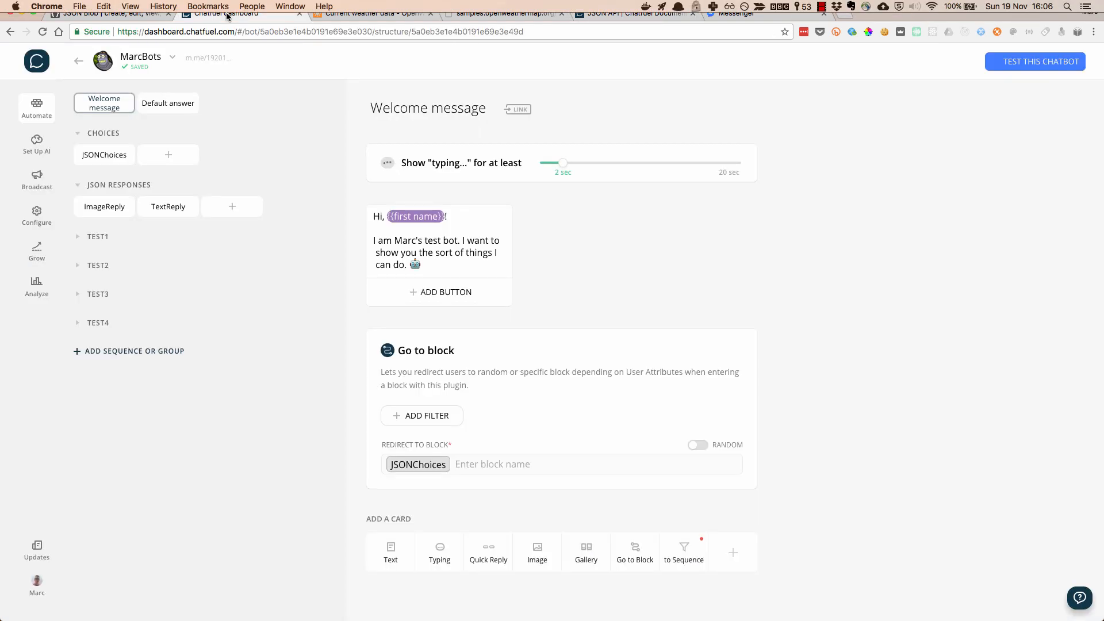
- Open the TextReply block's JSON API card and keep its request type as GET
left_click(168, 206)
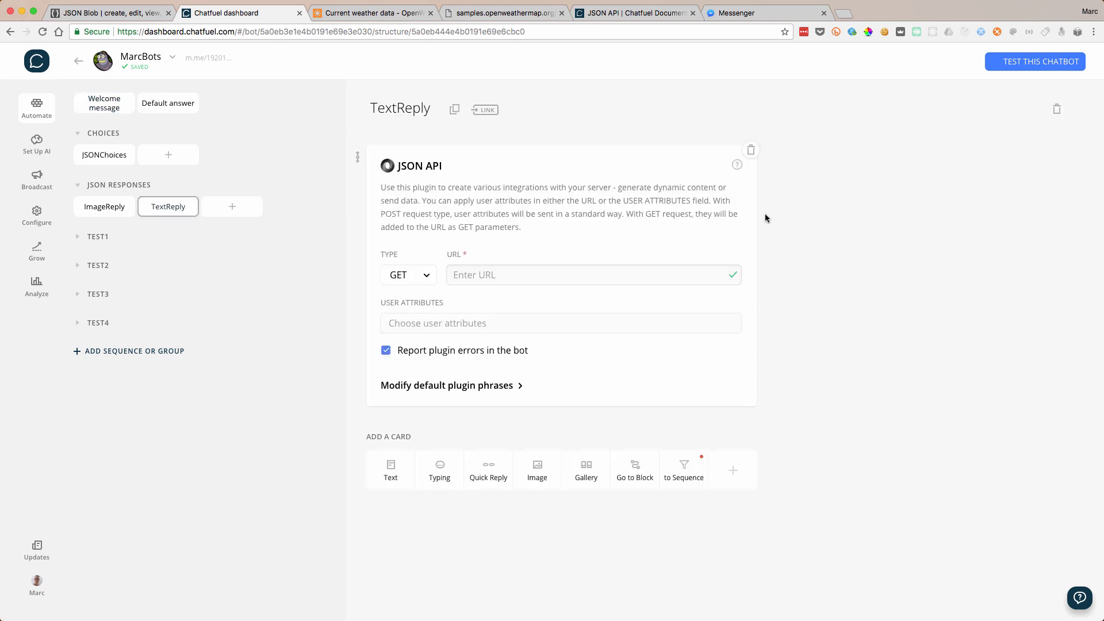
mouse_move(444, 197)
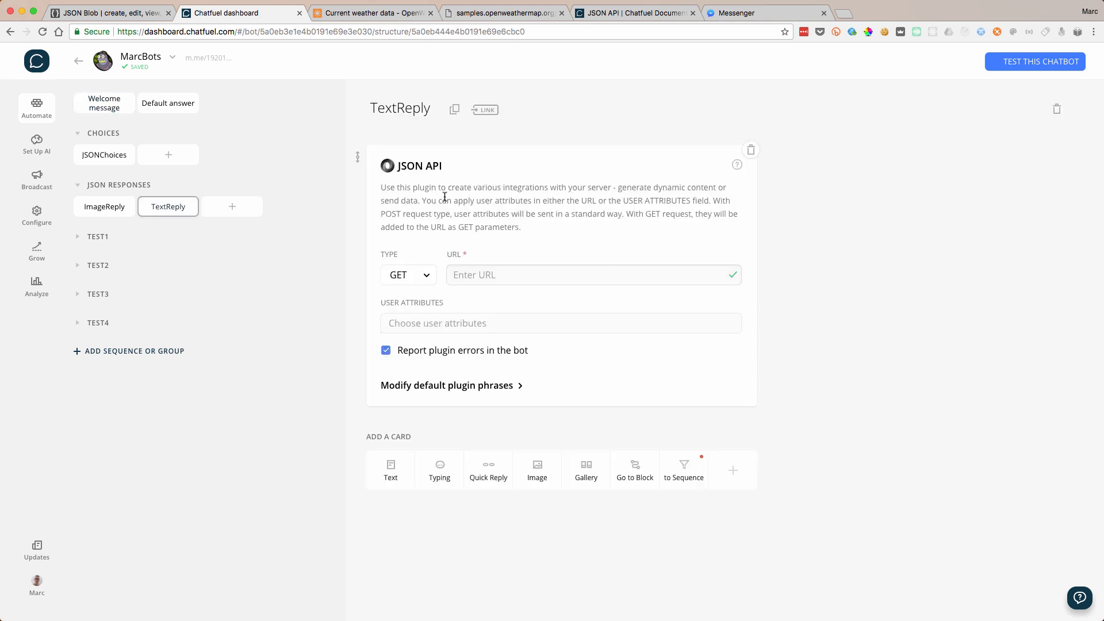
mouse_move(407, 274)
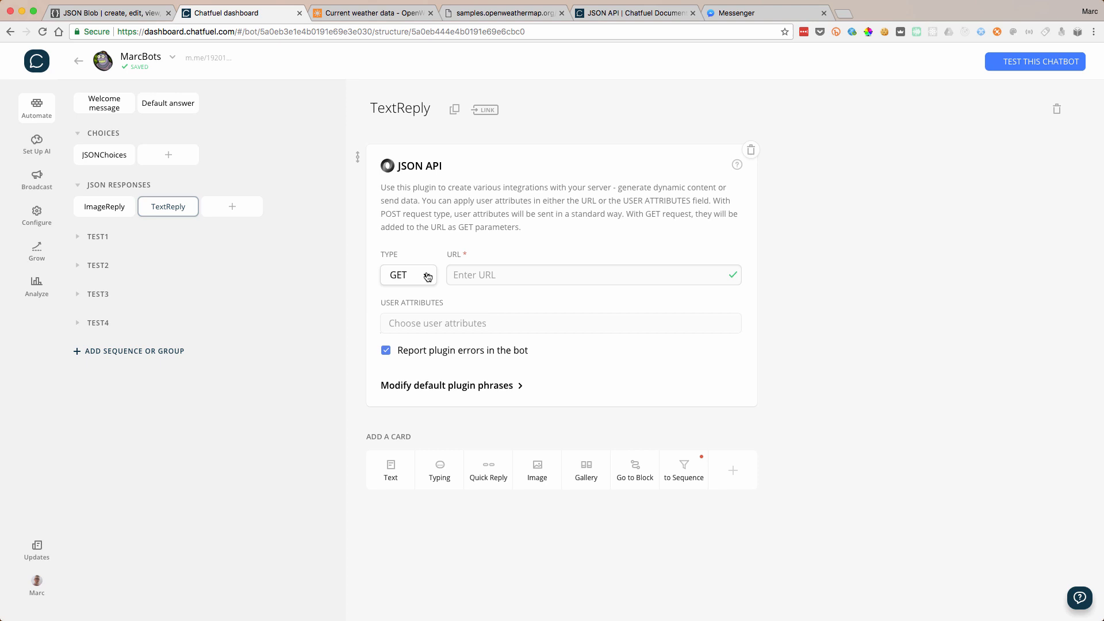
left_click(408, 275)
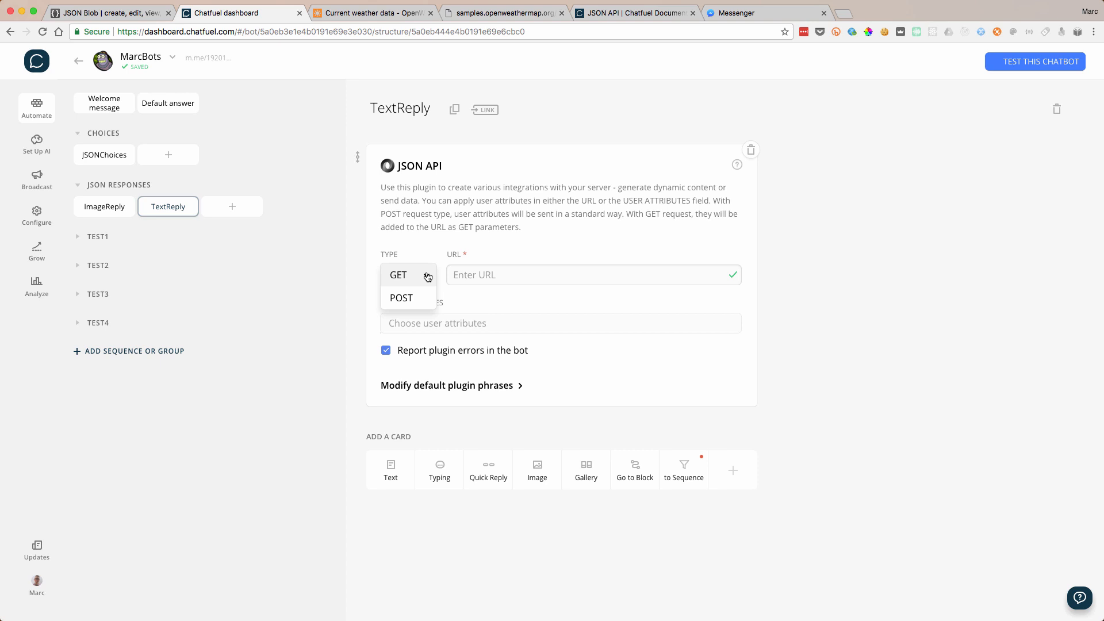
mouse_move(426, 282)
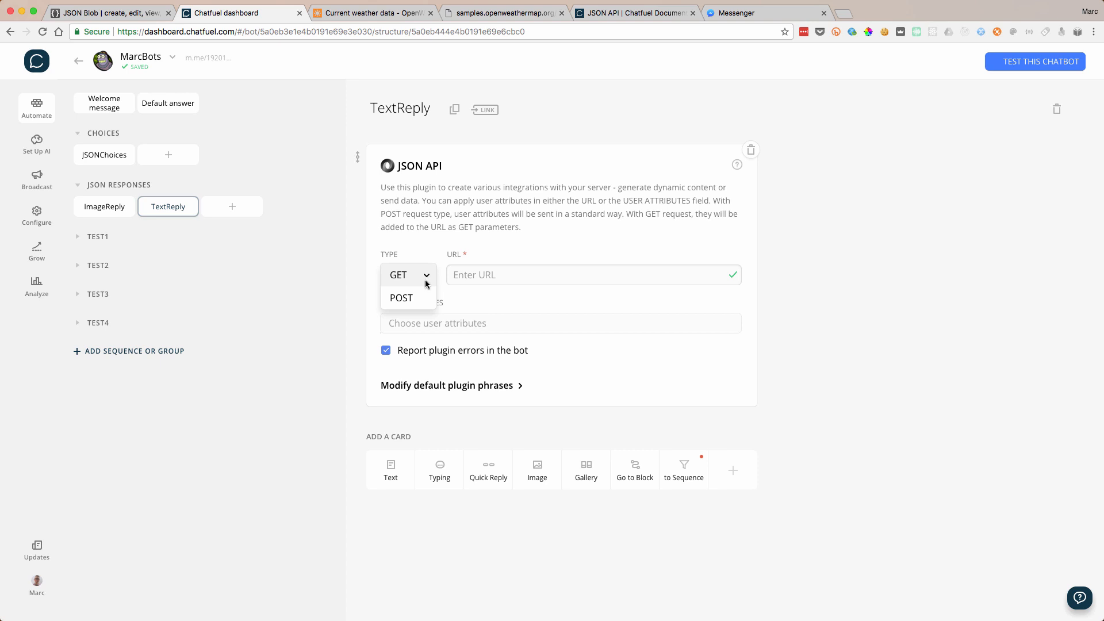
mouse_move(401, 296)
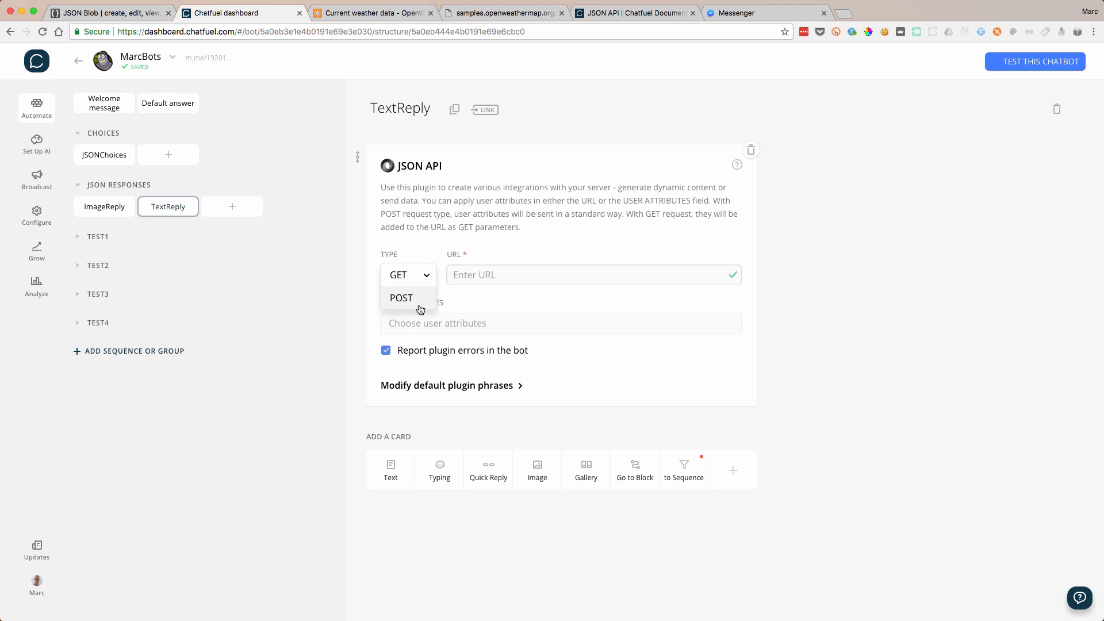
mouse_move(424, 283)
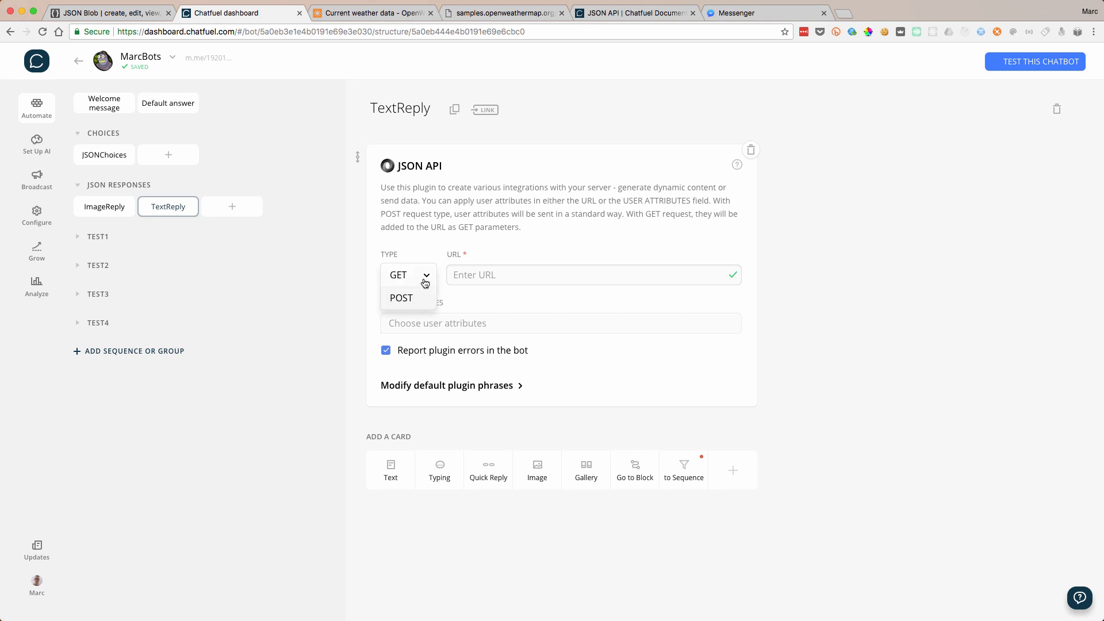
left_click(407, 275)
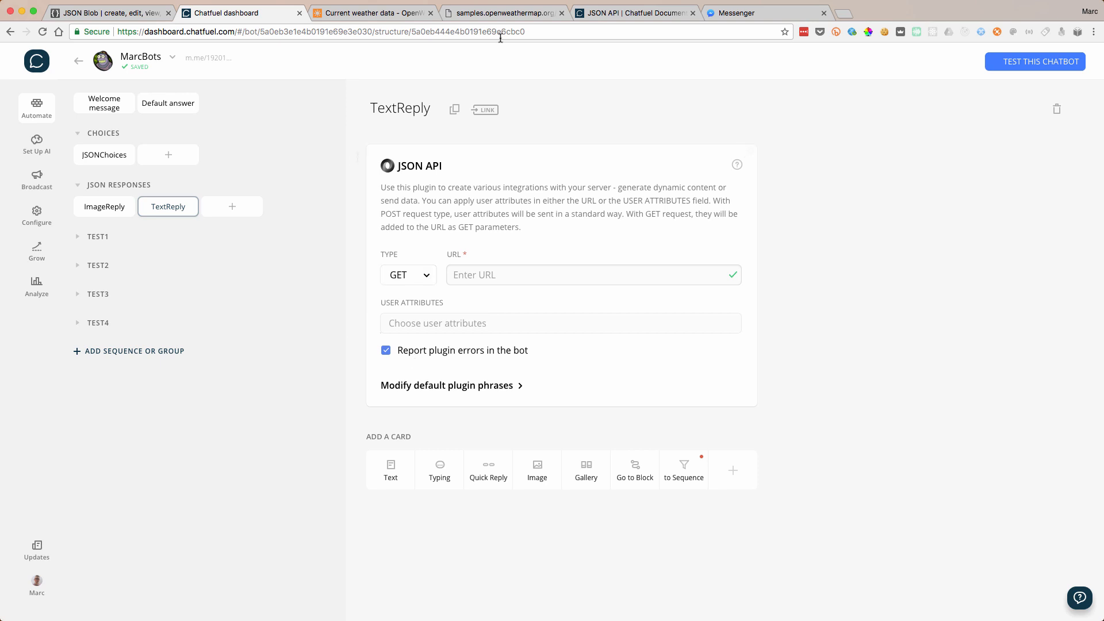
- Review the docs' Sending text response example, then return to the JSON Blob editor
left_click(631, 13)
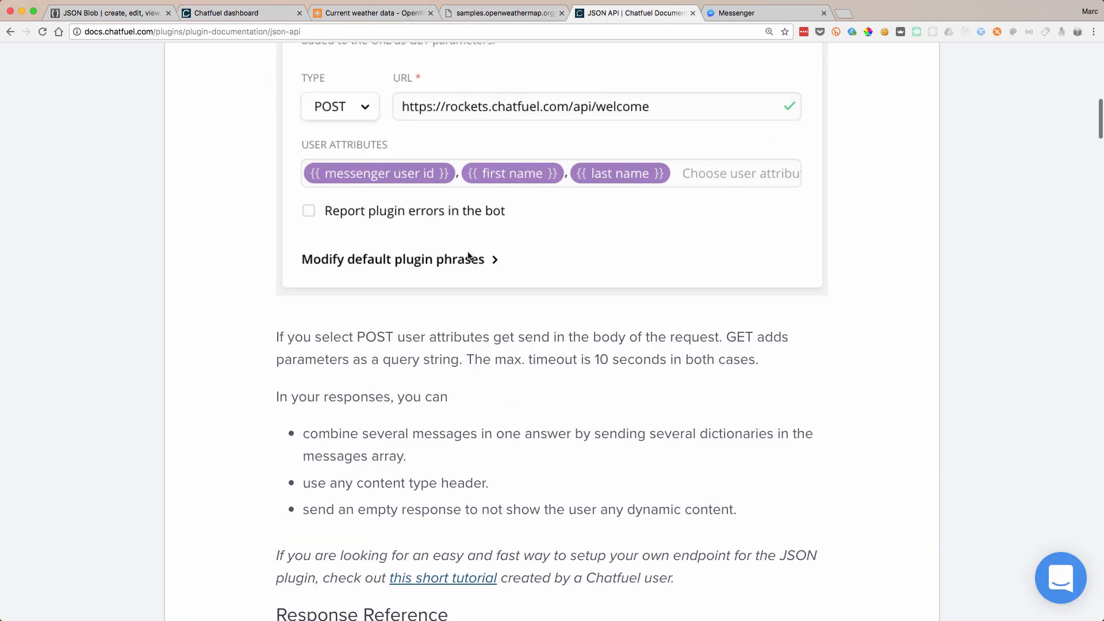
scroll("down", 3)
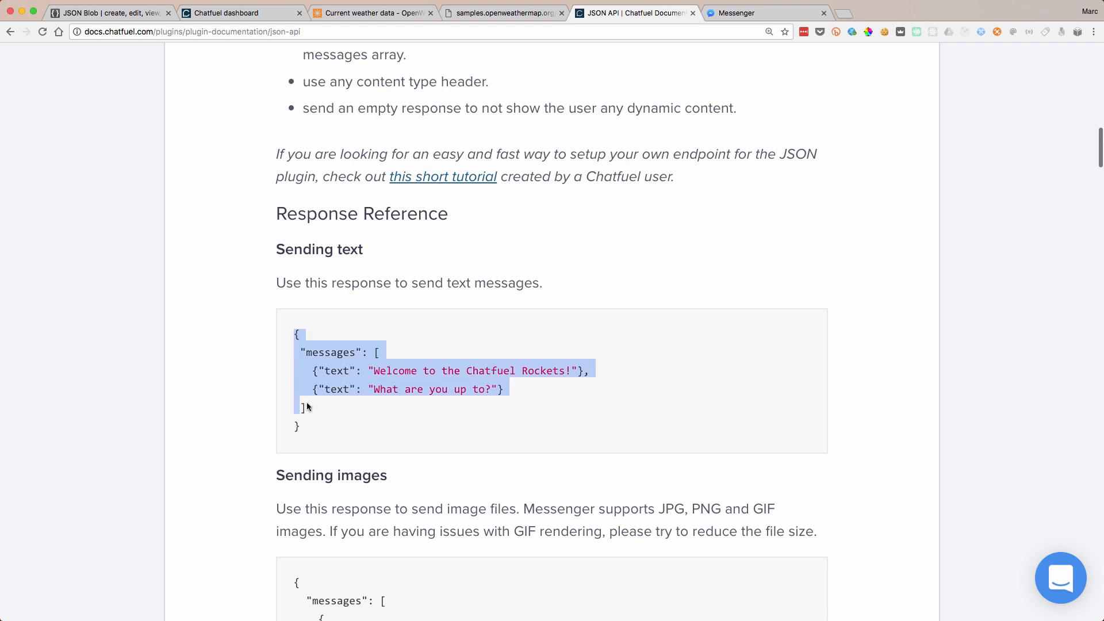
left_click(384, 338)
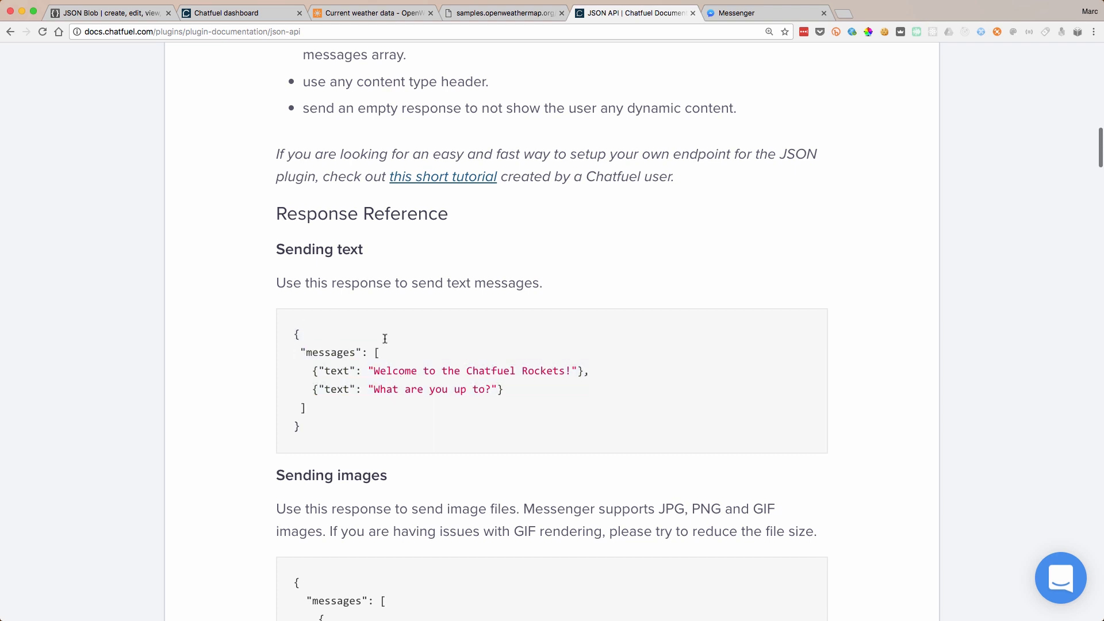
mouse_move(364, 274)
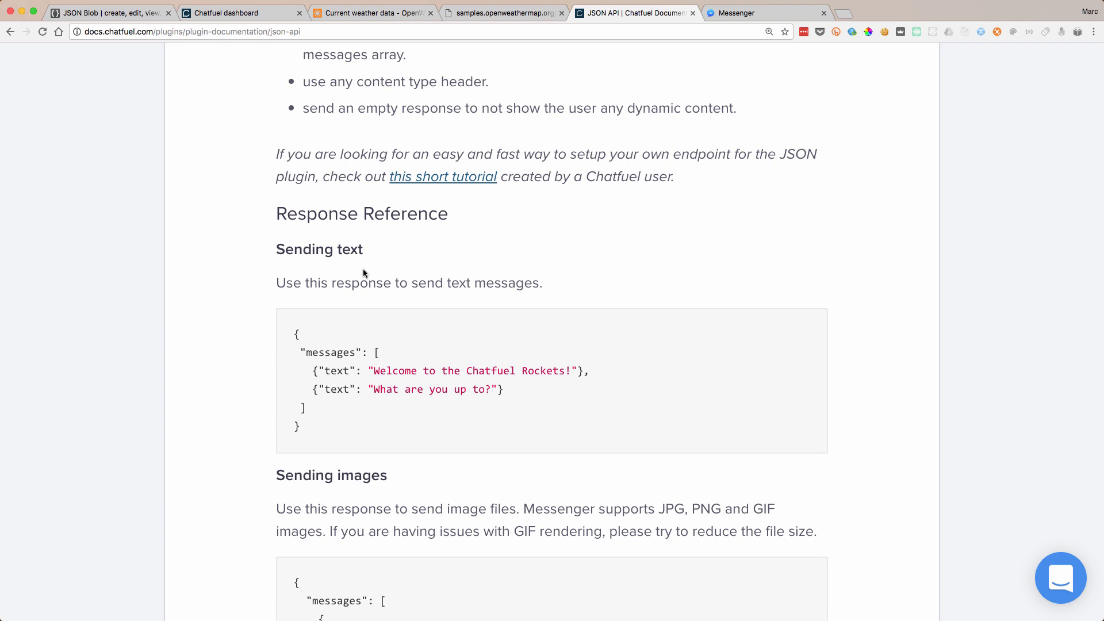
mouse_move(298, 338)
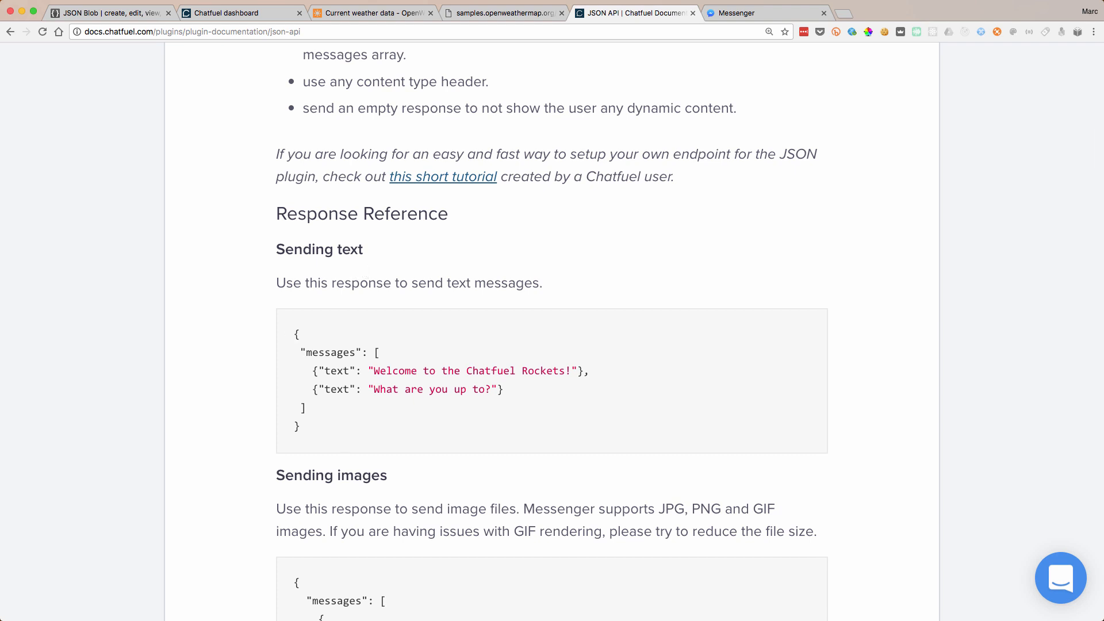
mouse_move(240, 135)
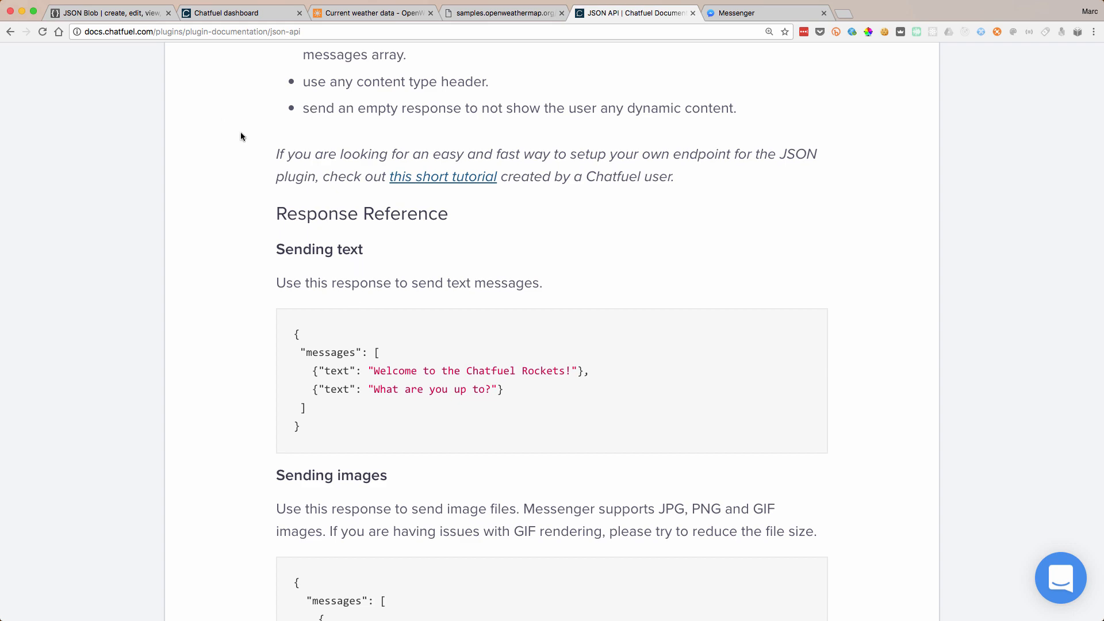
left_click(109, 13)
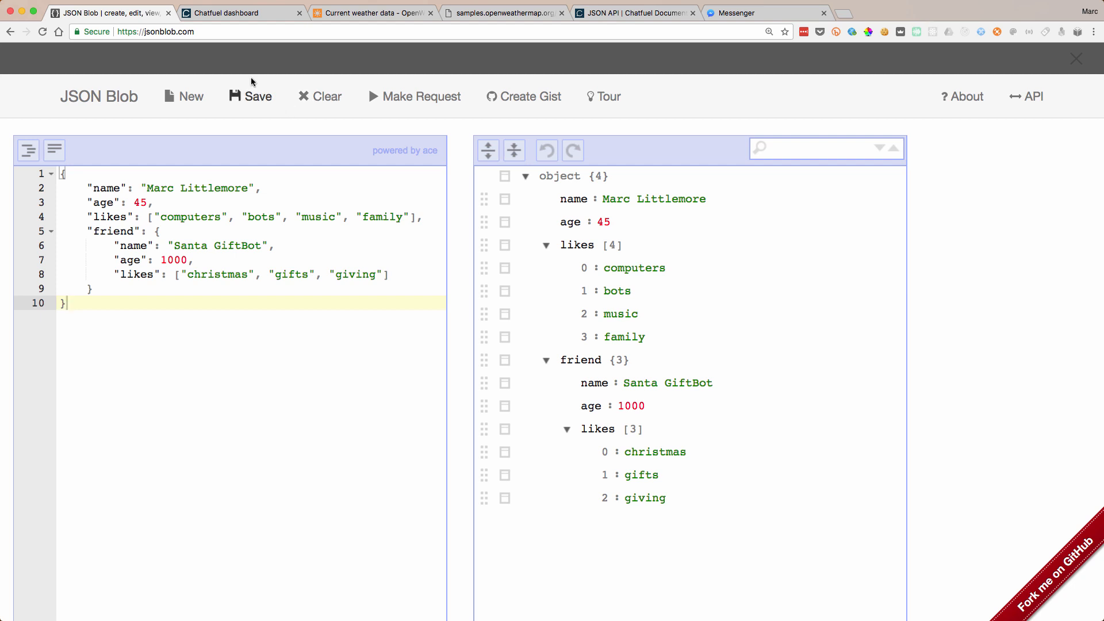
- Save the sample JSON as a blob and load its jsonblob.com/api/ address in a new tab
left_click(251, 96)
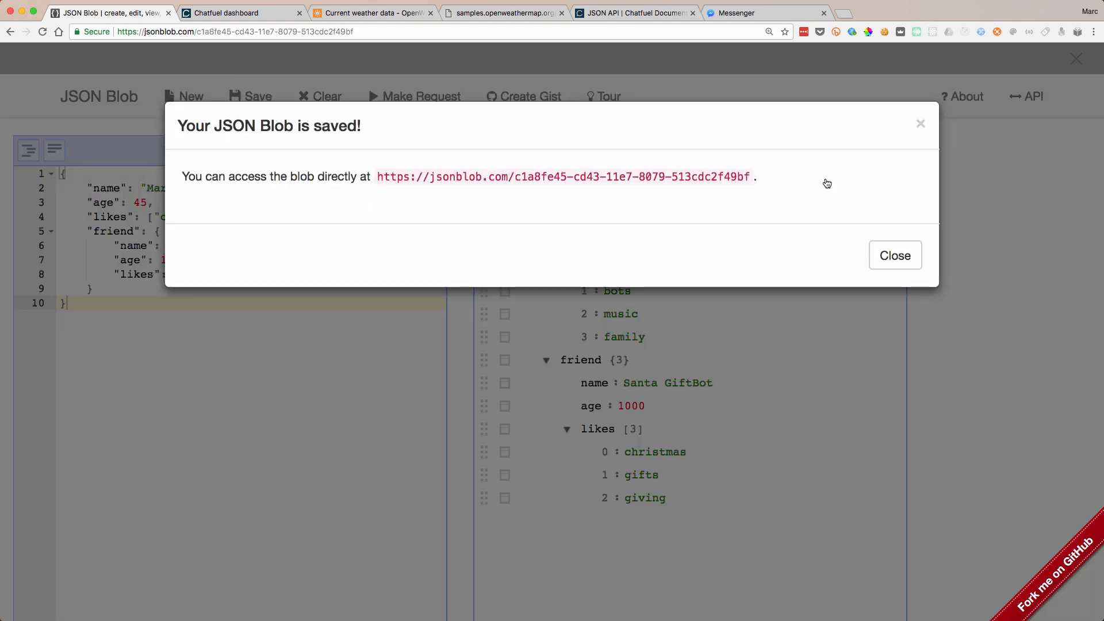
left_click(894, 255)
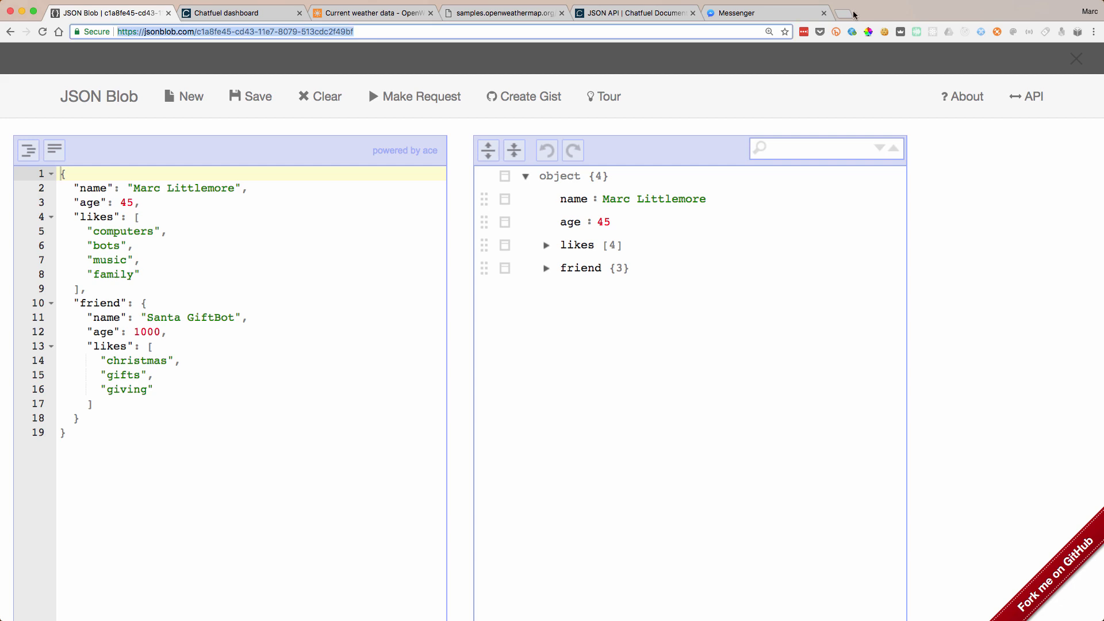
left_click(851, 12)
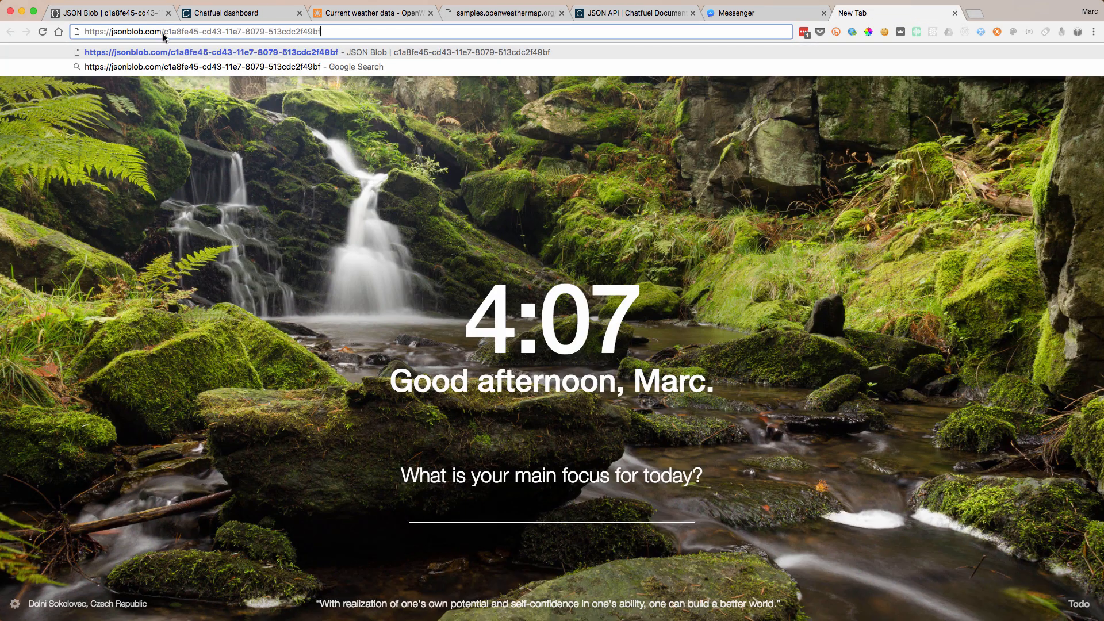
type("api/")
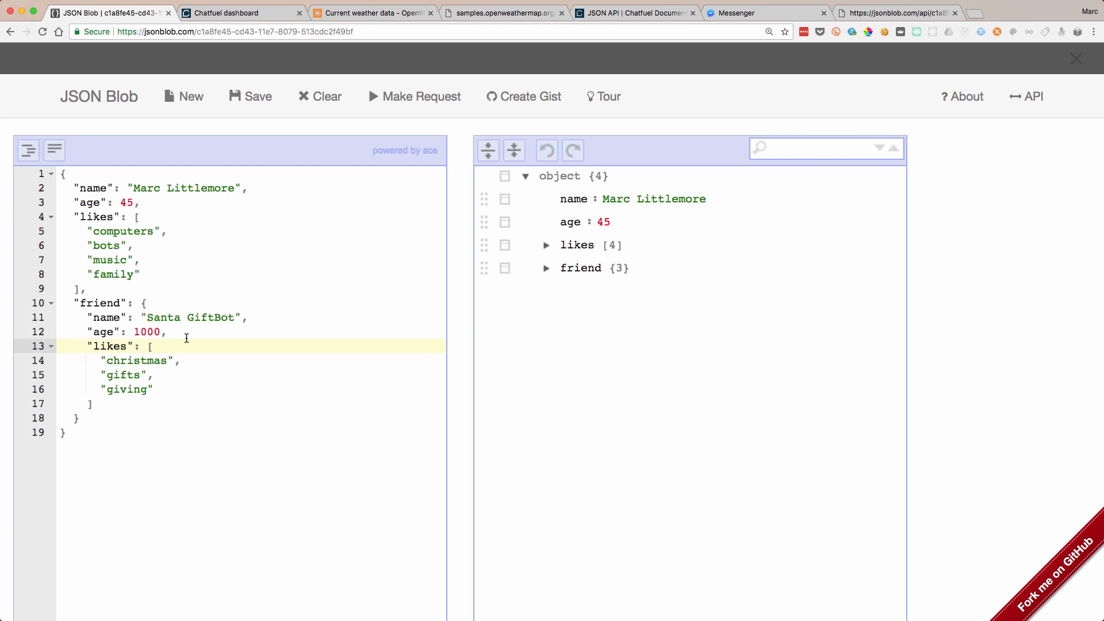
left_click(242, 13)
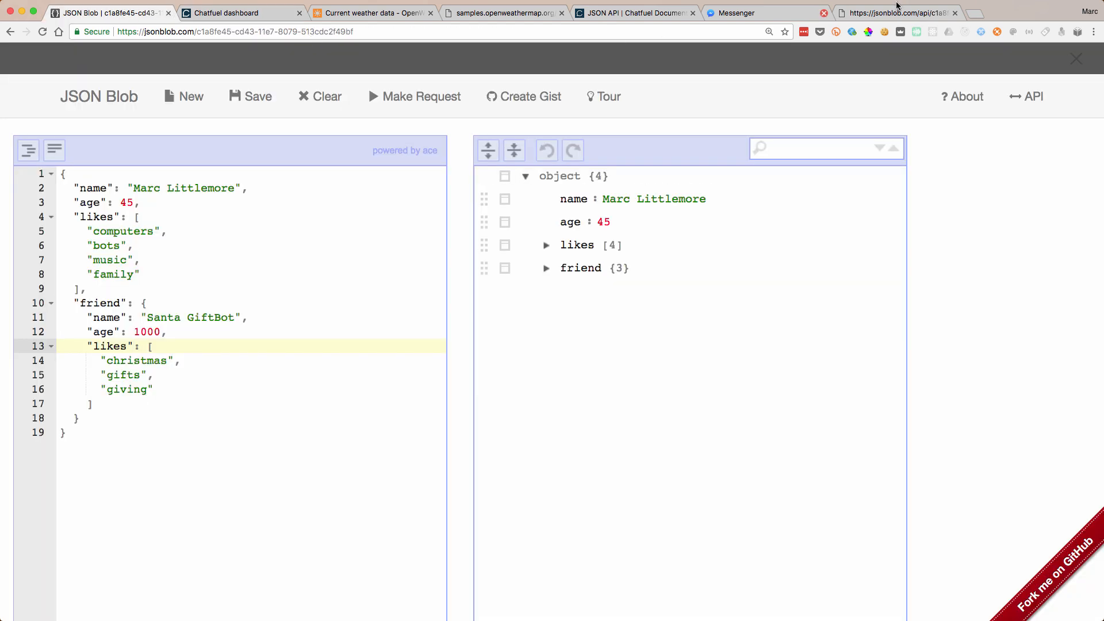
- Verify the blob's API response against the TextReply endpoint URL and view the docs' Sending text example
left_click(895, 12)
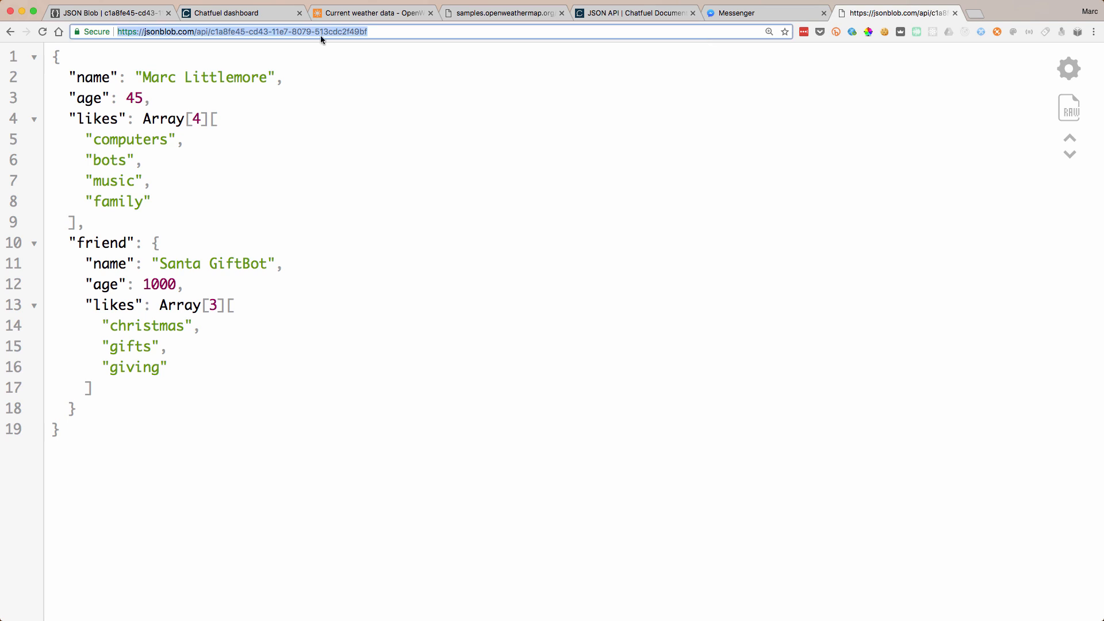
left_click(240, 12)
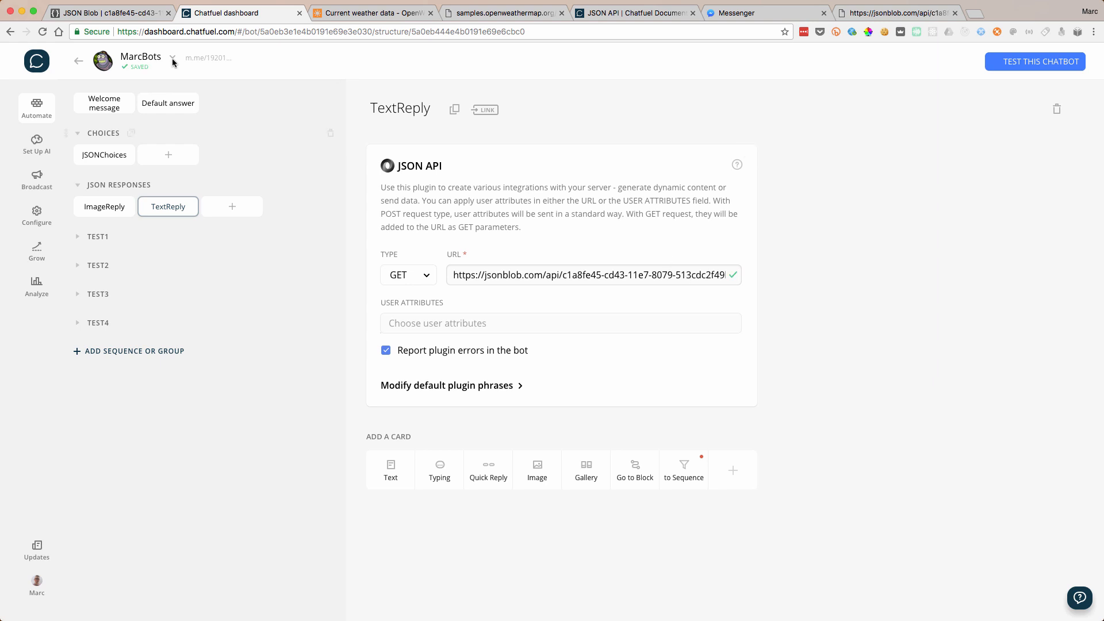
left_click(632, 12)
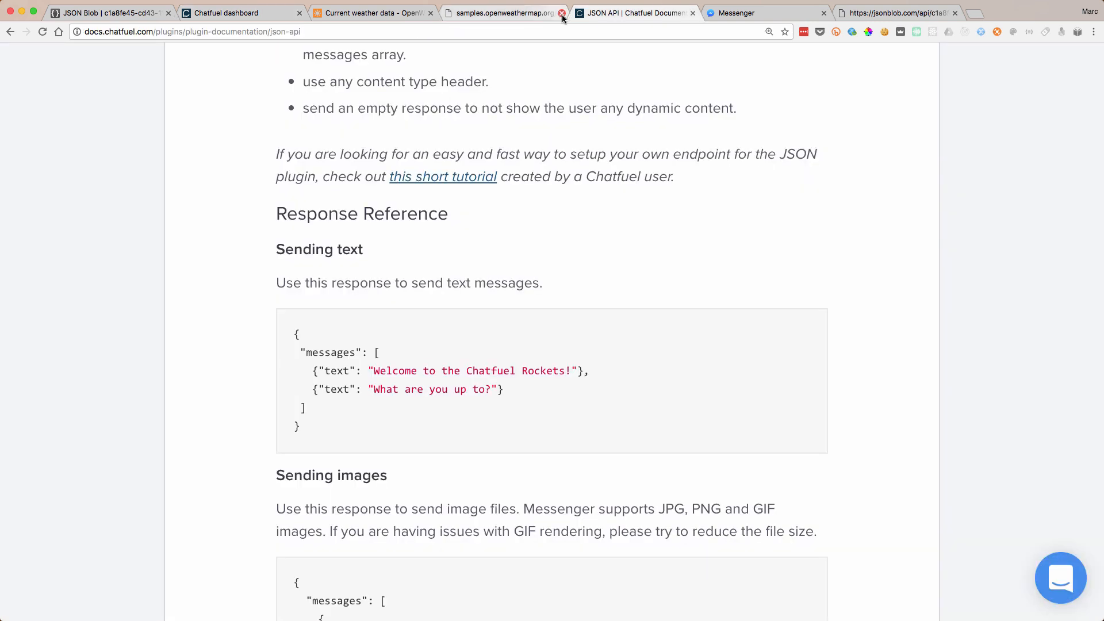
- Close the OpenWeatherMap tabs and return to the profile blob editor
left_click(563, 12)
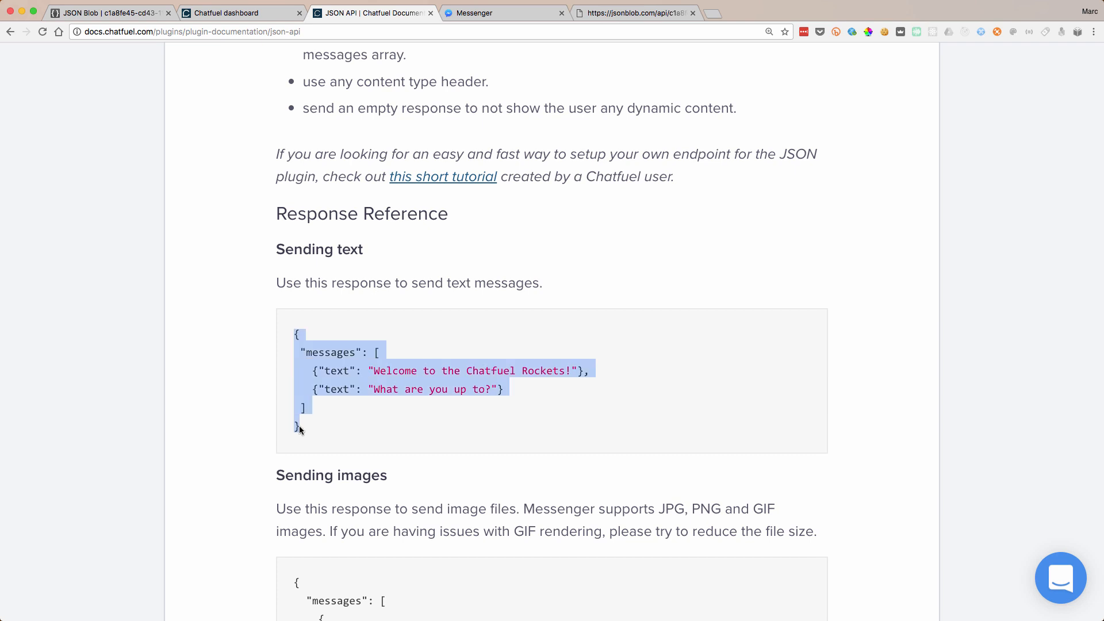
left_click(110, 12)
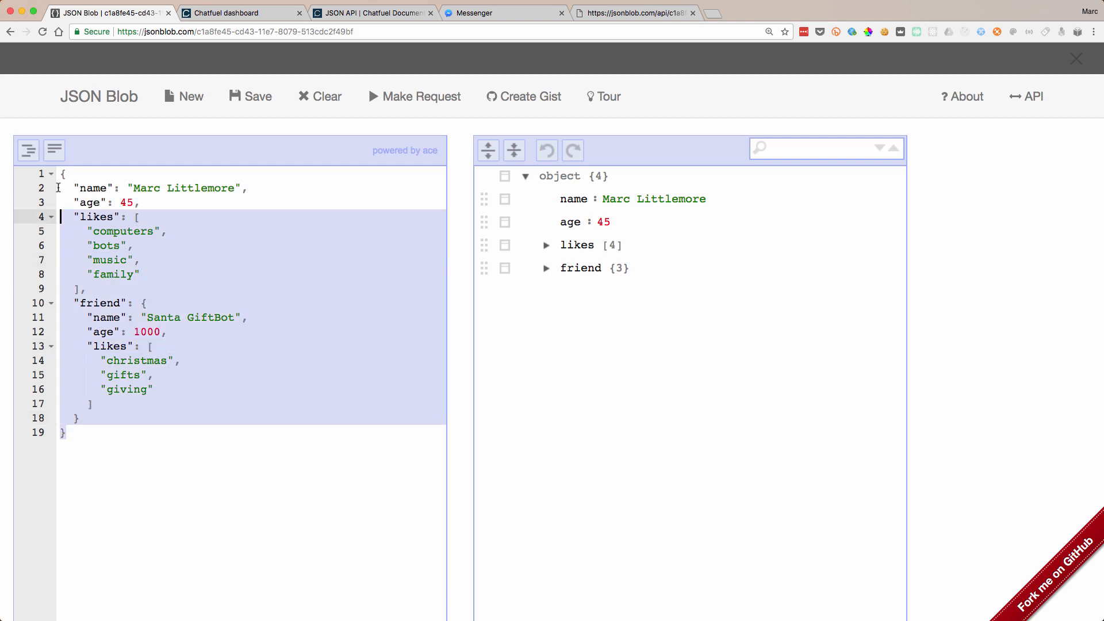
- Replace the blob with a messages array reading "Welcome to Marc's Bot!" and "How are you today?"
type("{\"messages\": [{\"text\": \"Welcome to the Chatfuel Rockets!\"},{\"text\": \"What are you up to?\"}]}")
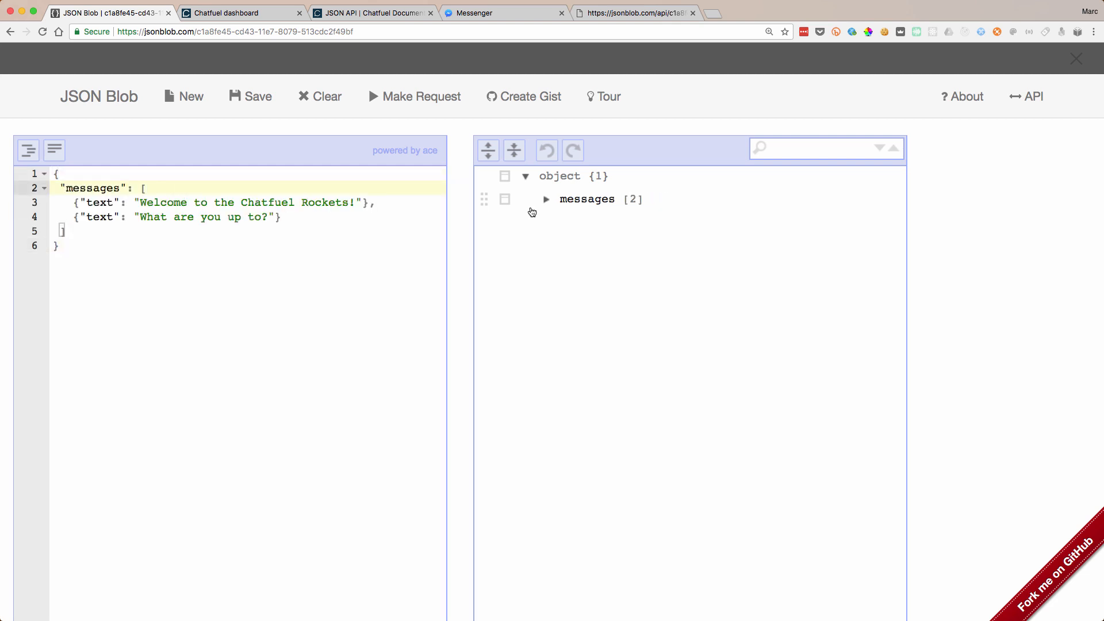
left_click(547, 199)
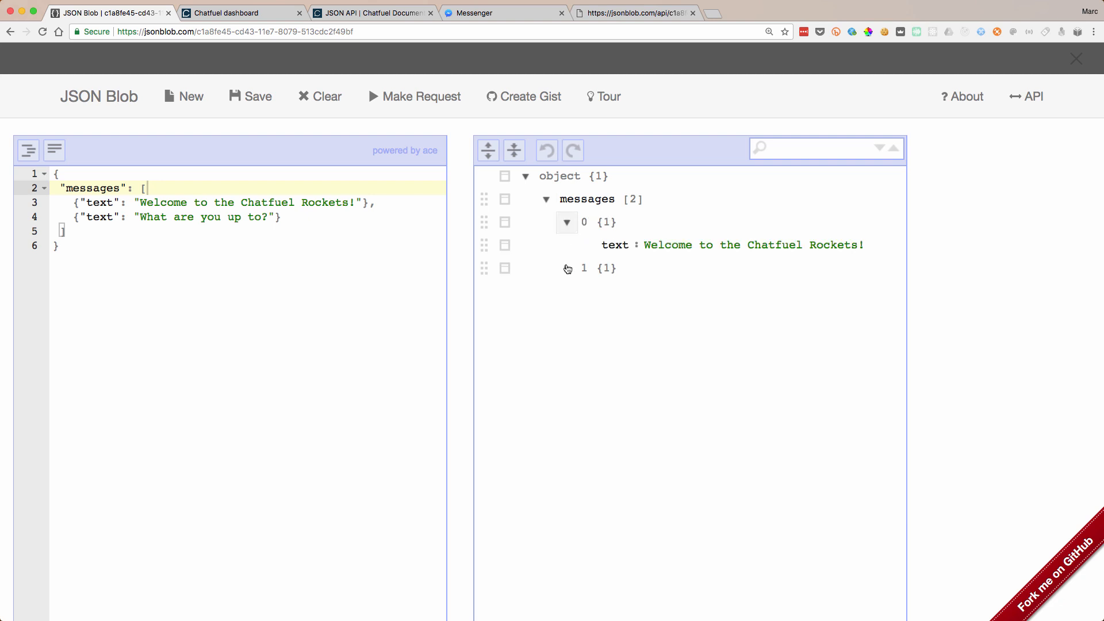
left_click(567, 268)
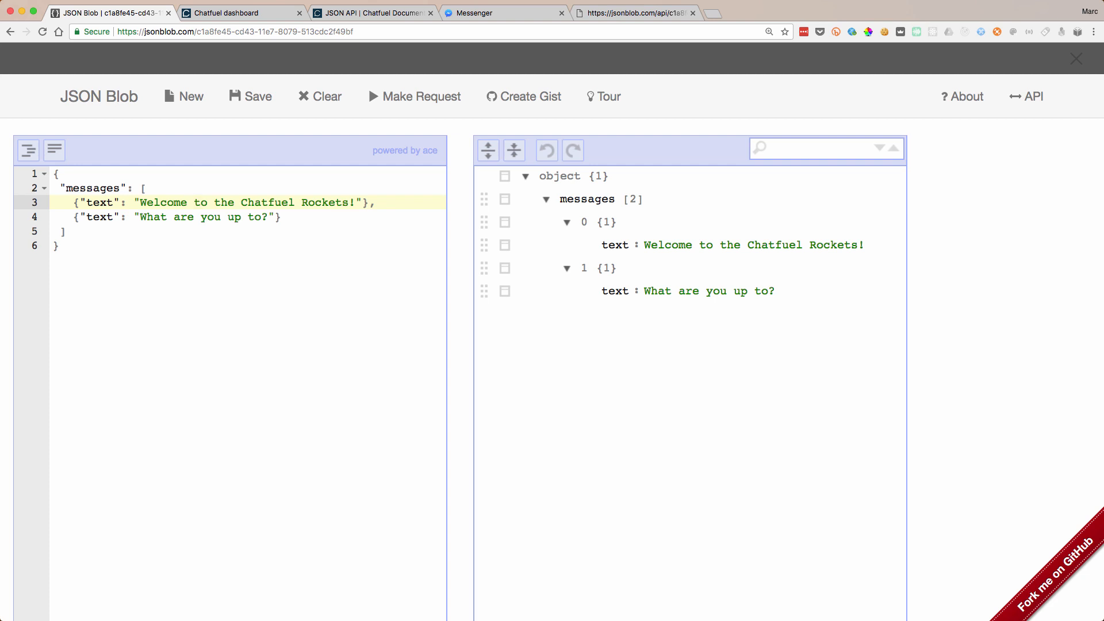
type("Ma")
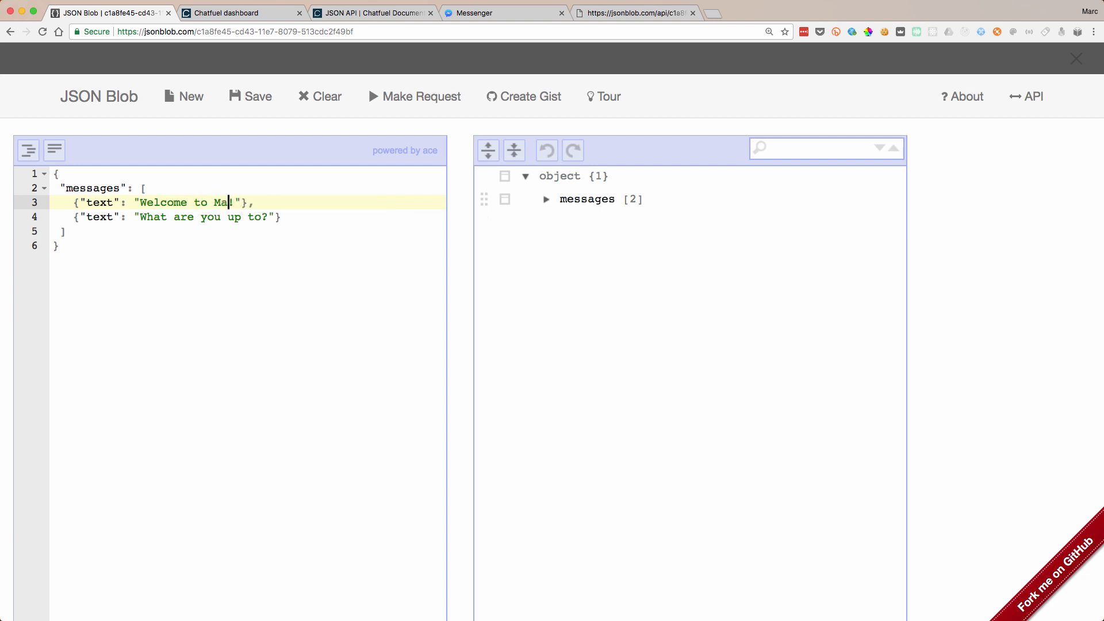
type("rc's Bot!")
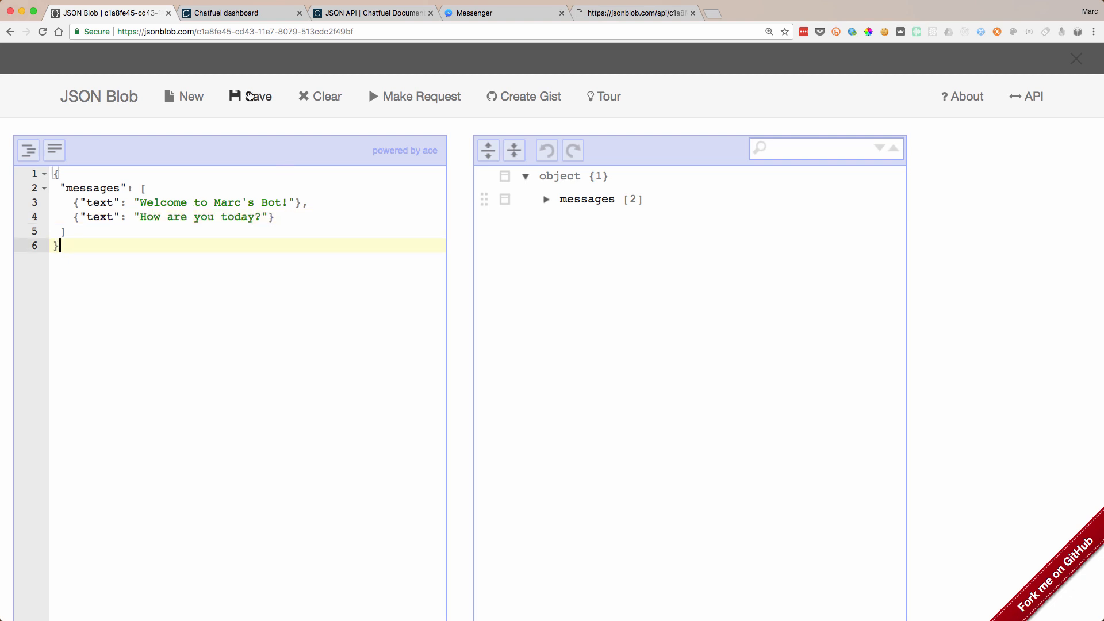
- Save the edited messages blob and return to the TextReply block in Chatfuel
left_click(633, 12)
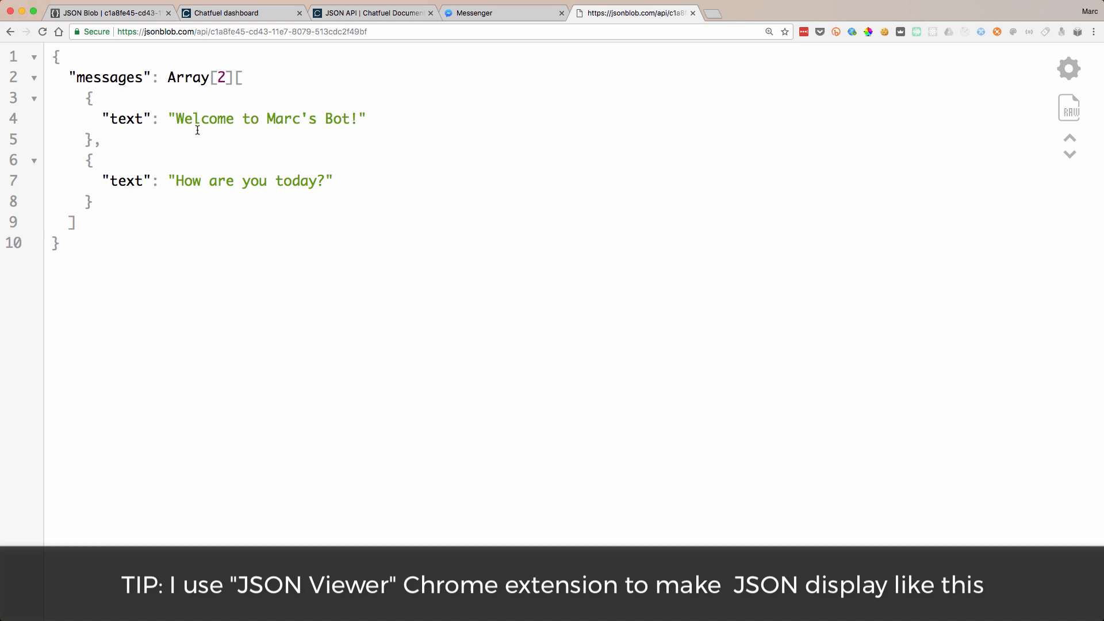
mouse_move(294, 95)
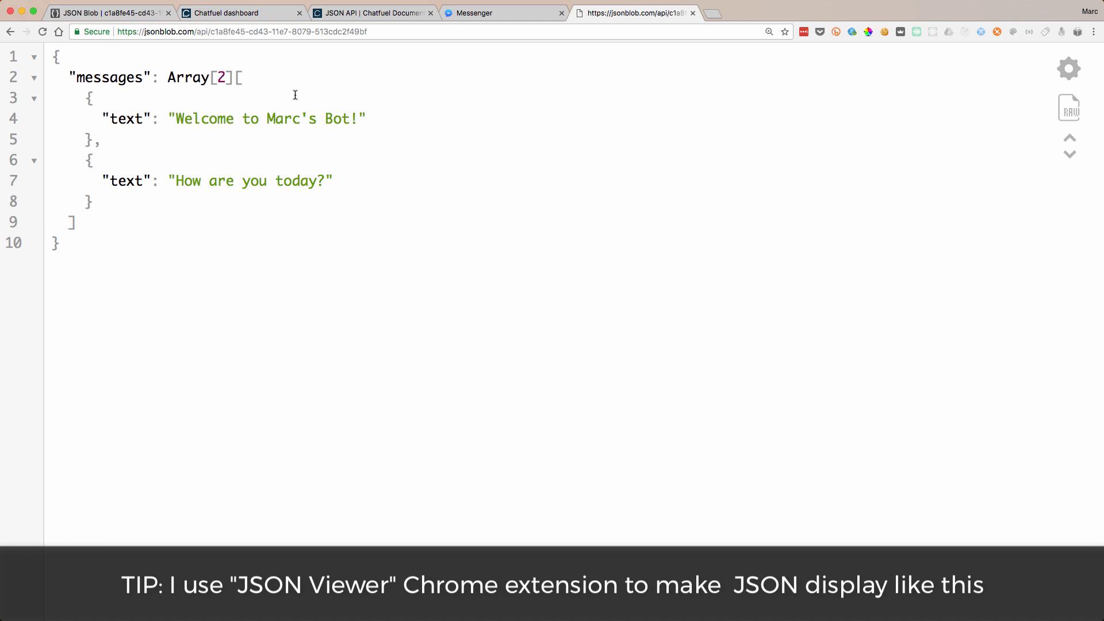
left_click(241, 13)
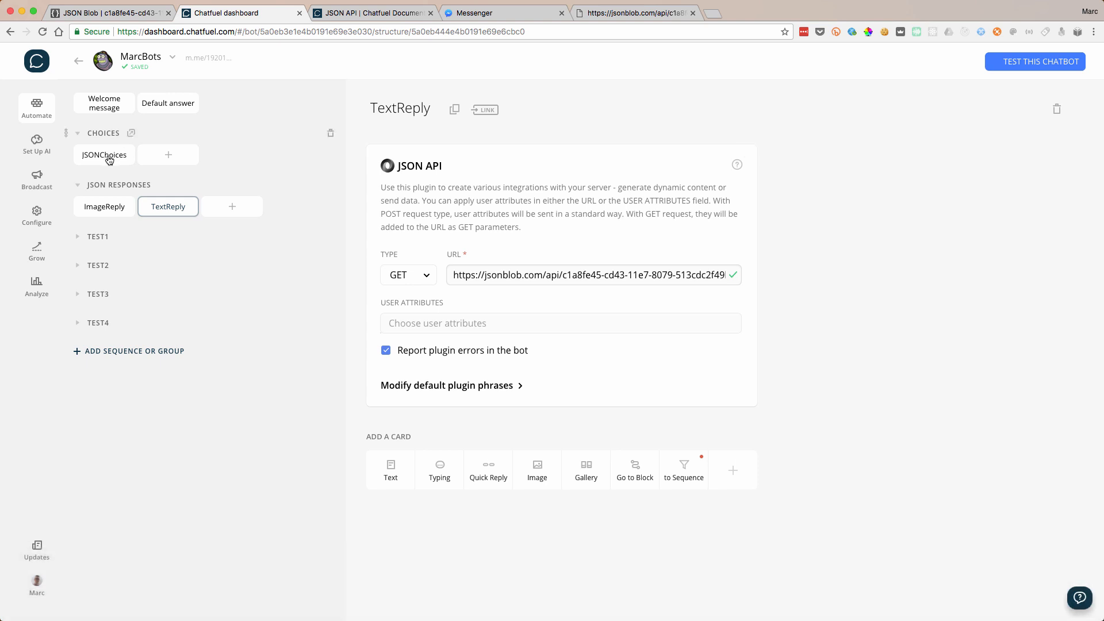
- Review the JSONChoices block's Text and Image quick replies, then return to the messages blob
left_click(103, 154)
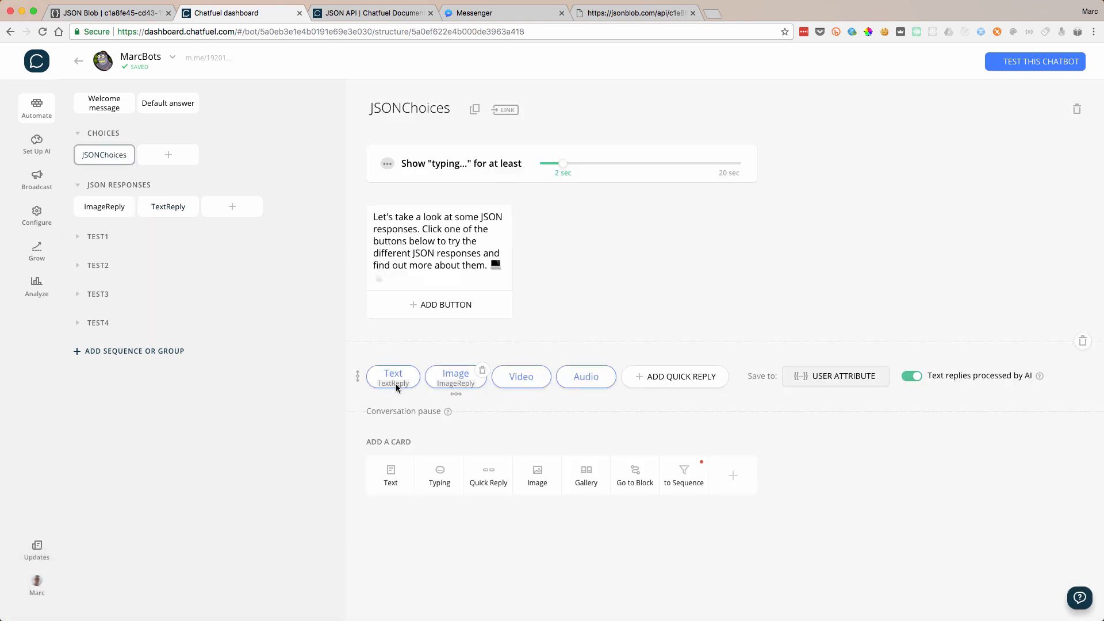
mouse_move(456, 376)
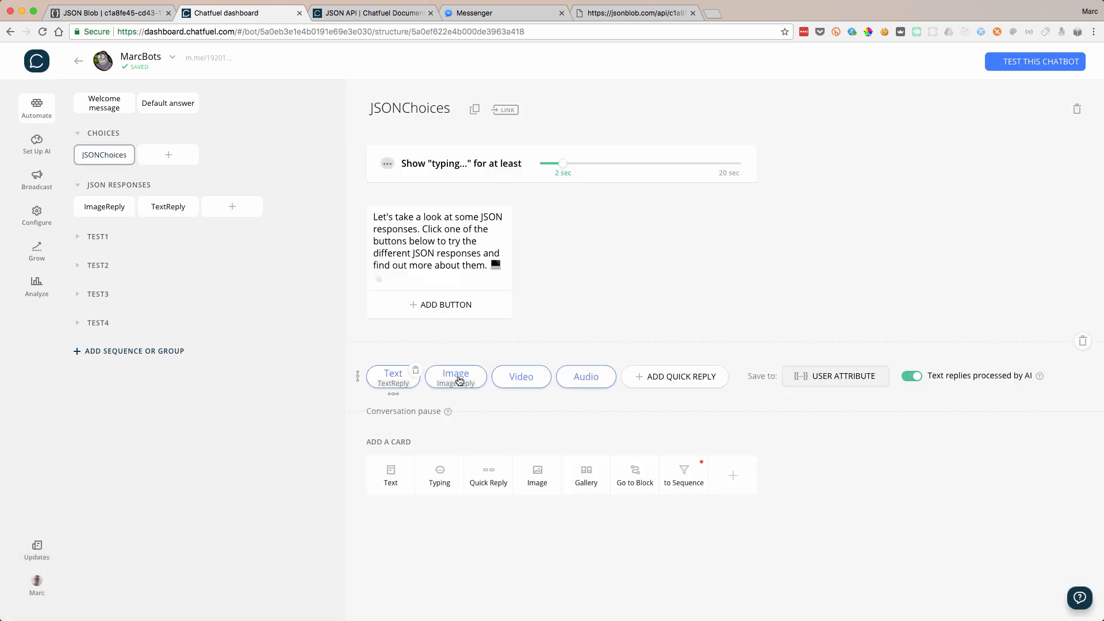
mouse_move(182, 144)
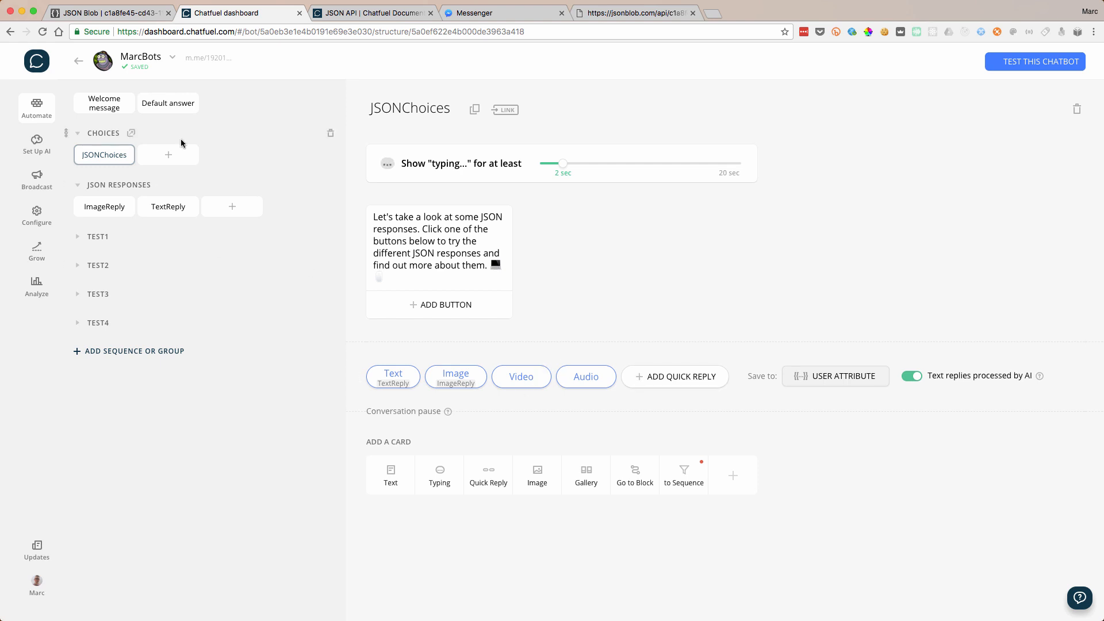
left_click(168, 206)
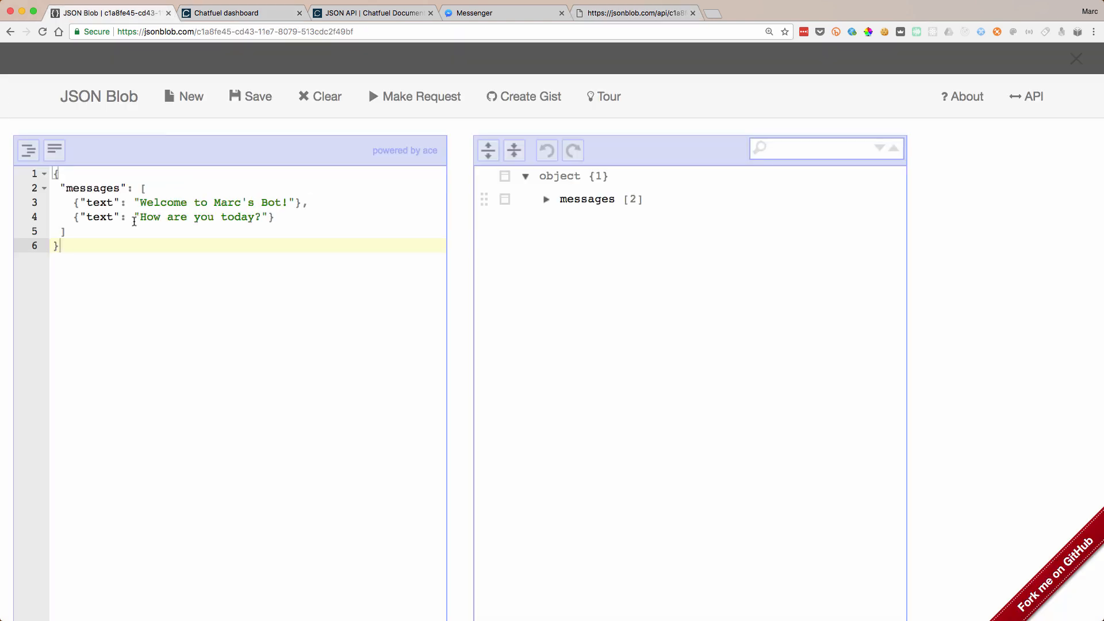
- Start the MarcBots Messenger chat with Get Started and check the TextReply endpoint URL
left_click(503, 12)
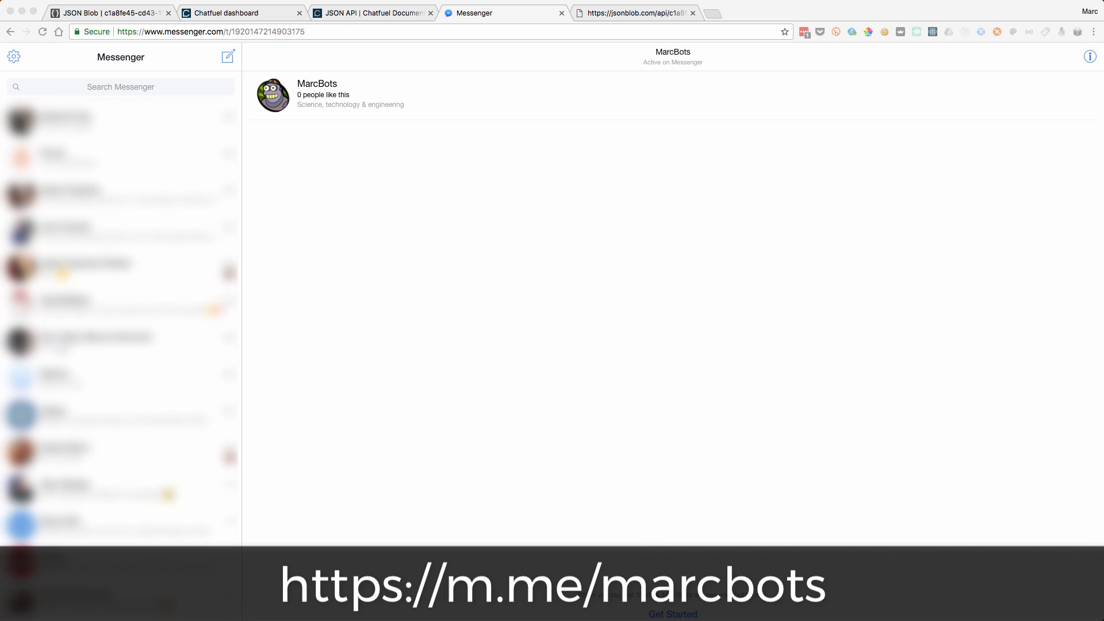
left_click(672, 613)
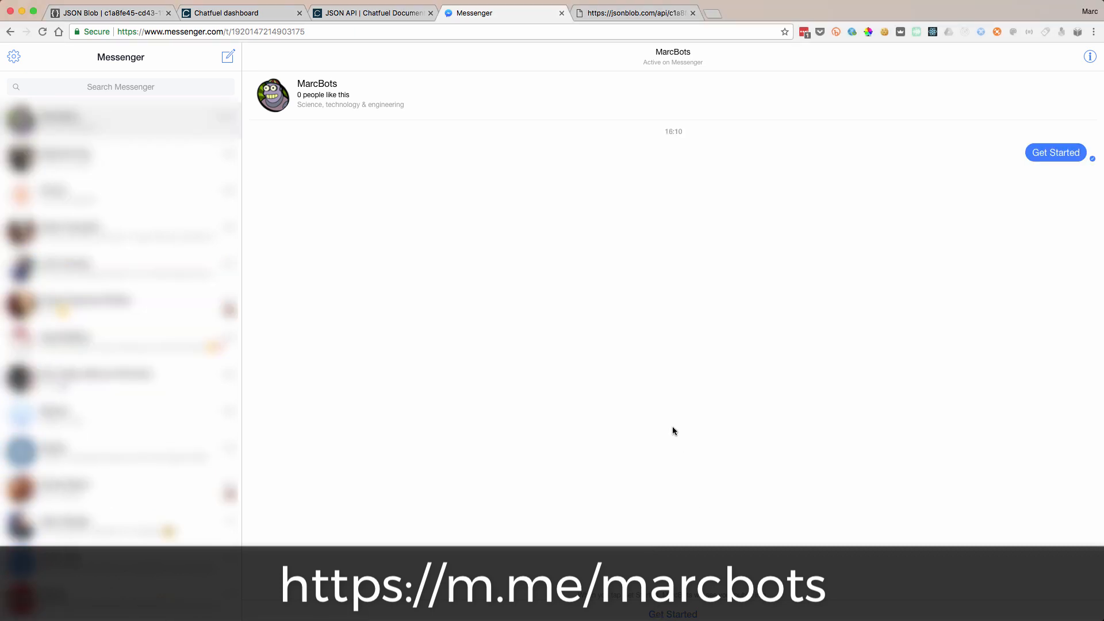
left_click(1056, 152)
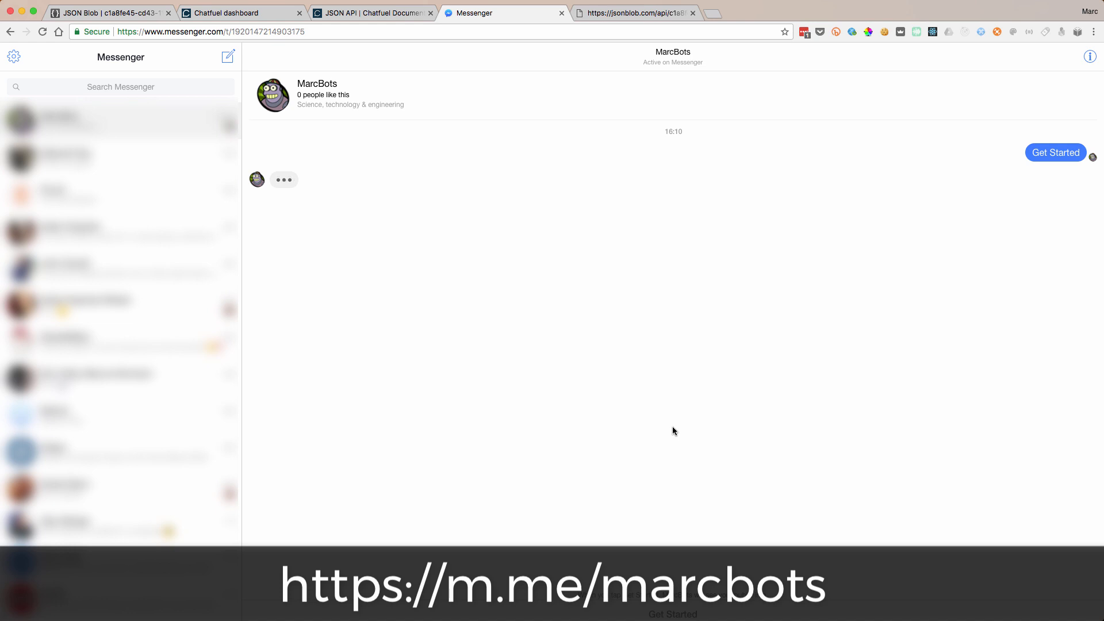
left_click(1055, 152)
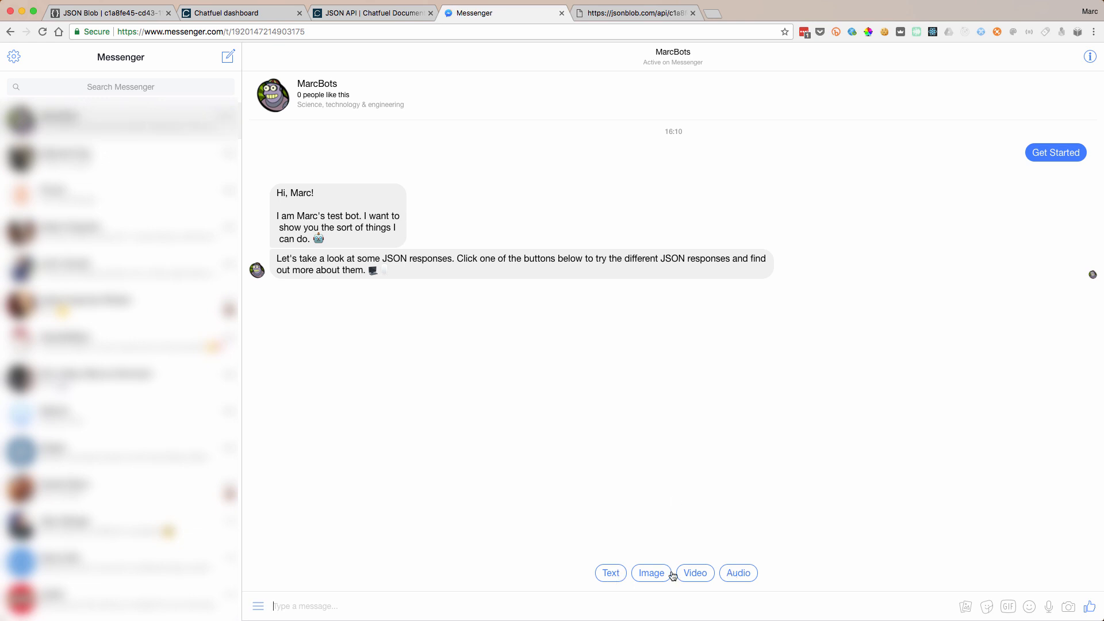
left_click(239, 13)
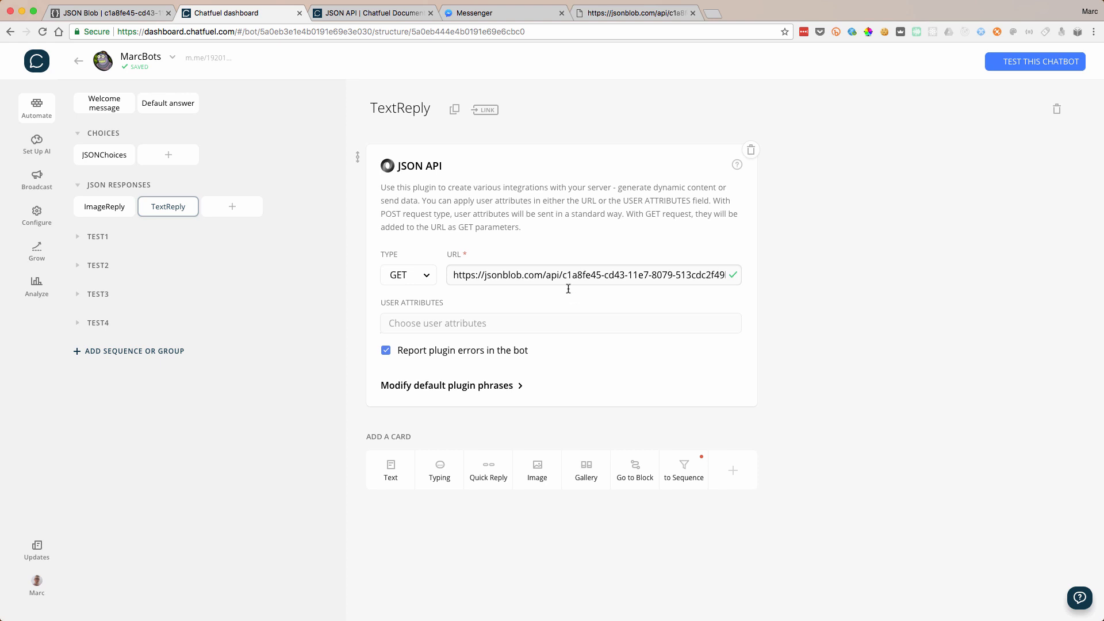
left_click(503, 12)
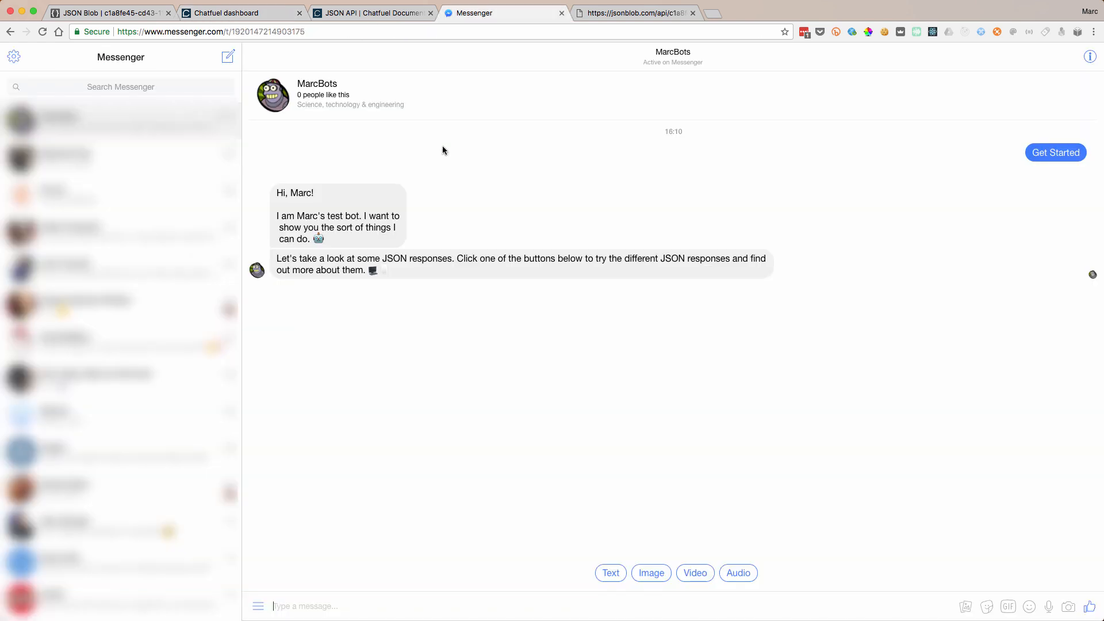
- Choose Text and receive "Welcome to Marc's Bot!" and "How are you today?", then return to JSON Blob
left_click(609, 573)
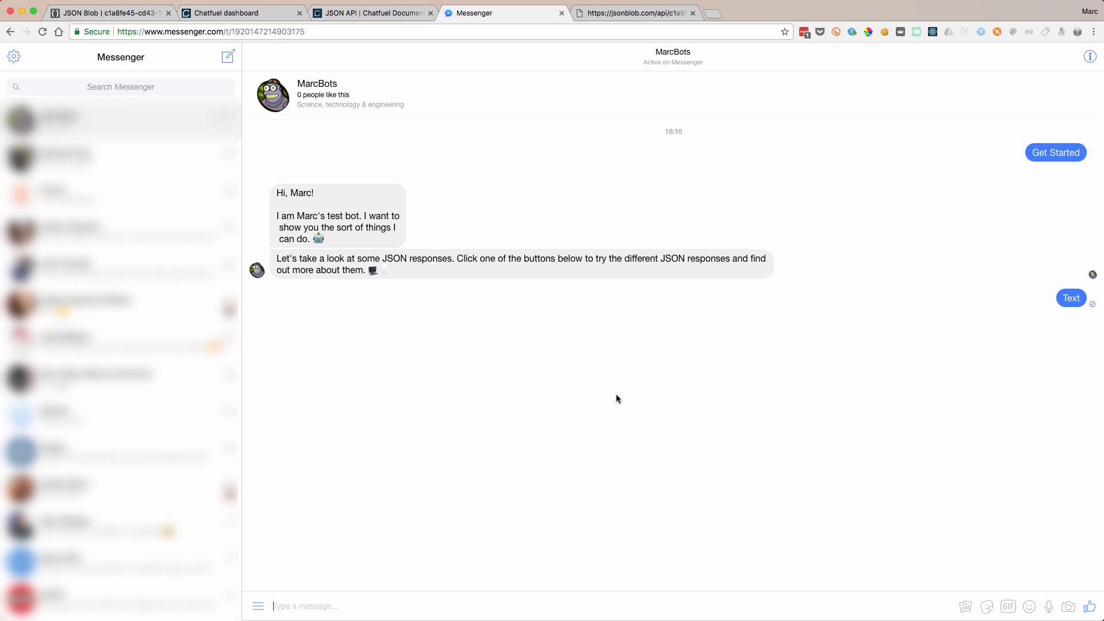
left_click(1070, 297)
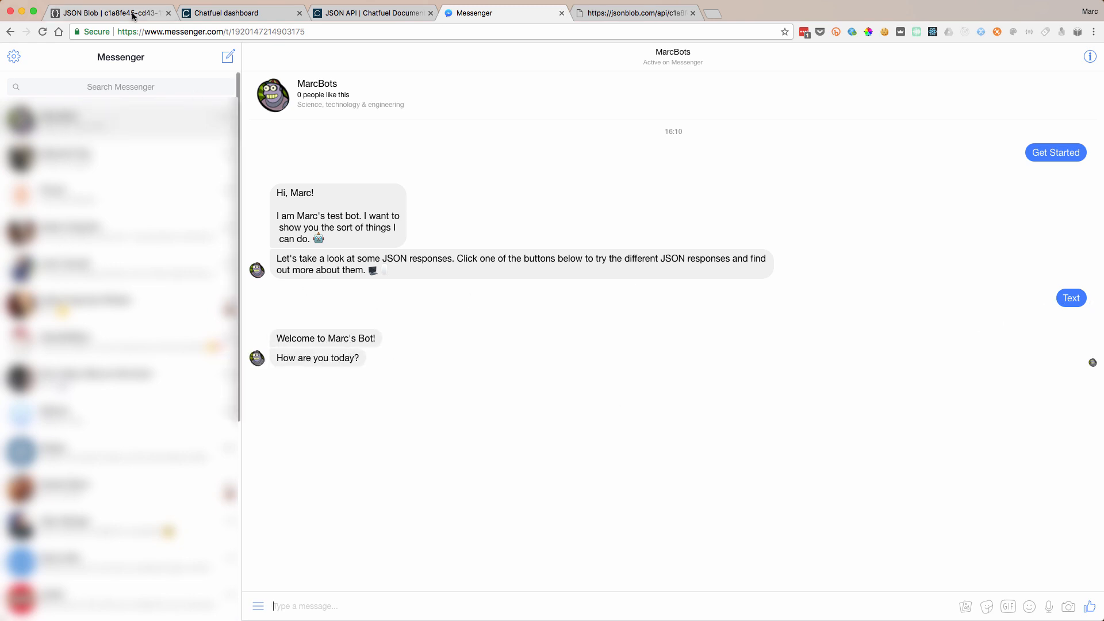
left_click(109, 13)
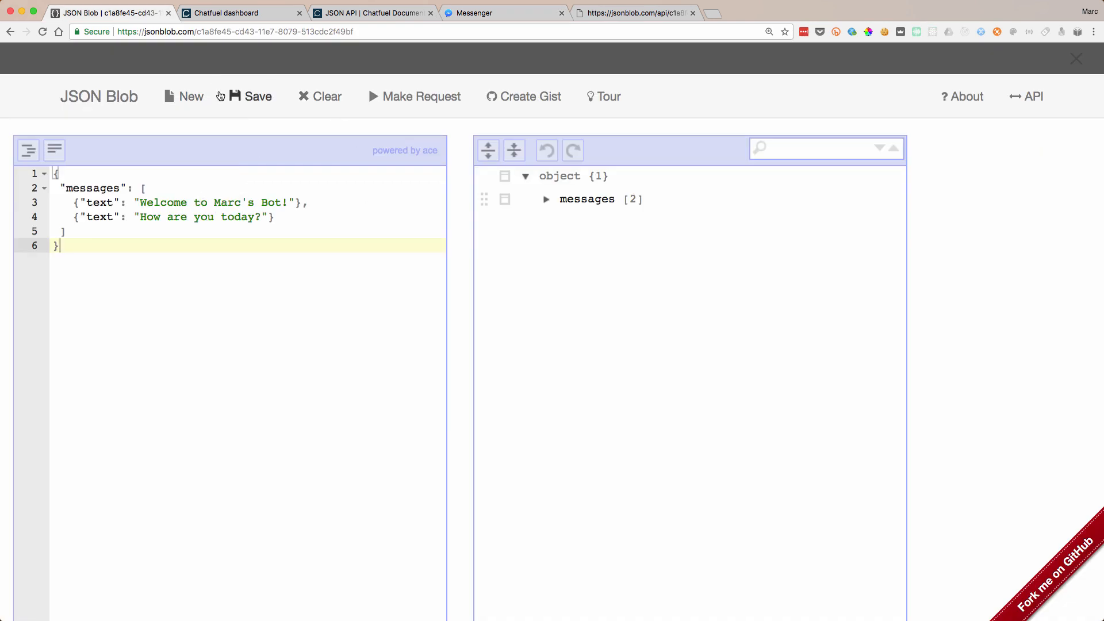
- Start a new empty blob and bring the docs' Sending images example into the editor
left_click(183, 96)
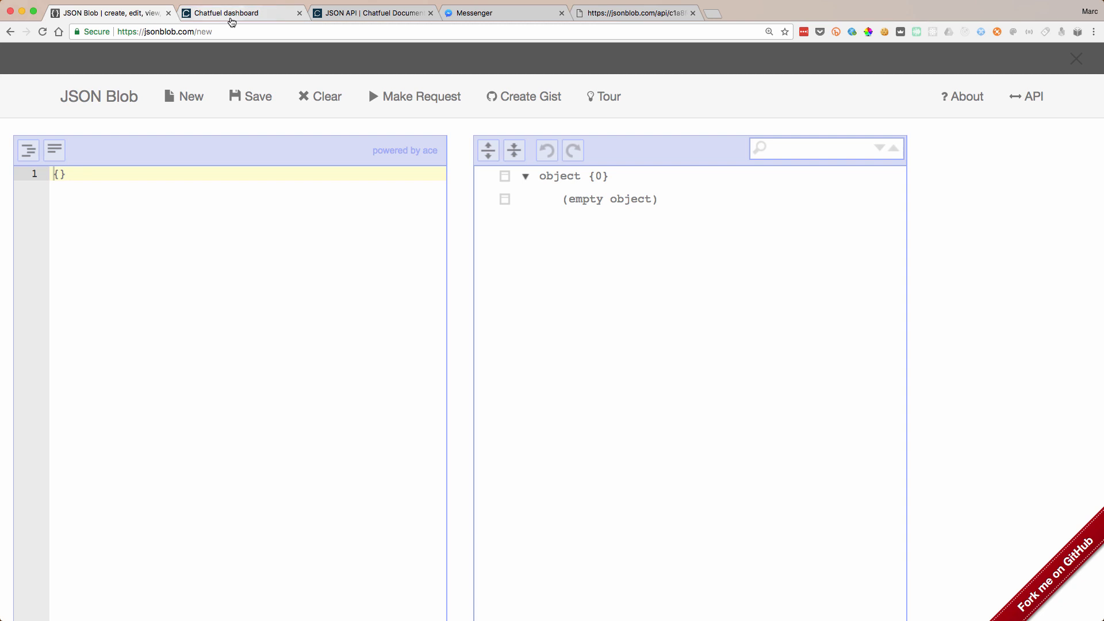
left_click(372, 13)
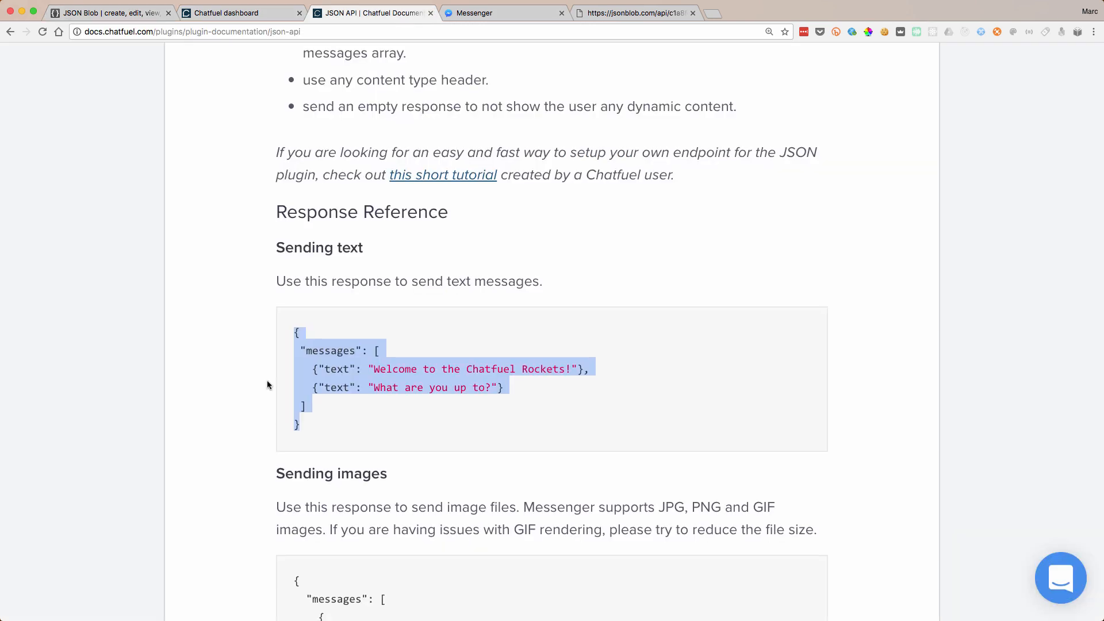
scroll("down", 3)
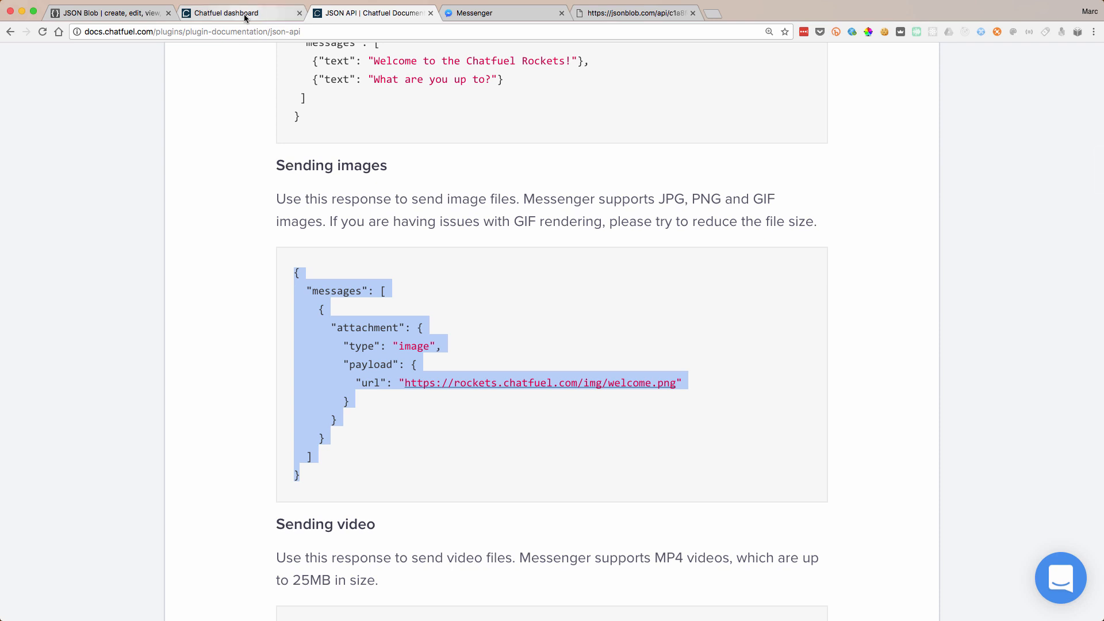
left_click(109, 13)
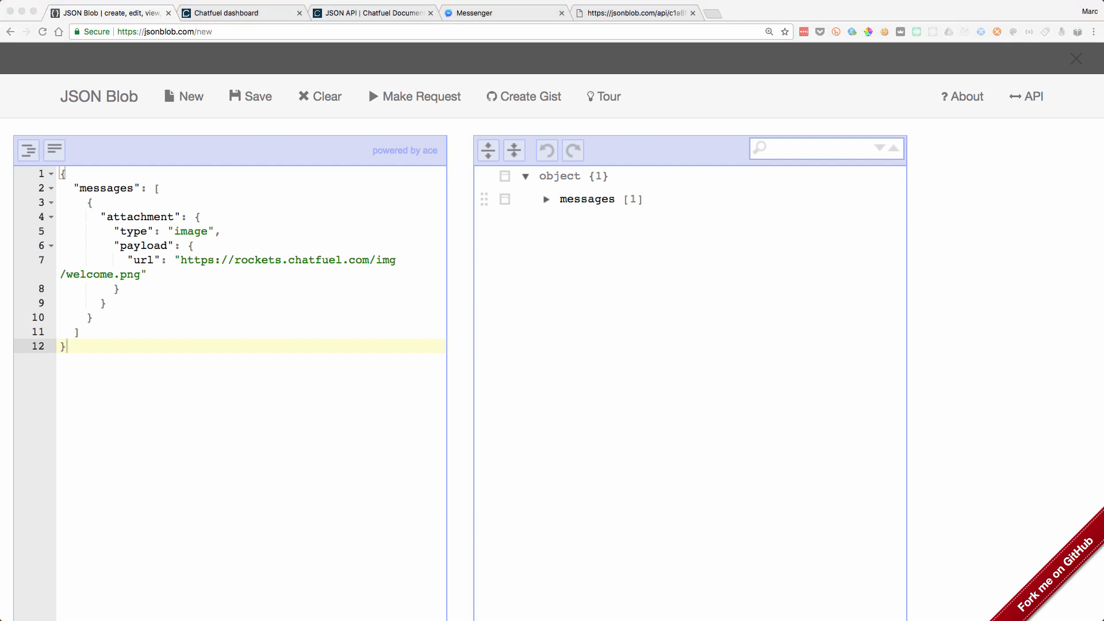
mouse_move(6, 7)
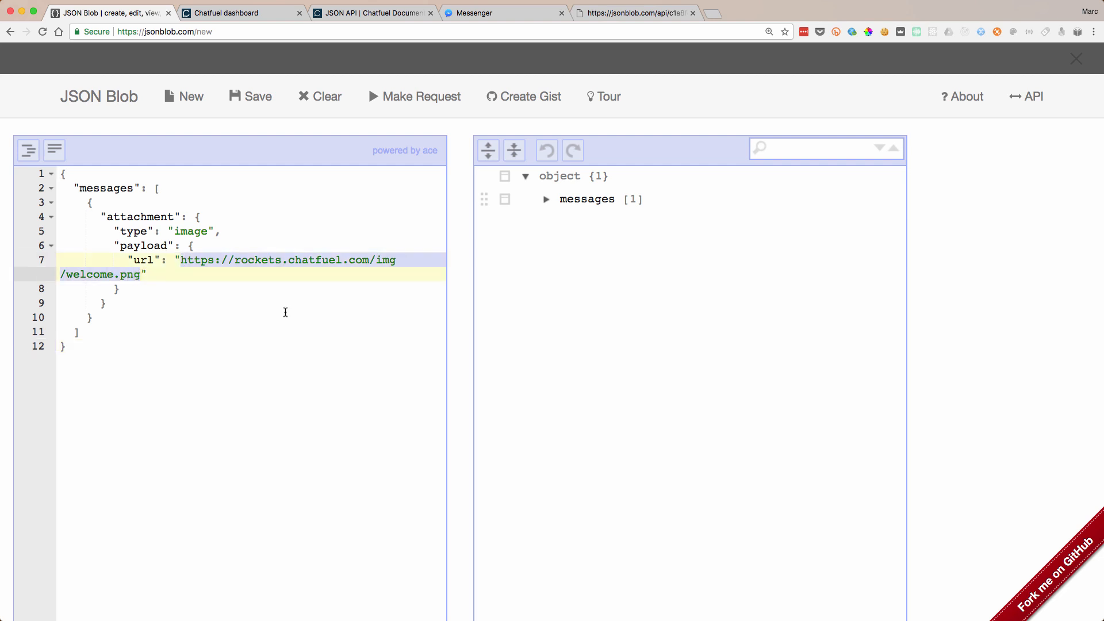
- Set the image url to the giphy.com l4HodBpDmoMA5p9bG GIF and save it as a new blob
type("https://media.giphy.com/media/l4HodBpDmoMA5p9bG/giphy.gif")
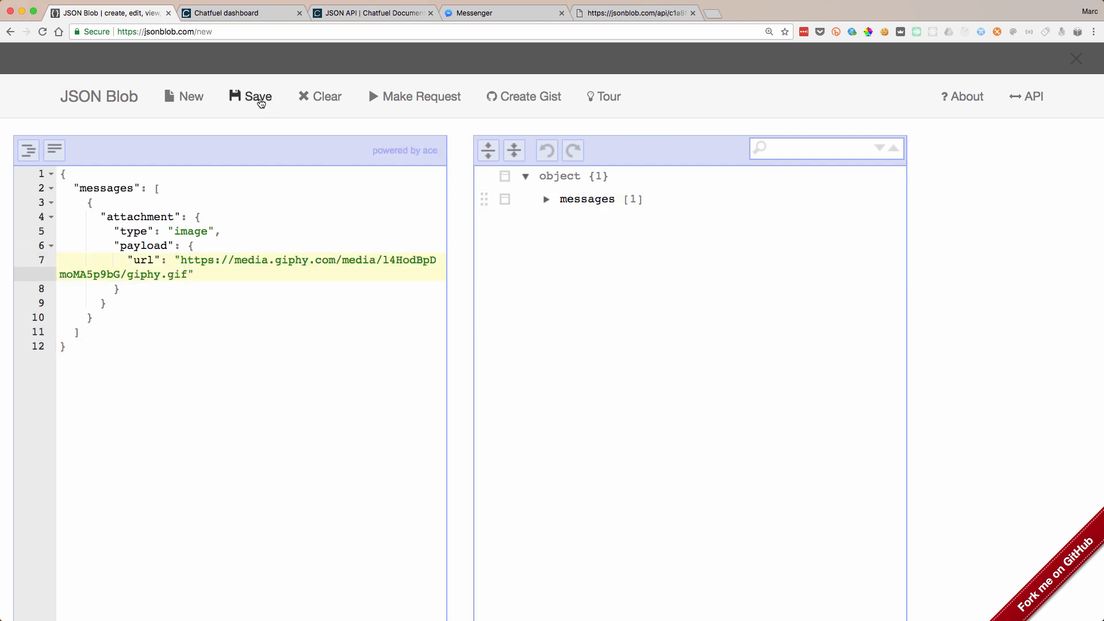
left_click(257, 96)
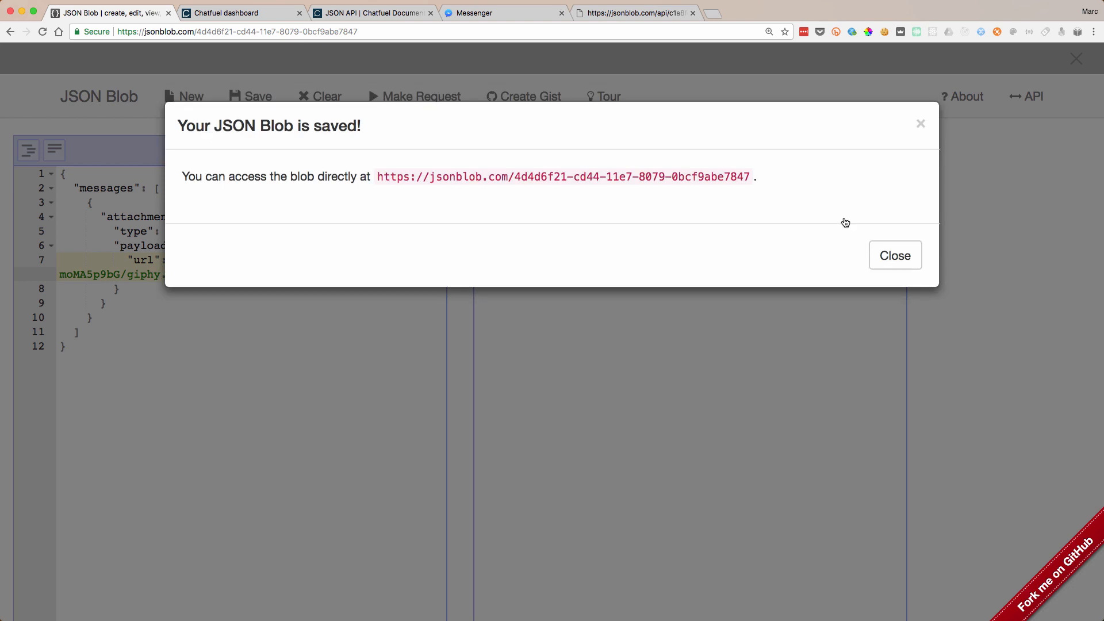
left_click(895, 255)
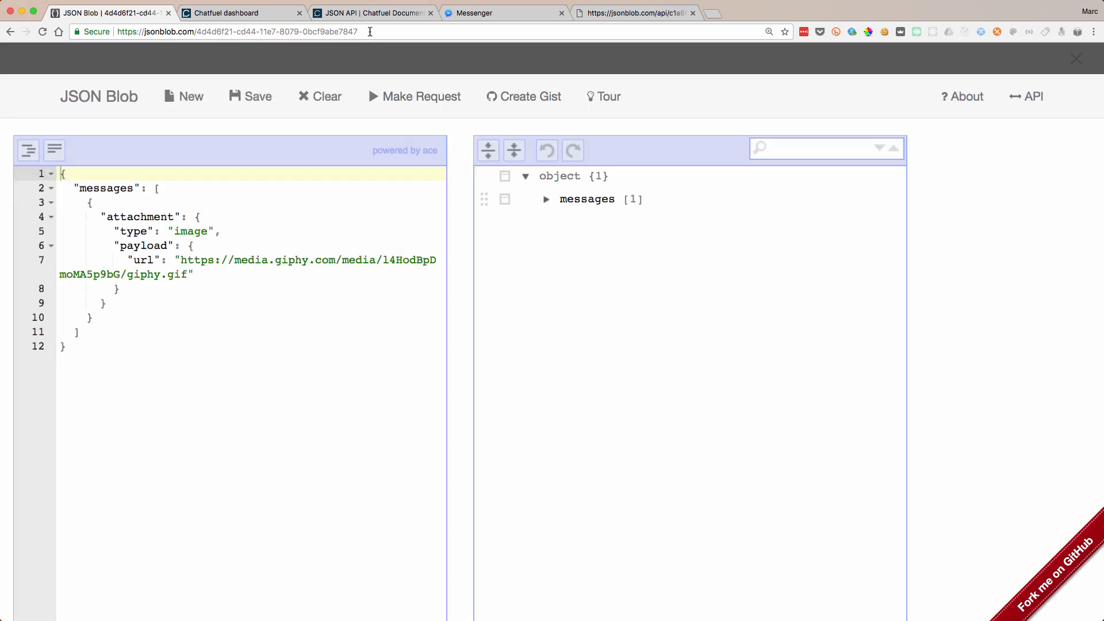
- Add a JSON API card to ImageReply that GETs jsonblob.com/api/4d4d6f21-cd44-11e7-8079-0bcf9abe7847
left_click(241, 13)
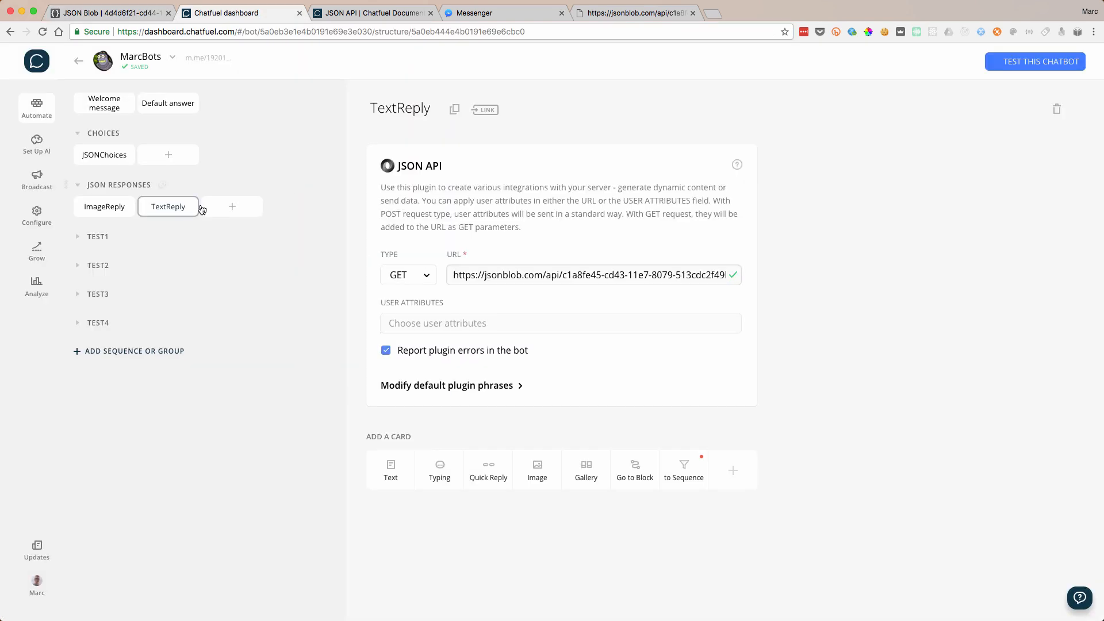
left_click(104, 206)
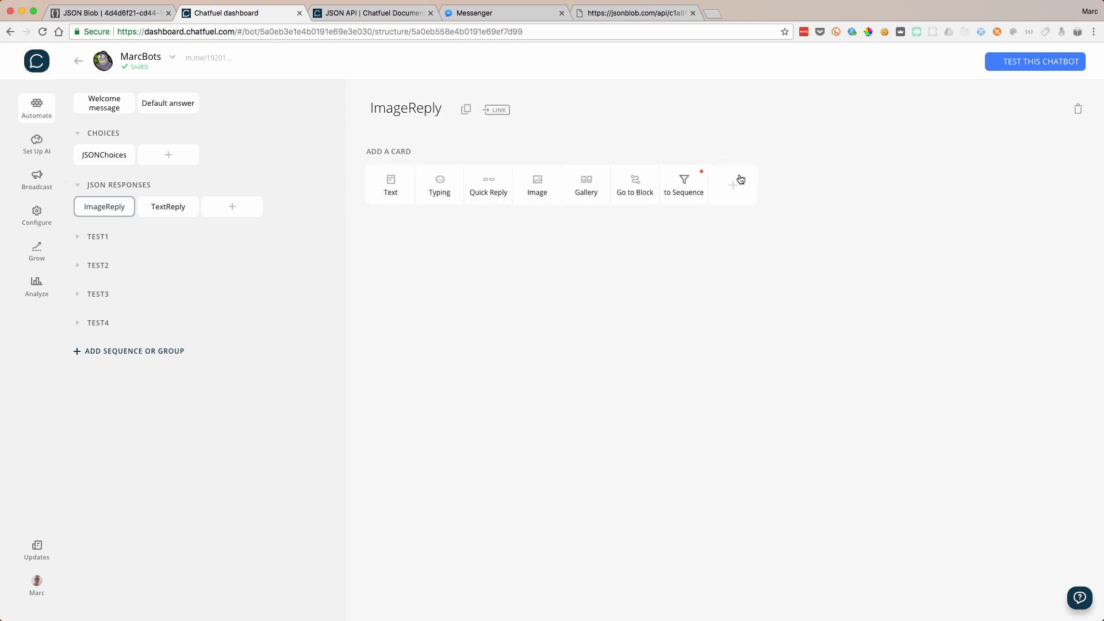
left_click(732, 184)
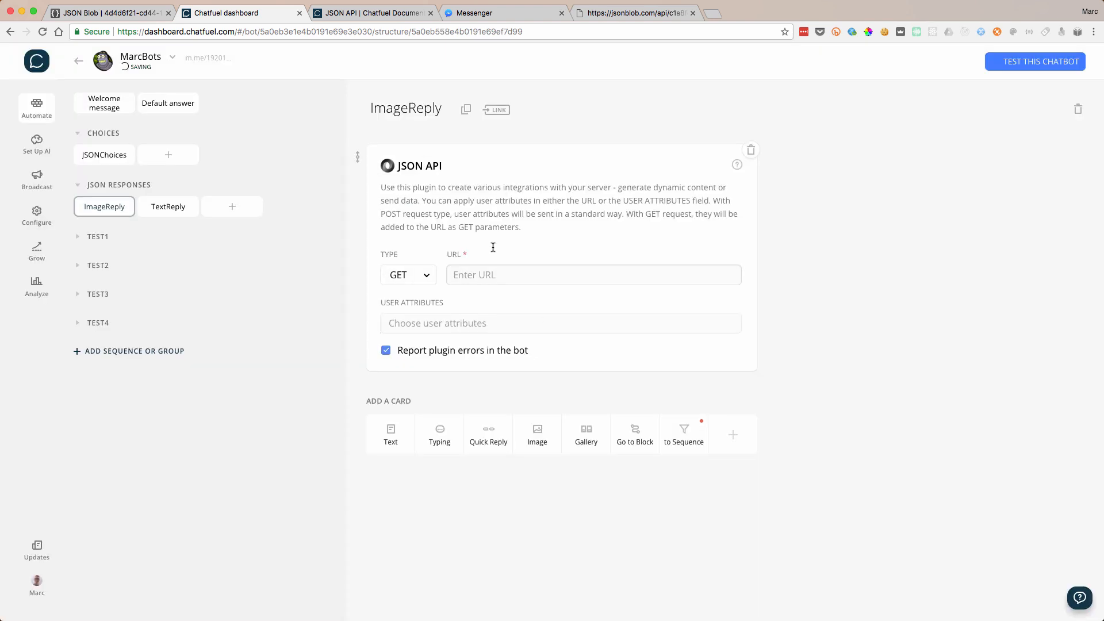
type("https://jsonblob.com/4d4d6f21-cd44-11e7-8079-0bcf9abe7847")
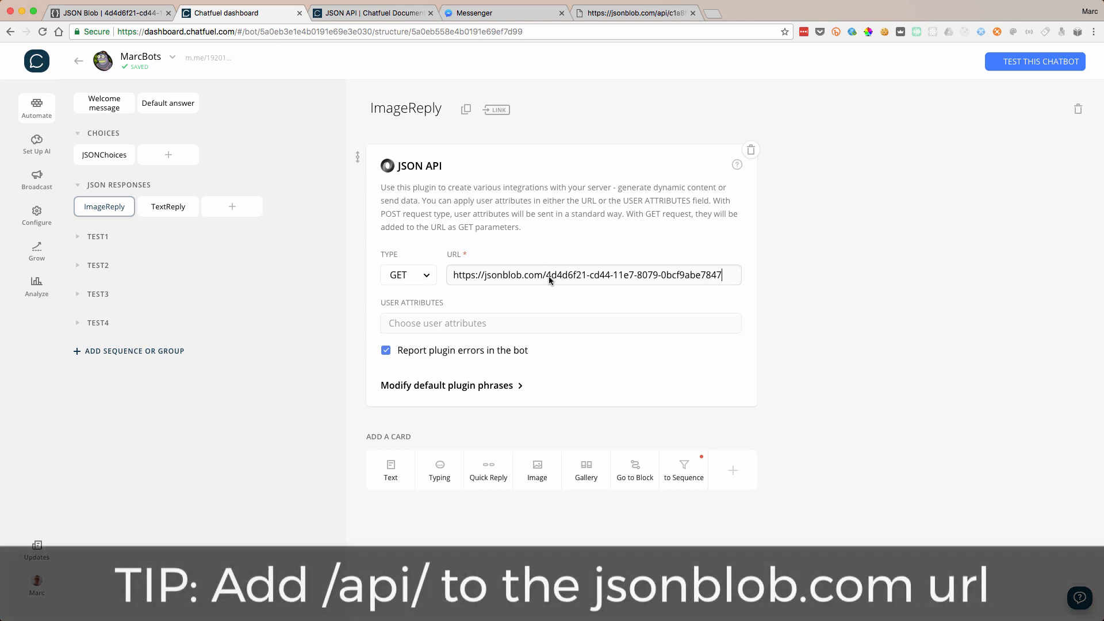
type("api/")
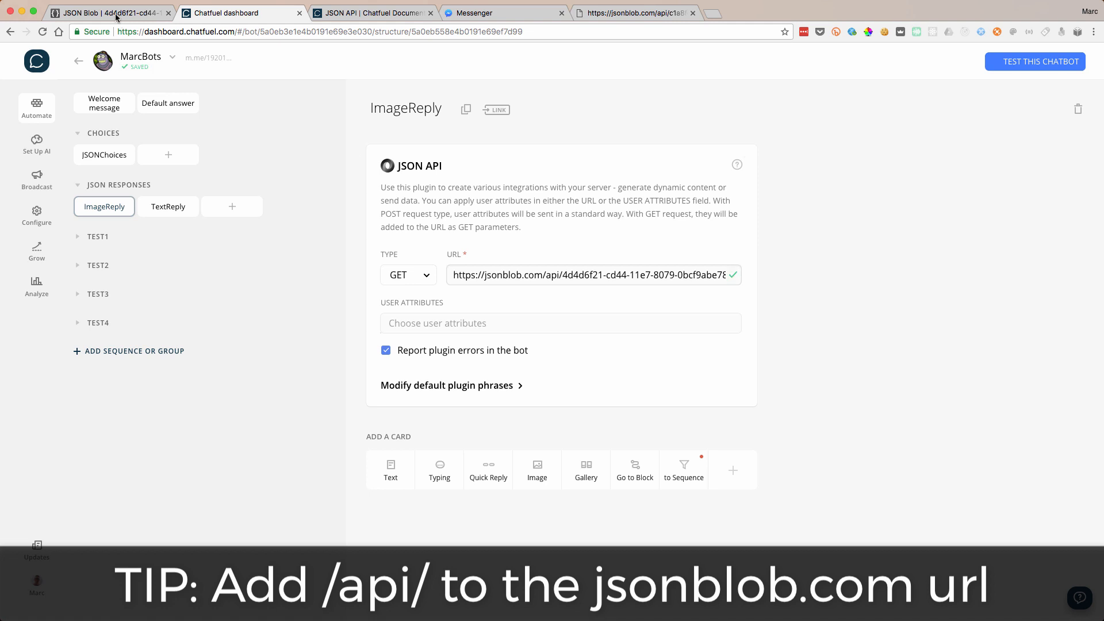
- Confirm the new blob's api address returns the GIF message, then head to the Messenger chat
left_click(110, 13)
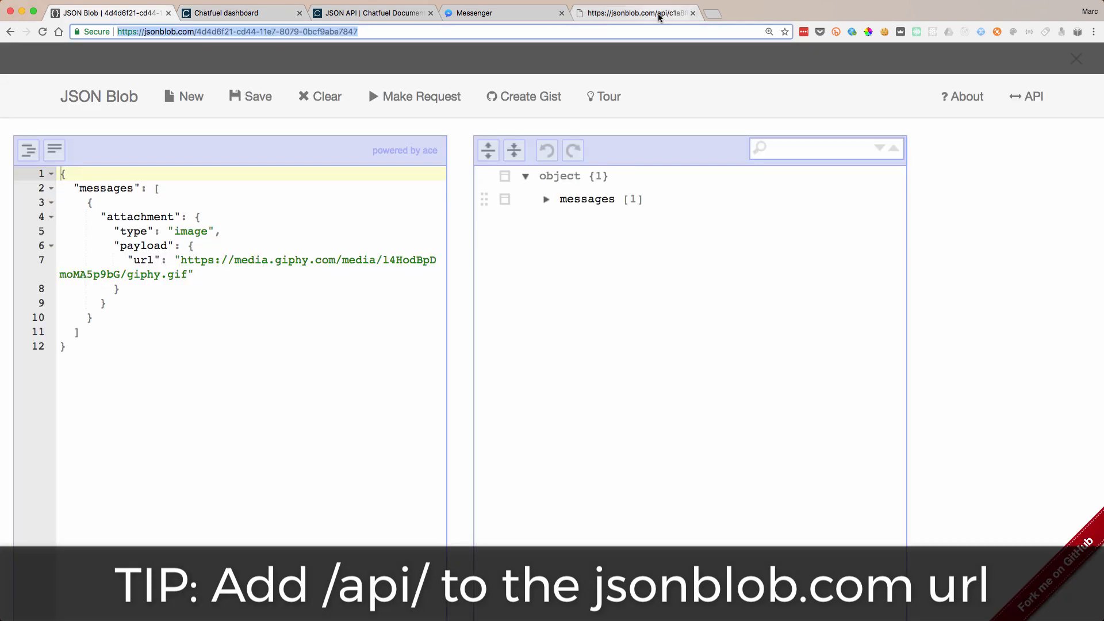
left_click(281, 31)
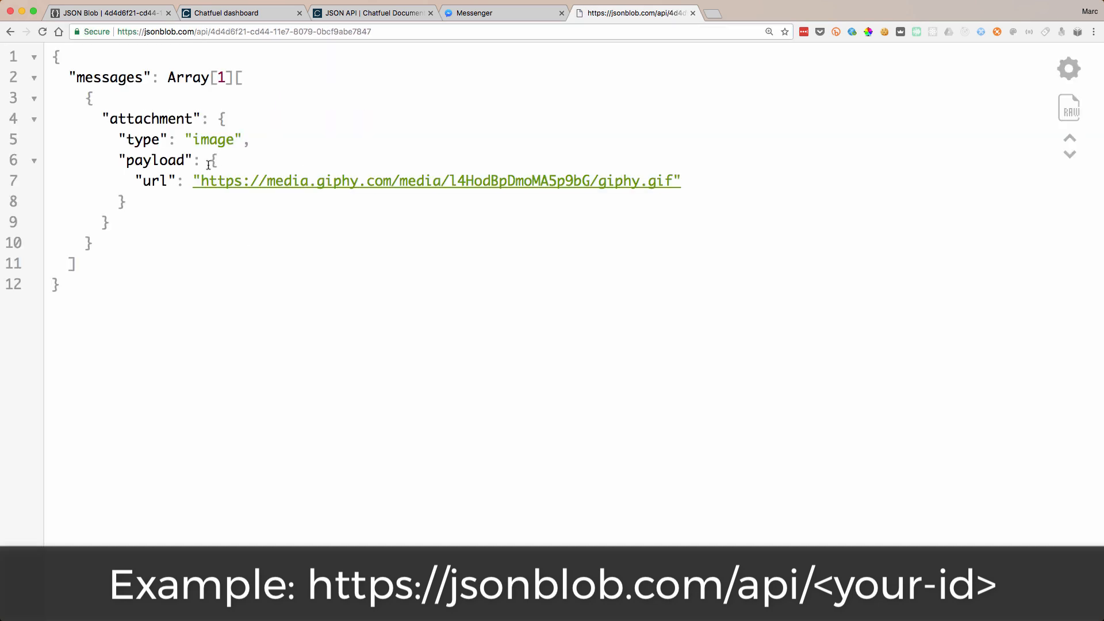
mouse_move(187, 139)
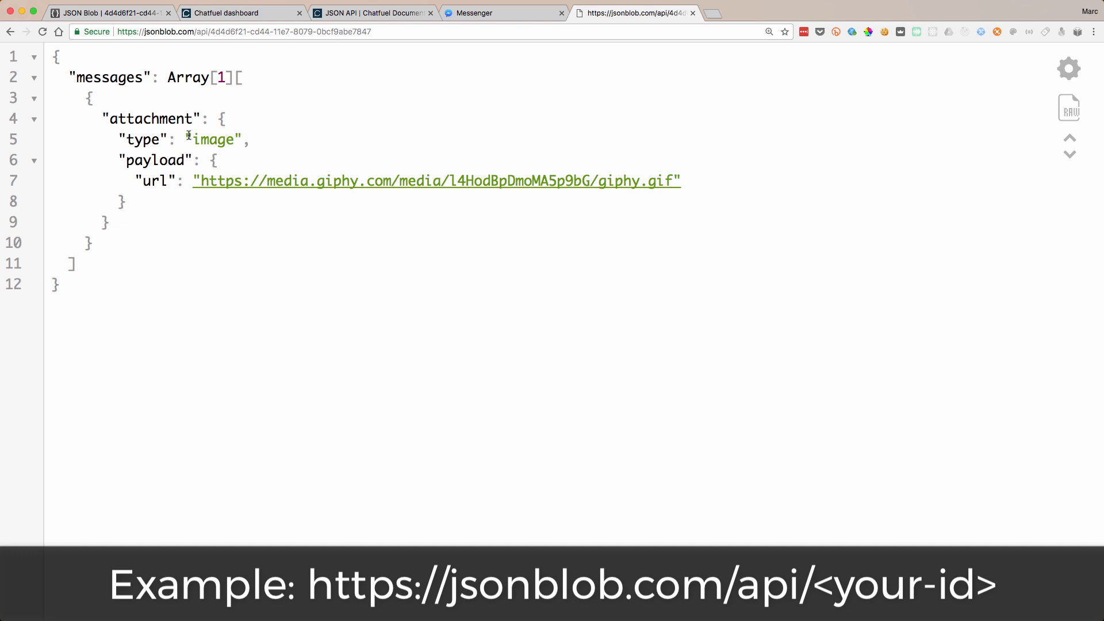
left_click(373, 12)
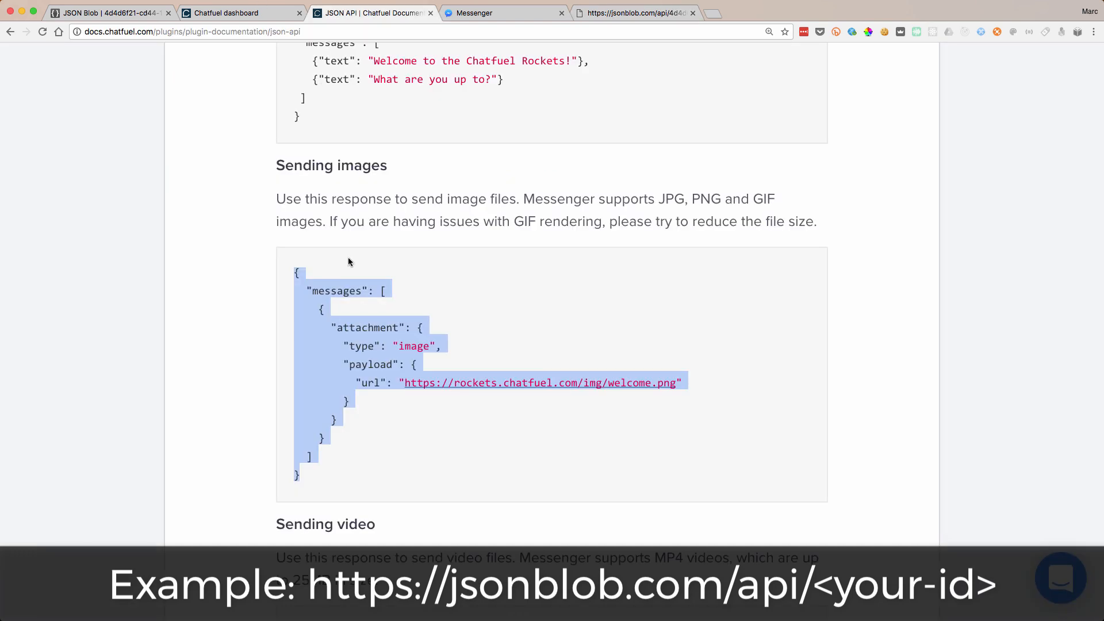
left_click(338, 256)
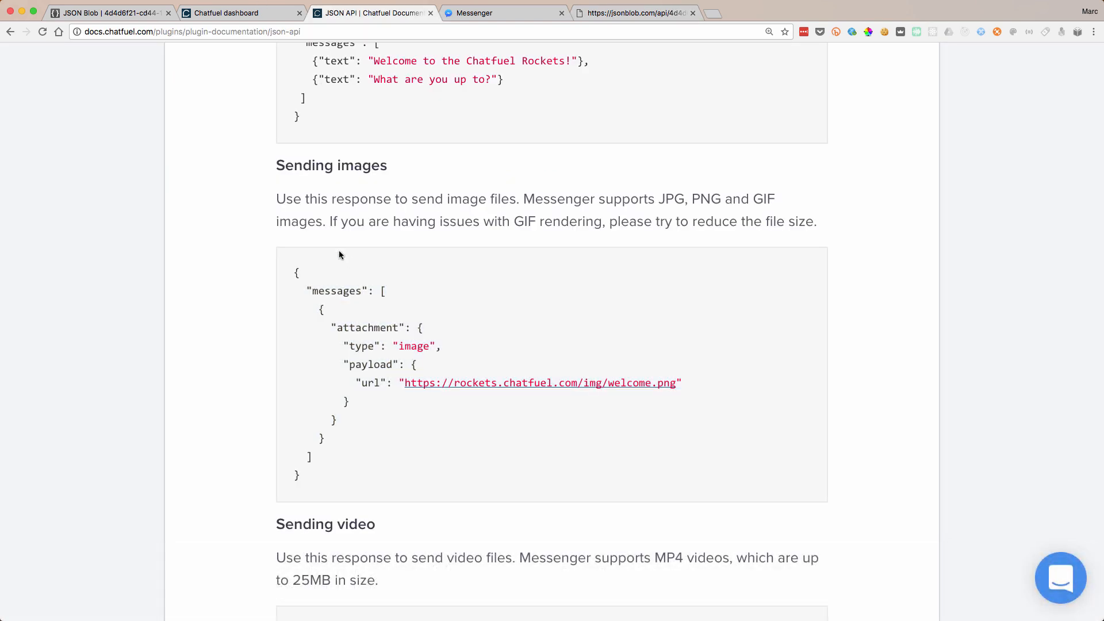
mouse_move(393, 226)
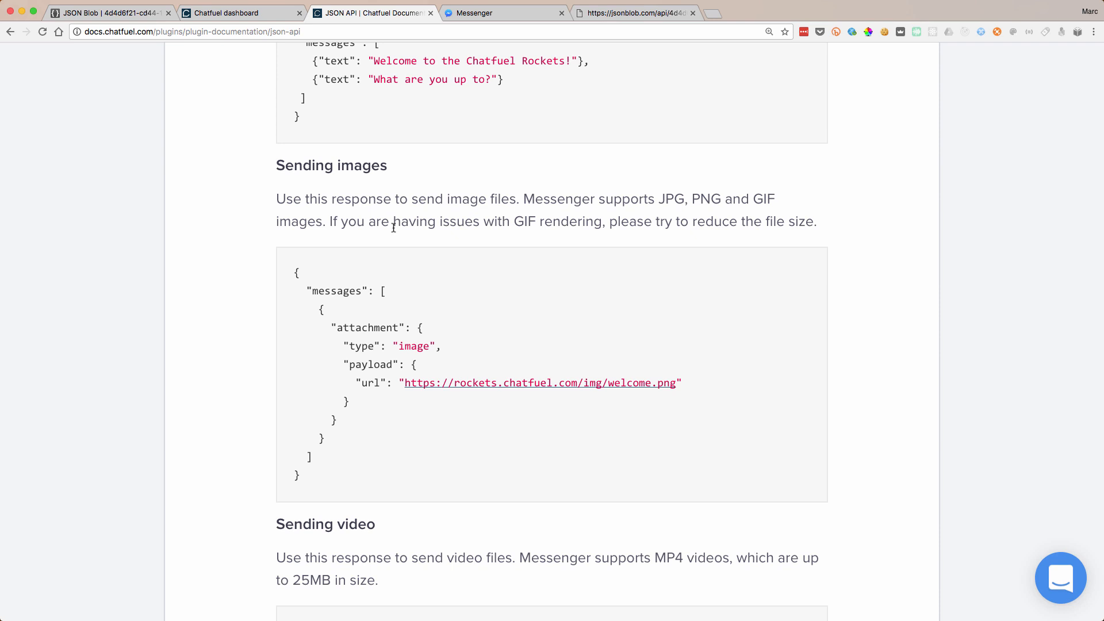
left_click(503, 12)
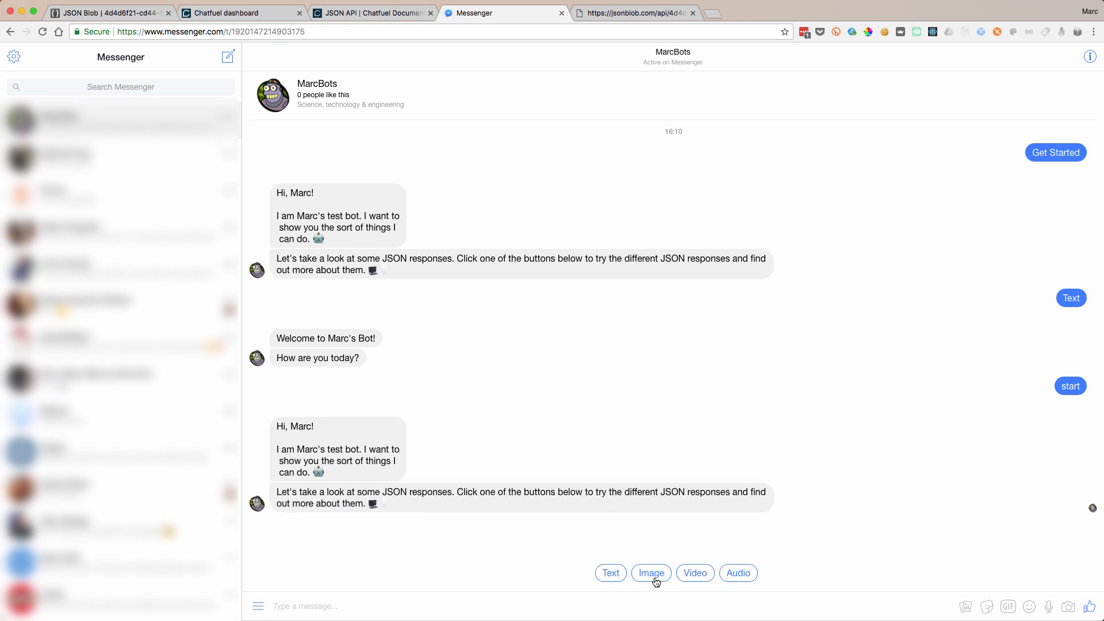
- Choose Image in the MarcBots chat so the bot sends the animated GIF
left_click(649, 573)
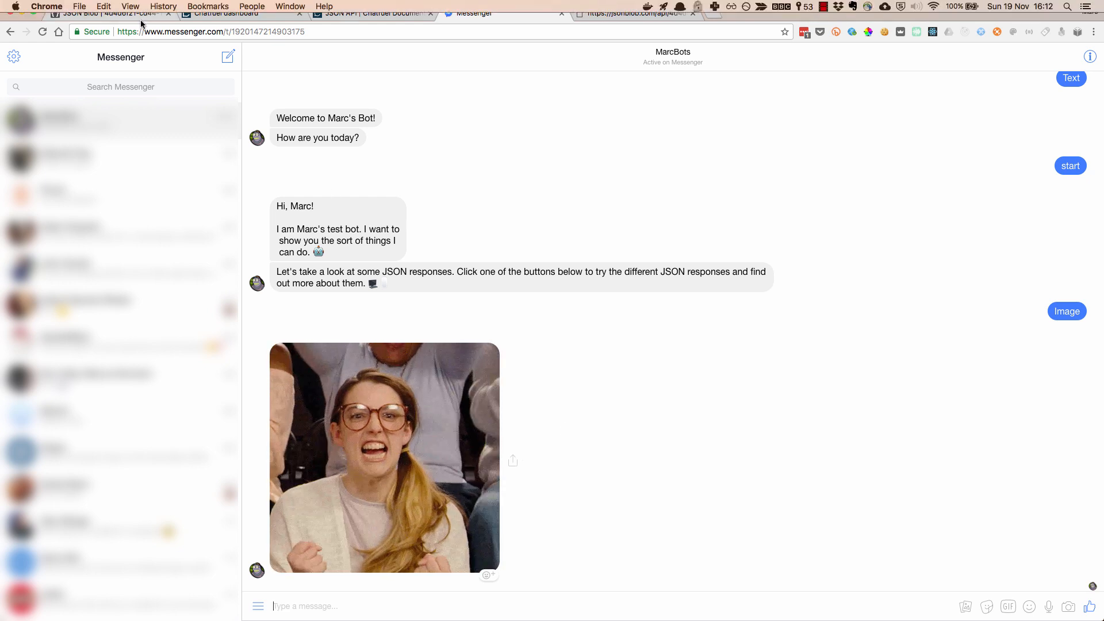
left_click(106, 13)
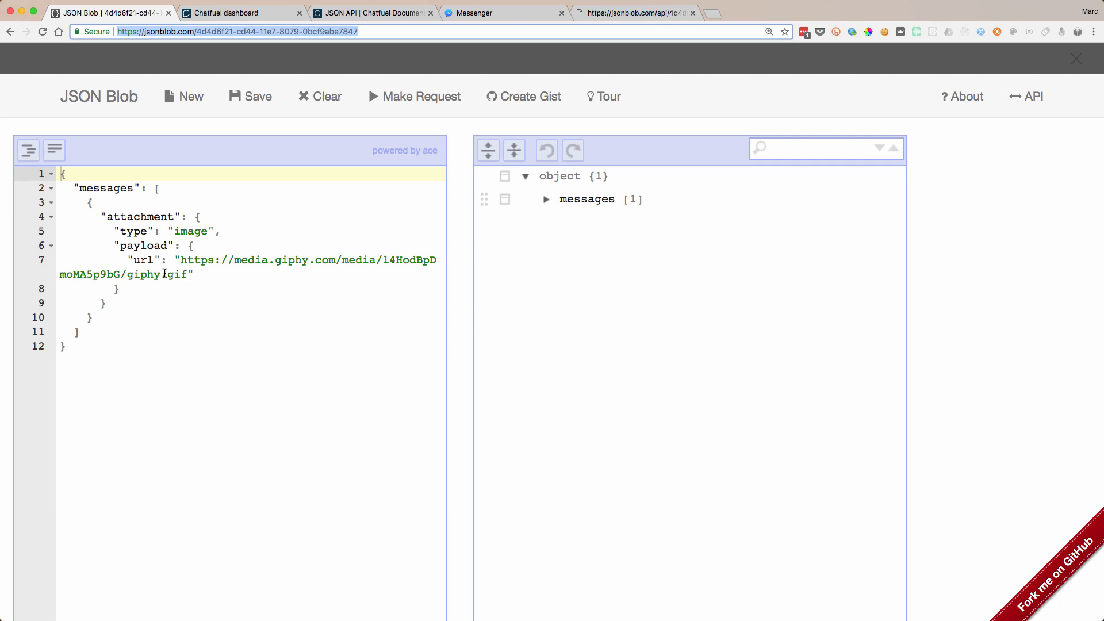
left_click(633, 12)
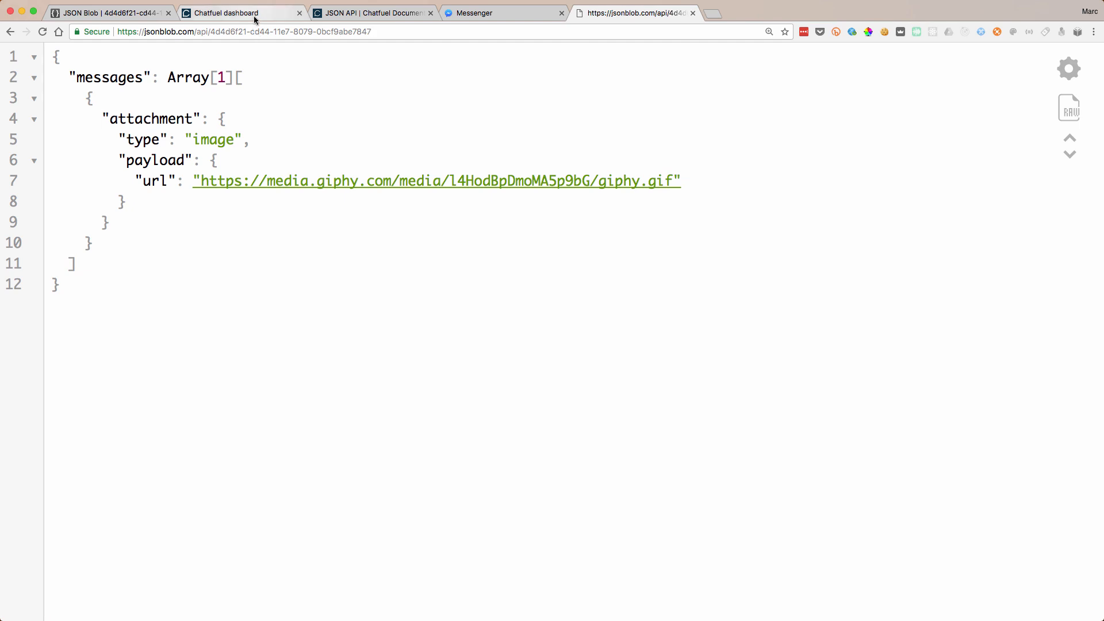
left_click(224, 13)
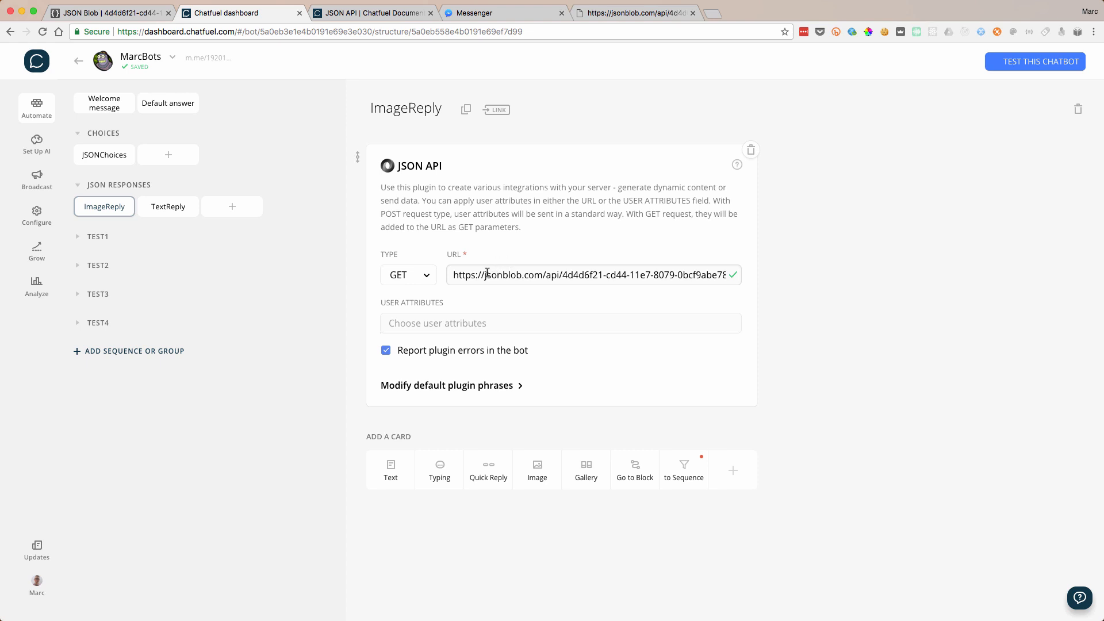
mouse_move(524, 306)
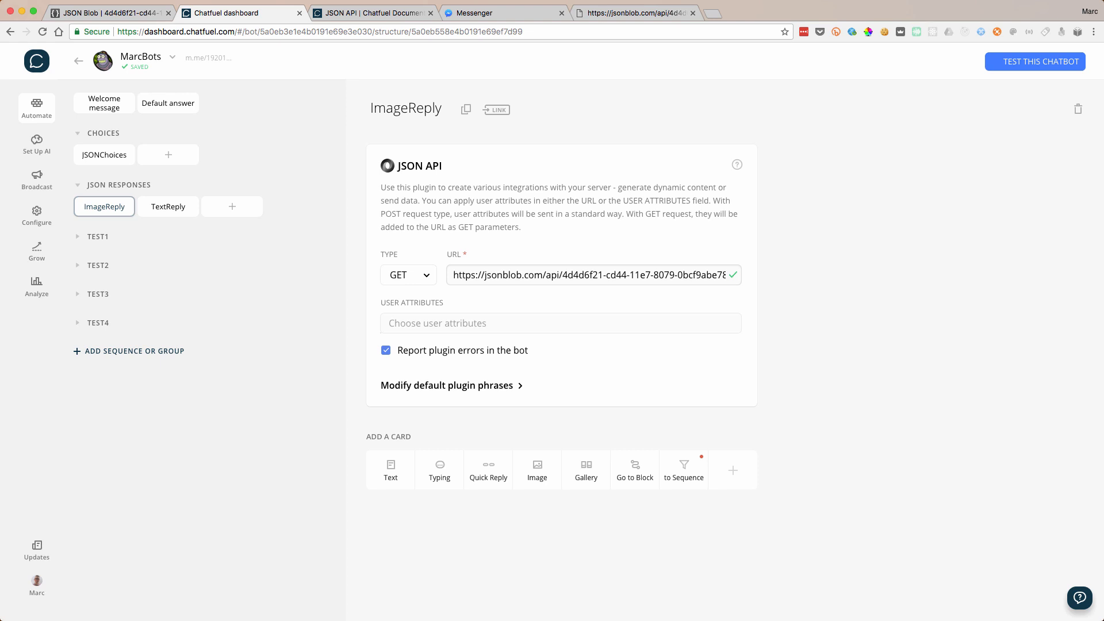
left_click(373, 12)
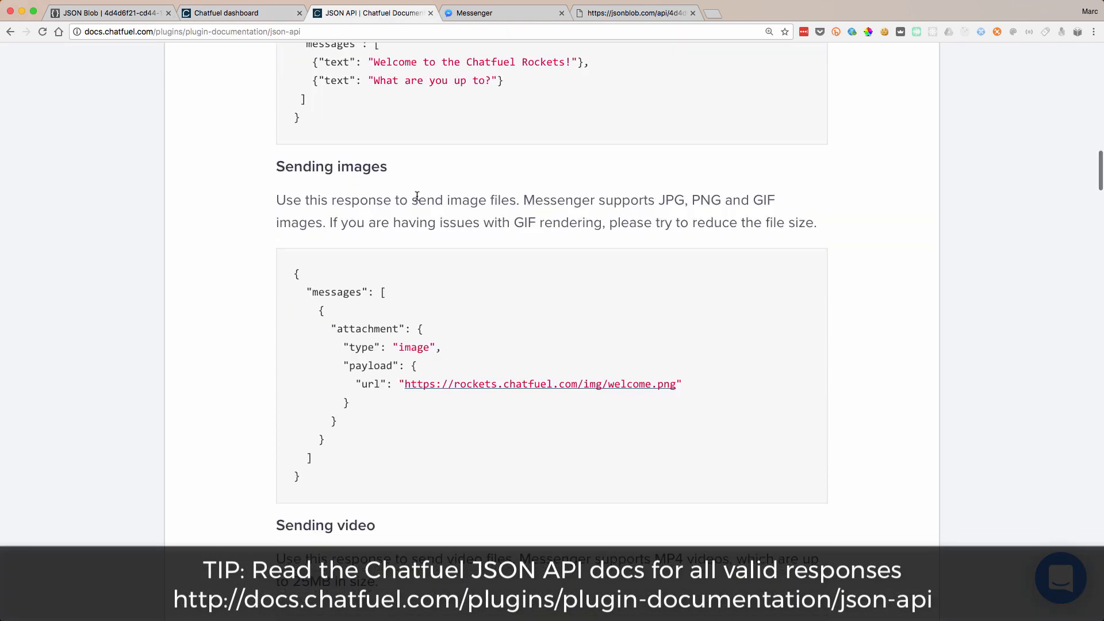
scroll("down", 3)
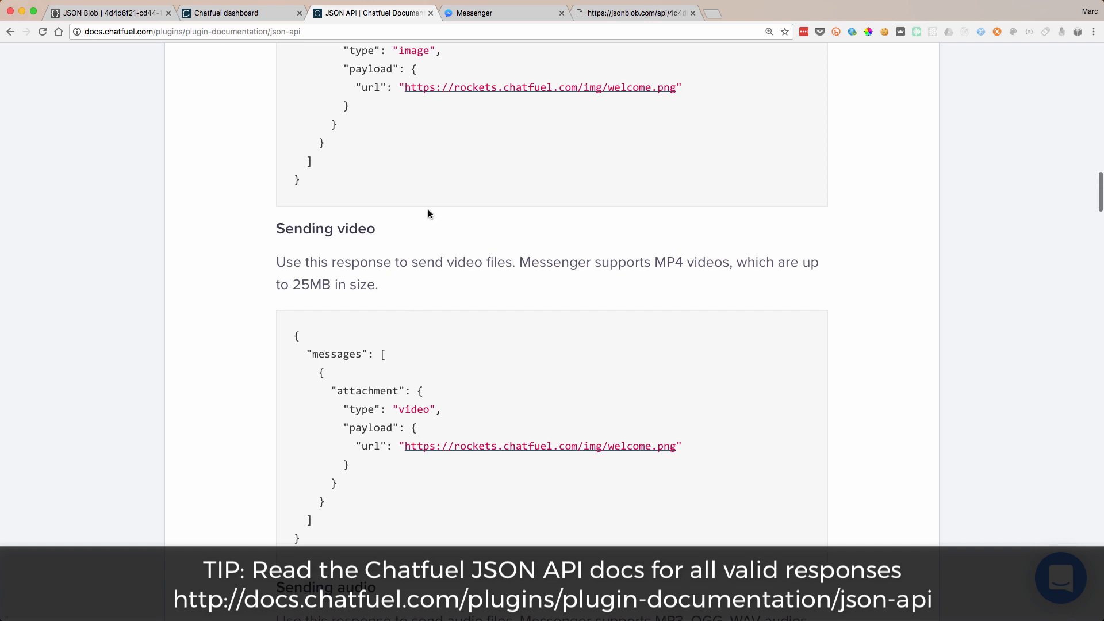
mouse_move(433, 239)
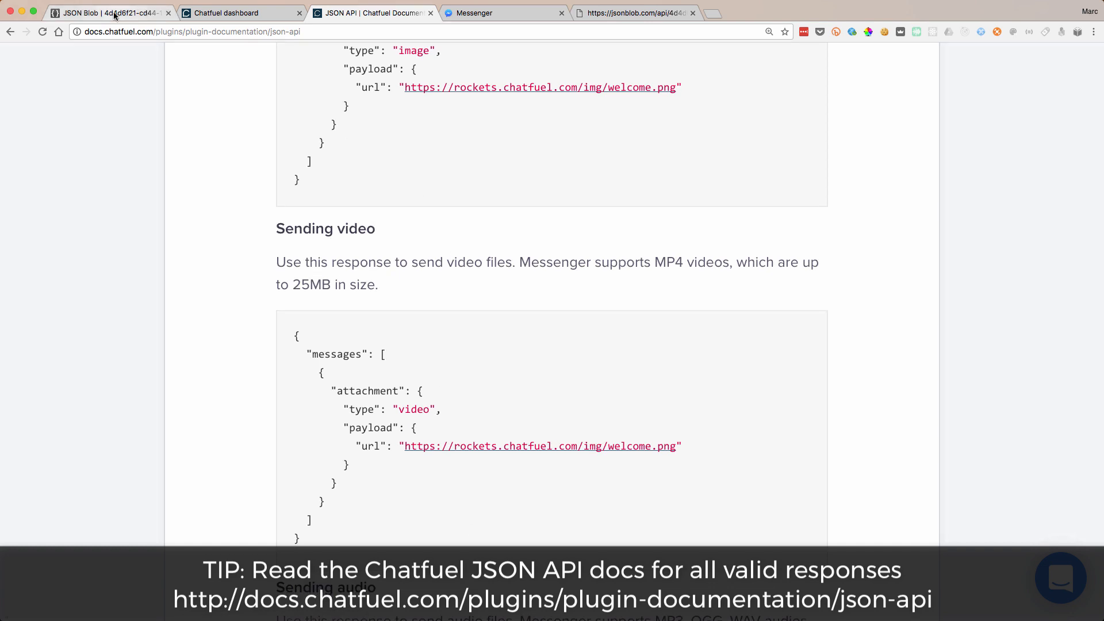
left_click(109, 13)
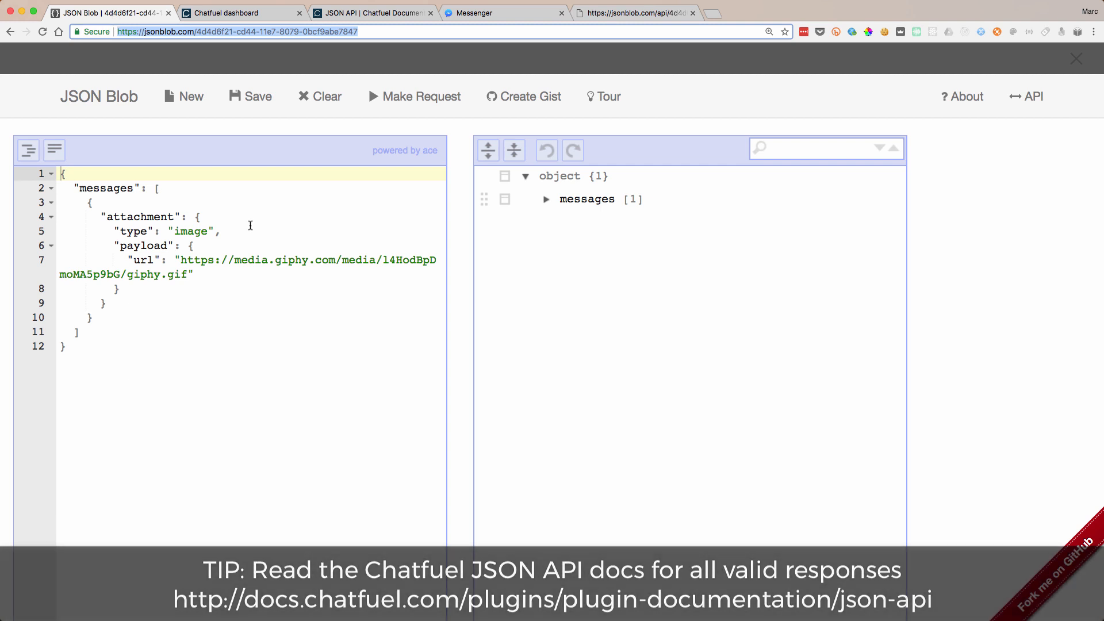